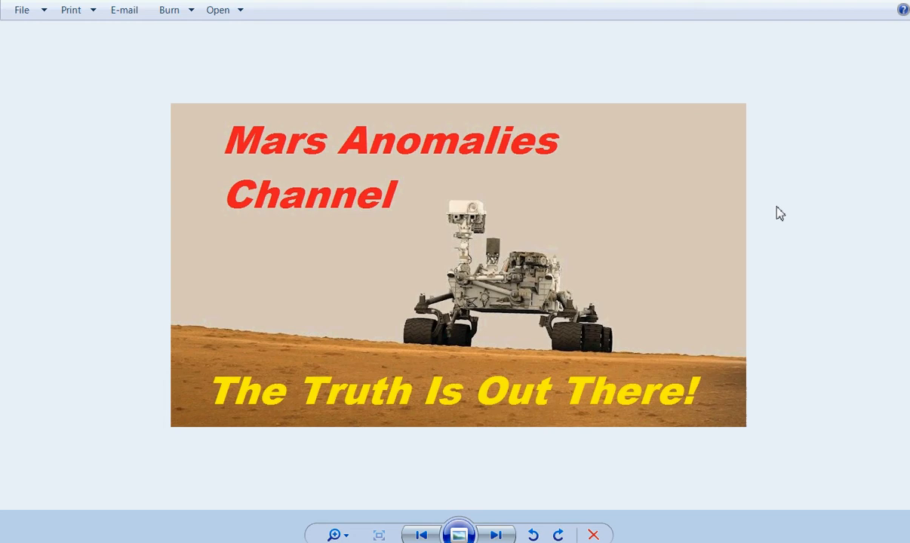
pyautogui.moveTo(592, 369)
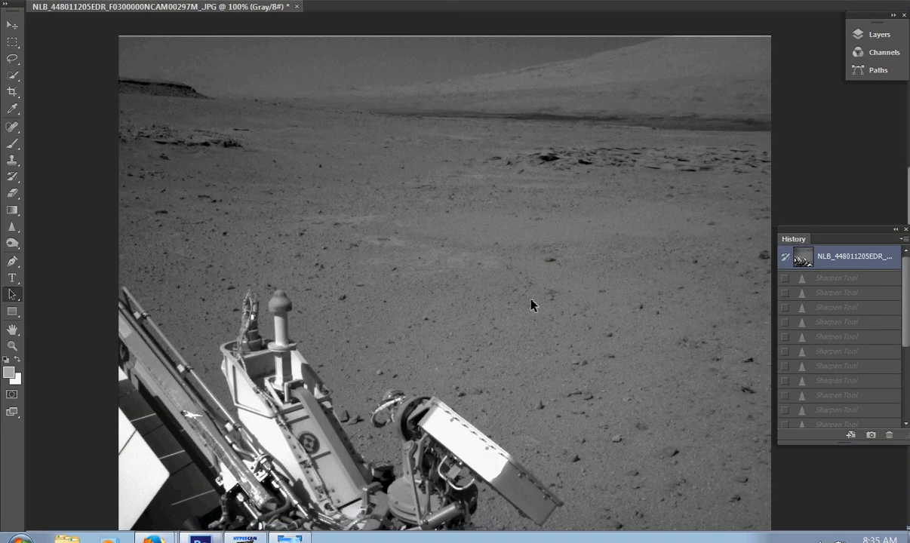
pyautogui.moveTo(566, 119)
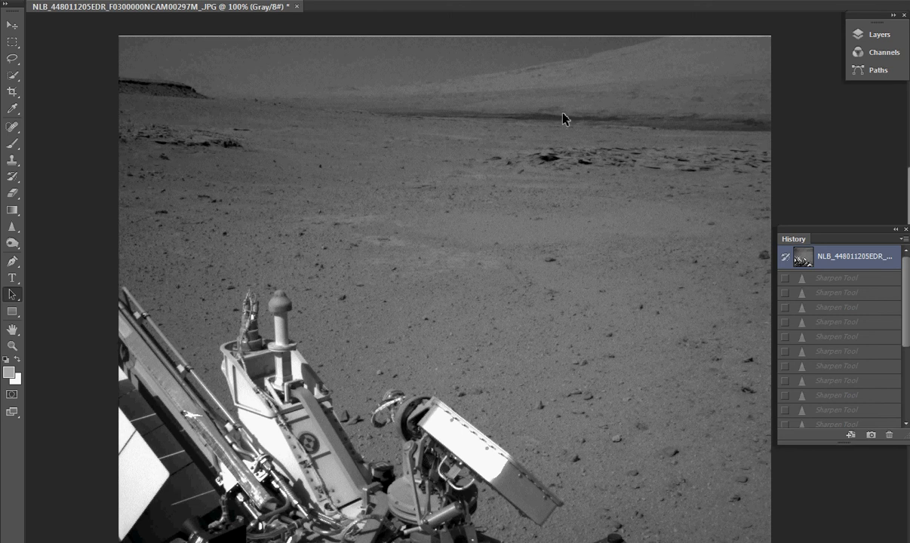
pyautogui.moveTo(497, 121)
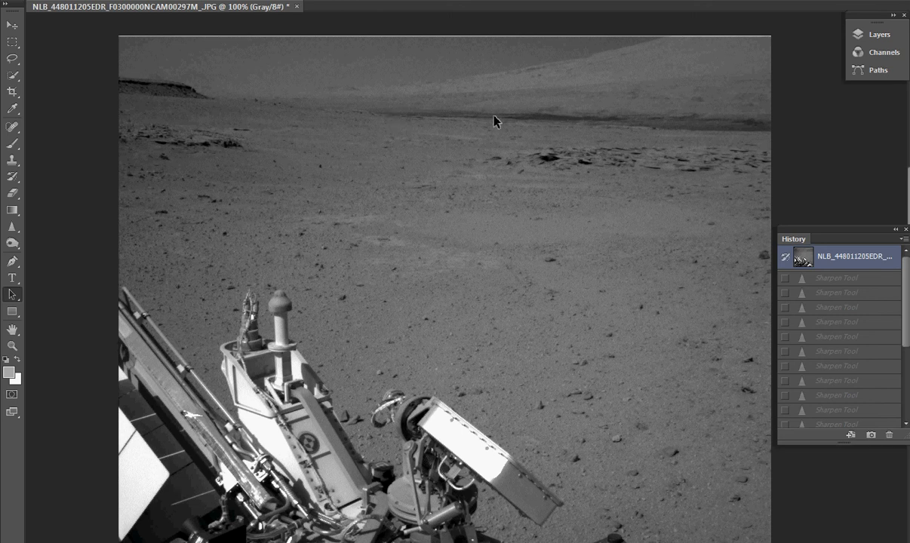
pyautogui.moveTo(666, 138)
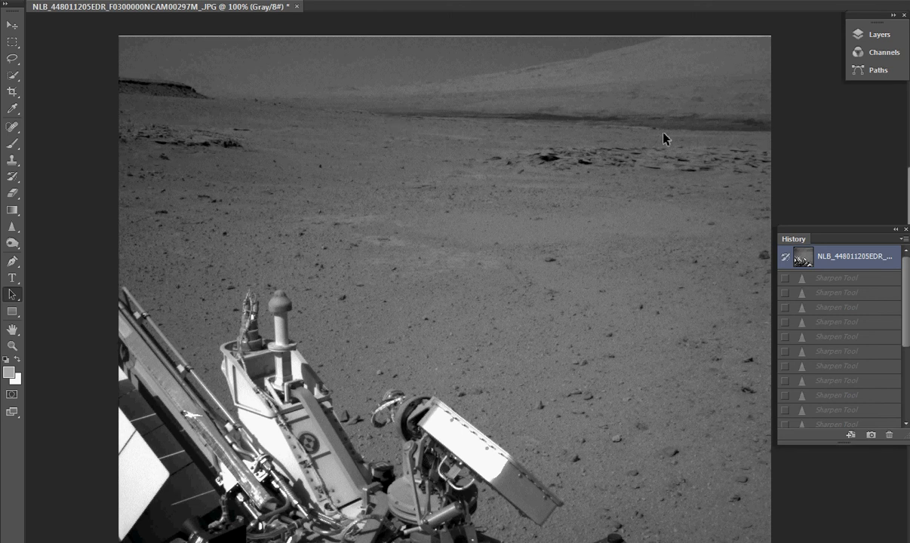
pyautogui.moveTo(642, 111)
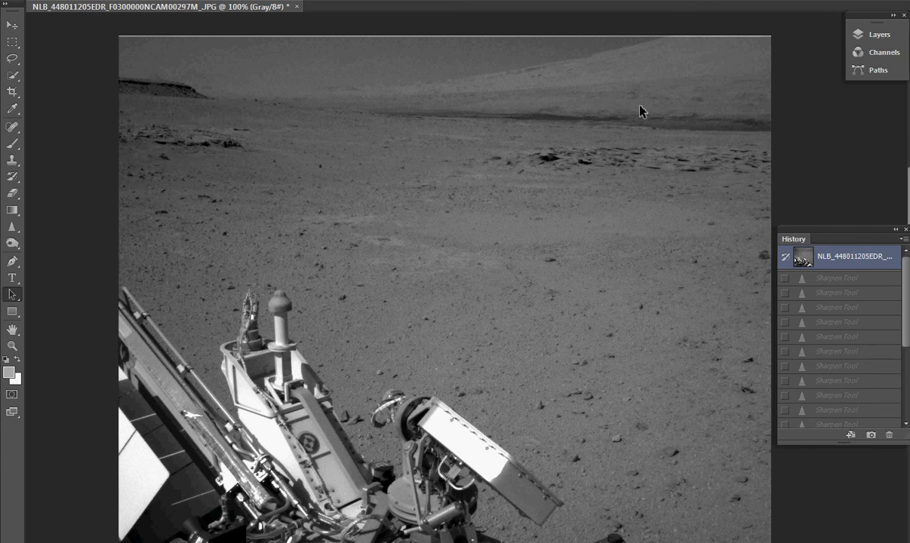
pyautogui.moveTo(615, 141)
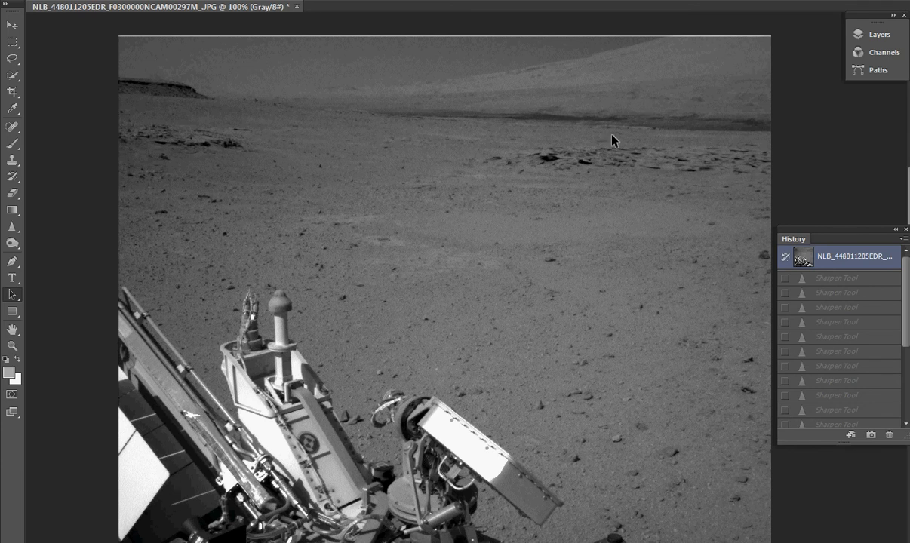
pyautogui.moveTo(534, 195)
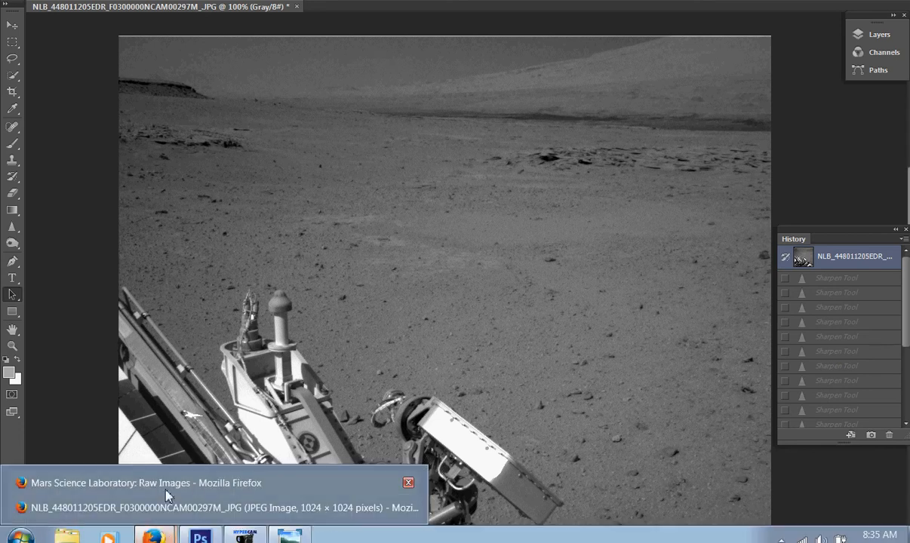
# - Switch to the Mars Raw Images page and open the 19:43:29 UTC Navcam image at full resolution
pyautogui.click(146, 483)
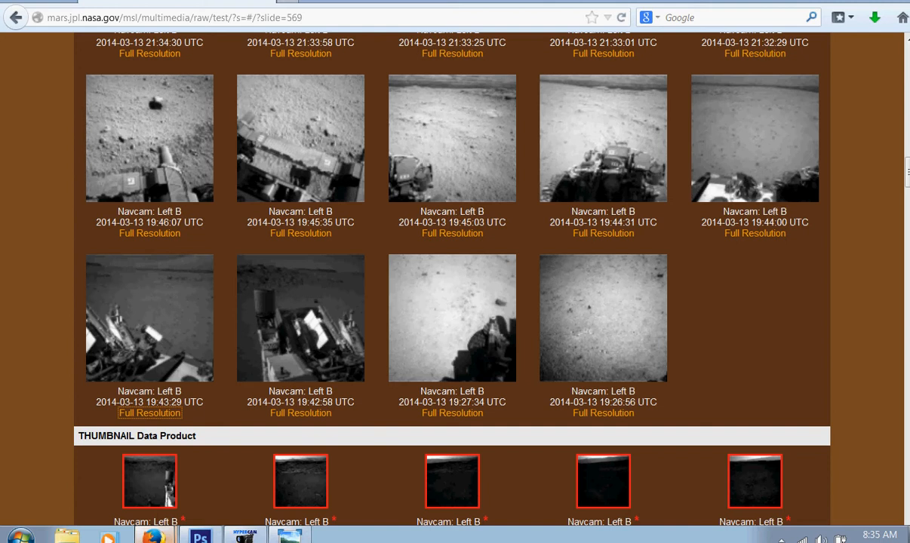
pyautogui.click(148, 413)
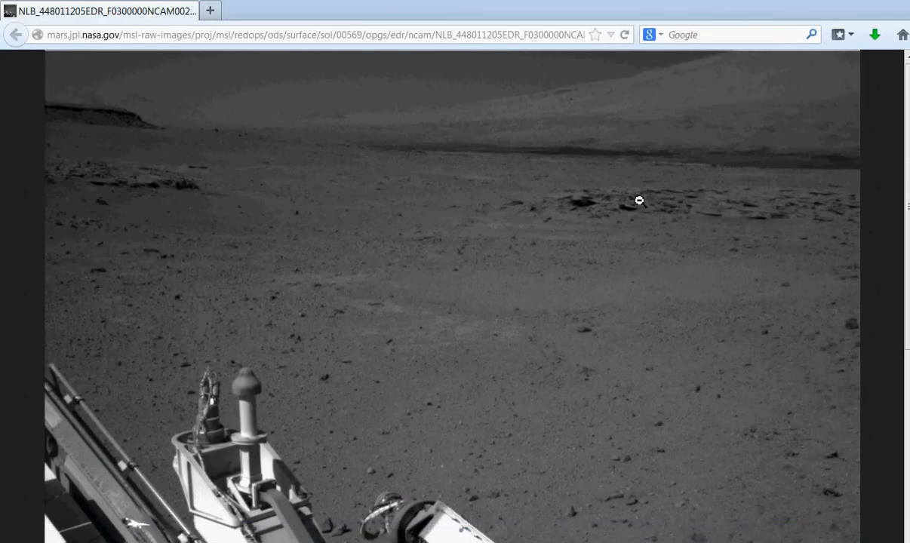
pyautogui.moveTo(628, 159)
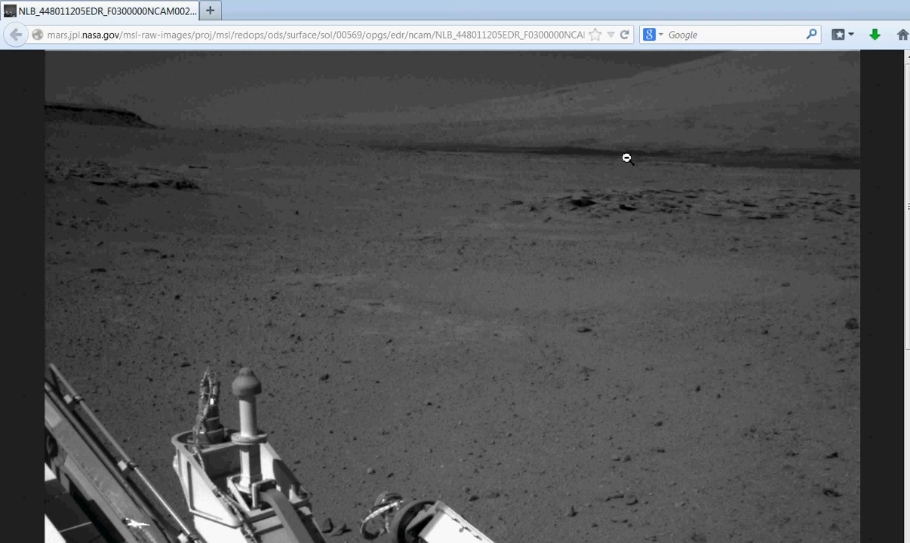
pyautogui.moveTo(614, 346)
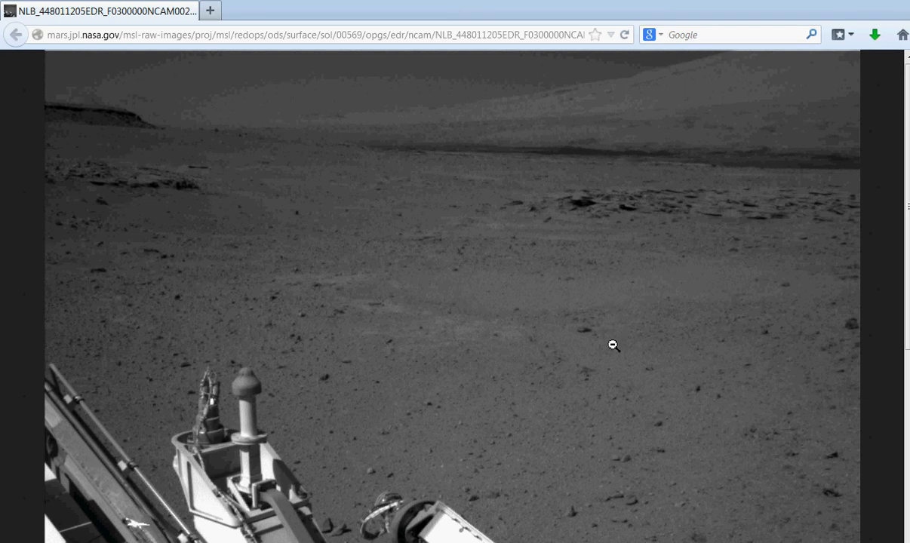
pyautogui.moveTo(731, 265)
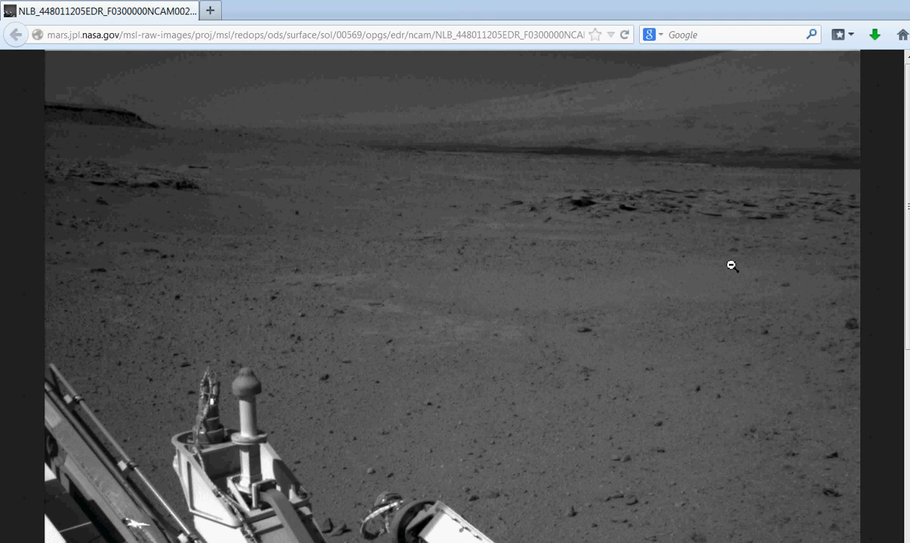
pyautogui.moveTo(633, 365)
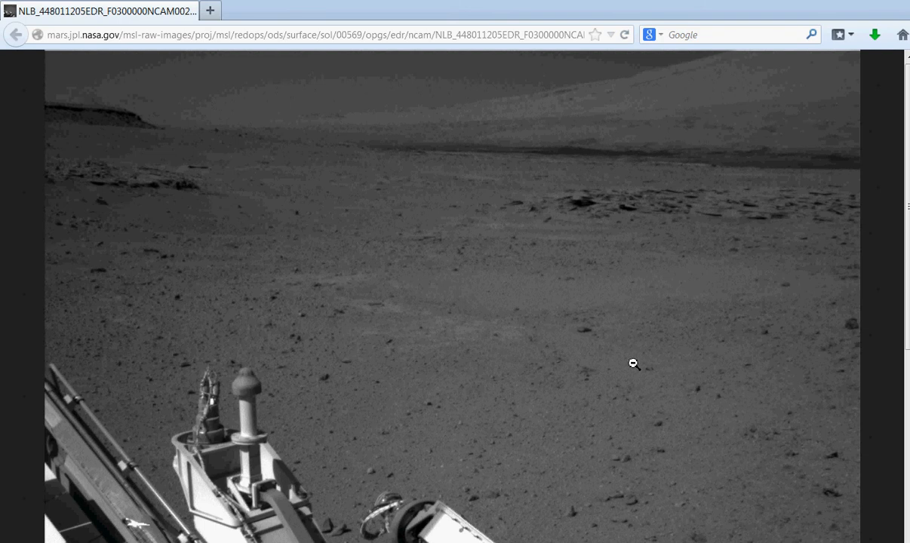
pyautogui.moveTo(846, 109)
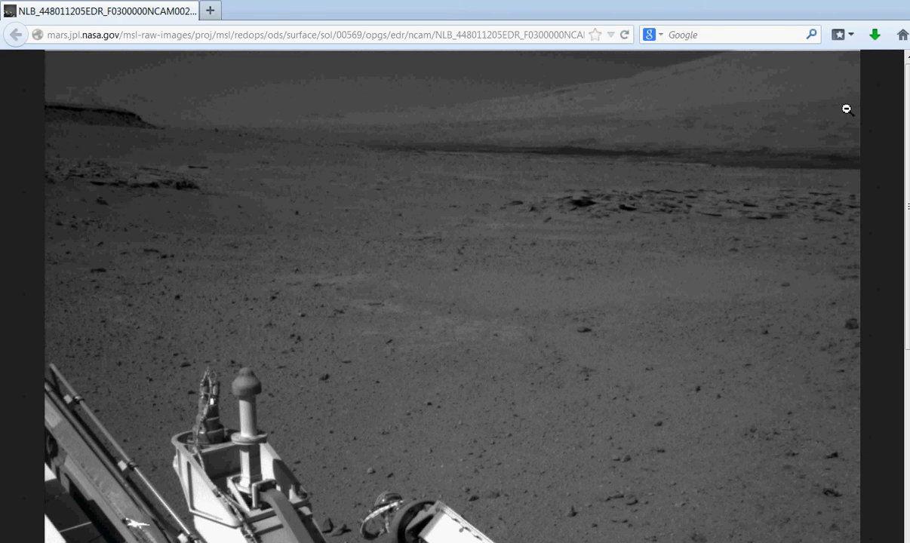
pyautogui.moveTo(833, 76)
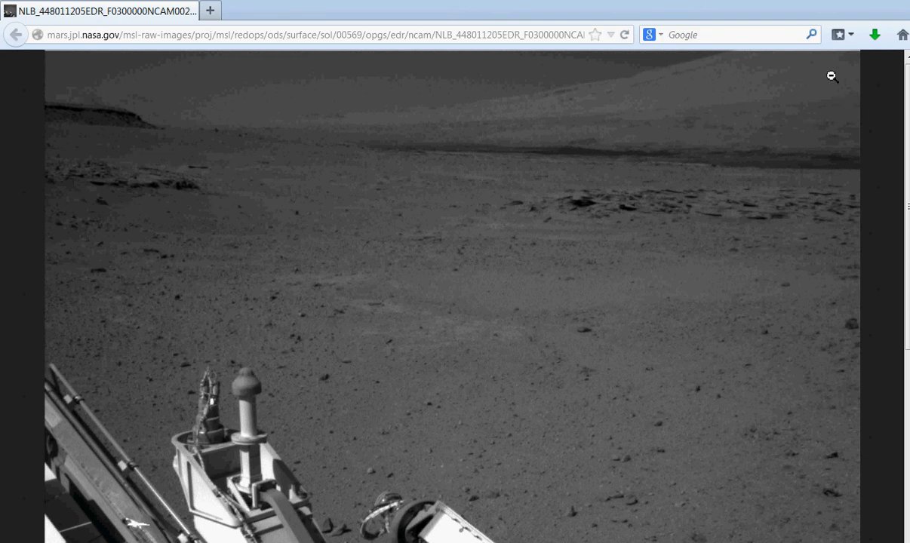
pyautogui.moveTo(699, 218)
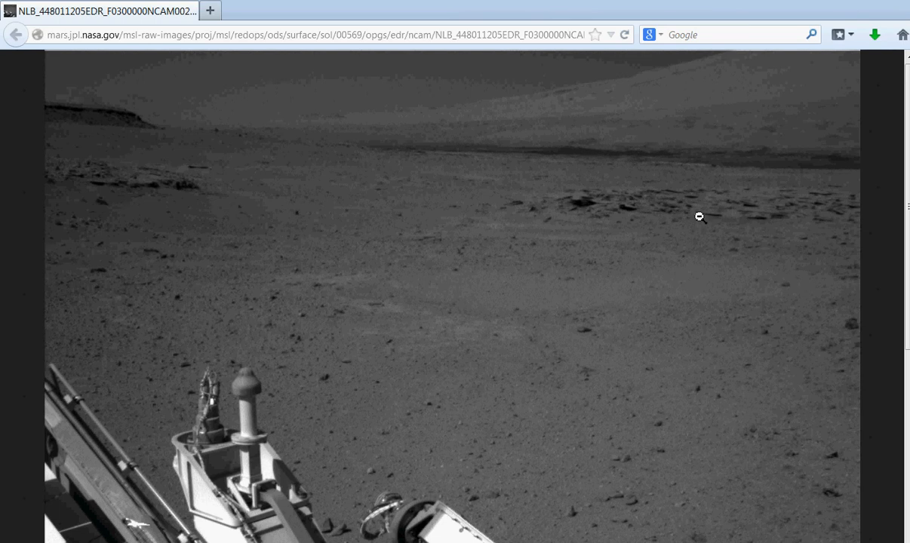
pyautogui.moveTo(729, 164)
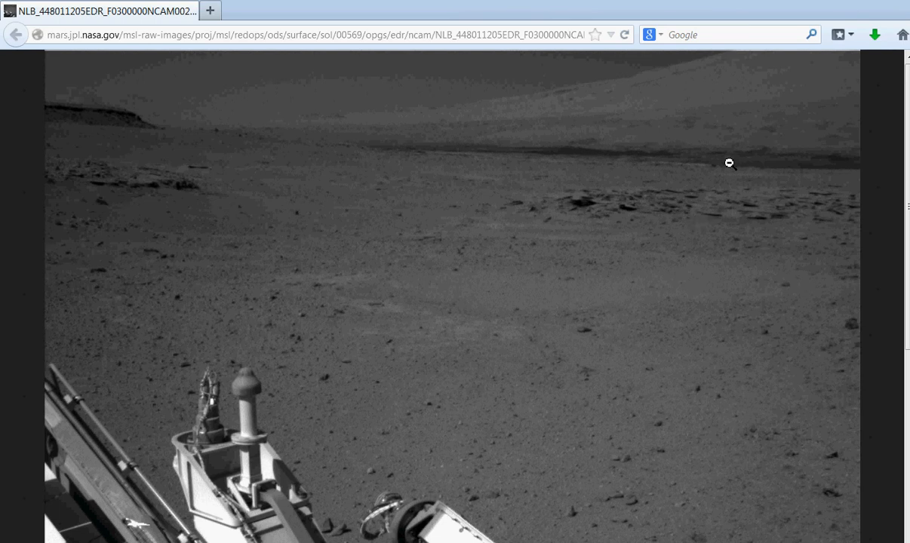
pyautogui.moveTo(736, 194)
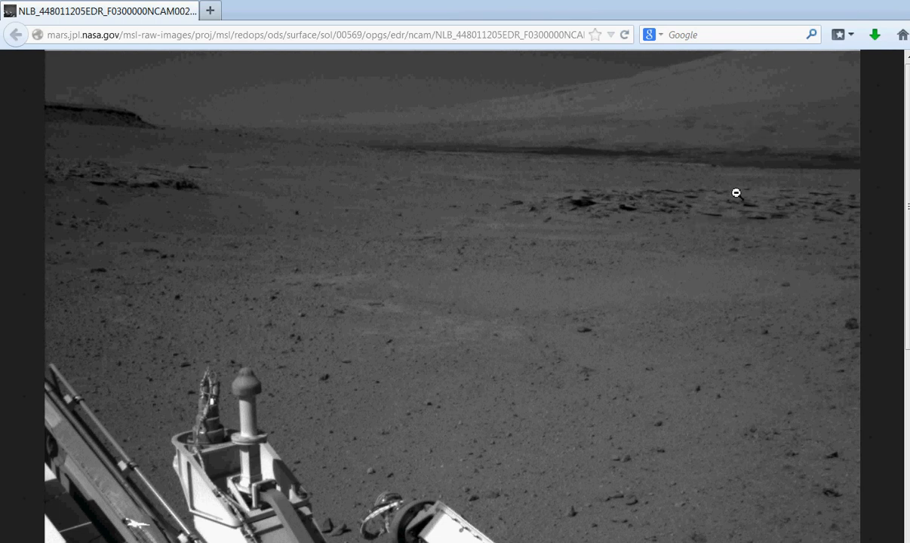
pyautogui.moveTo(733, 283)
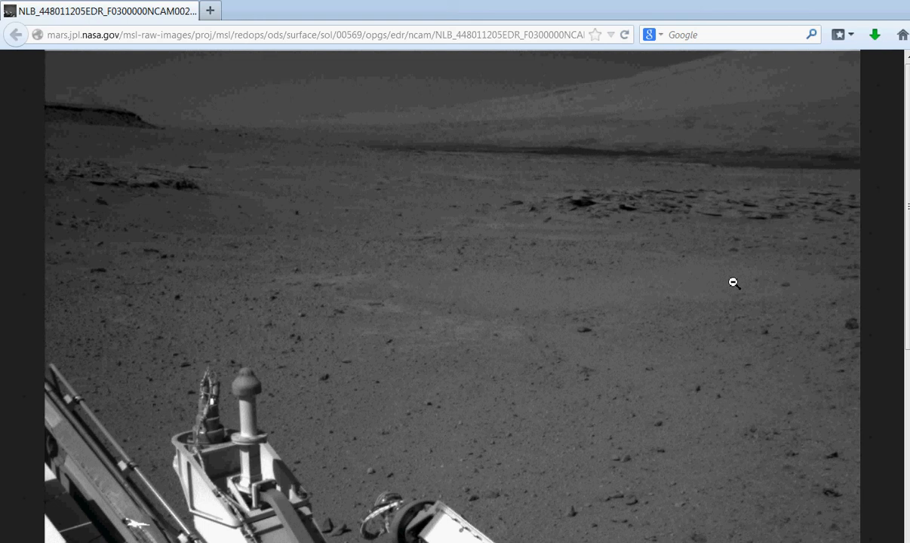
pyautogui.moveTo(629, 243)
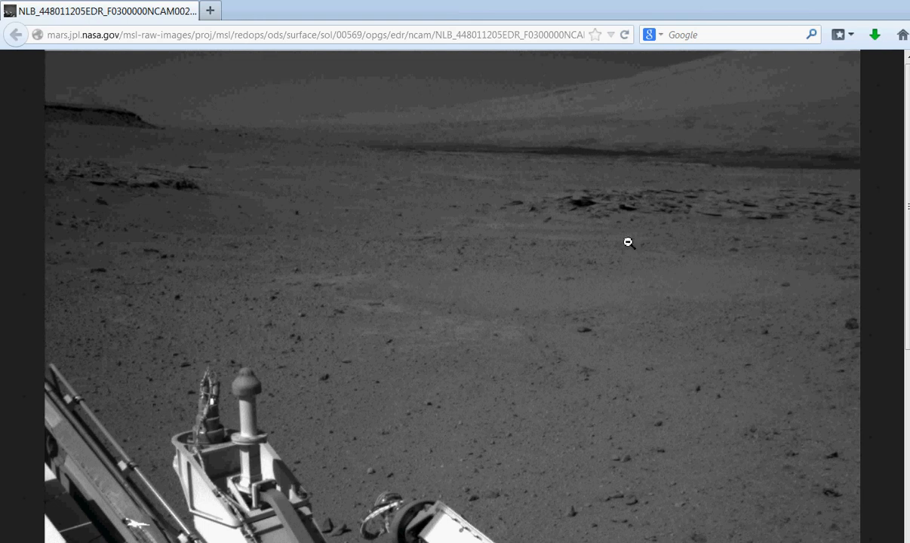
pyautogui.moveTo(662, 268)
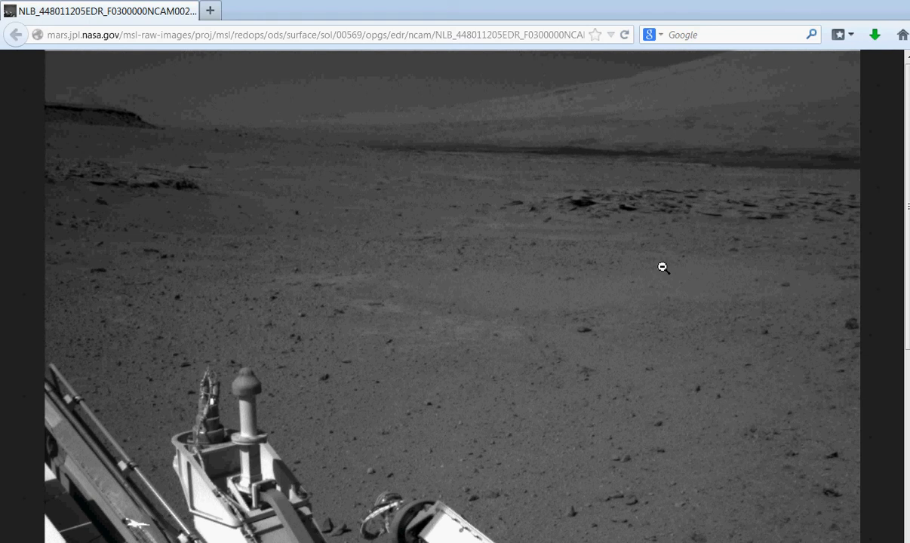
pyautogui.moveTo(620, 143)
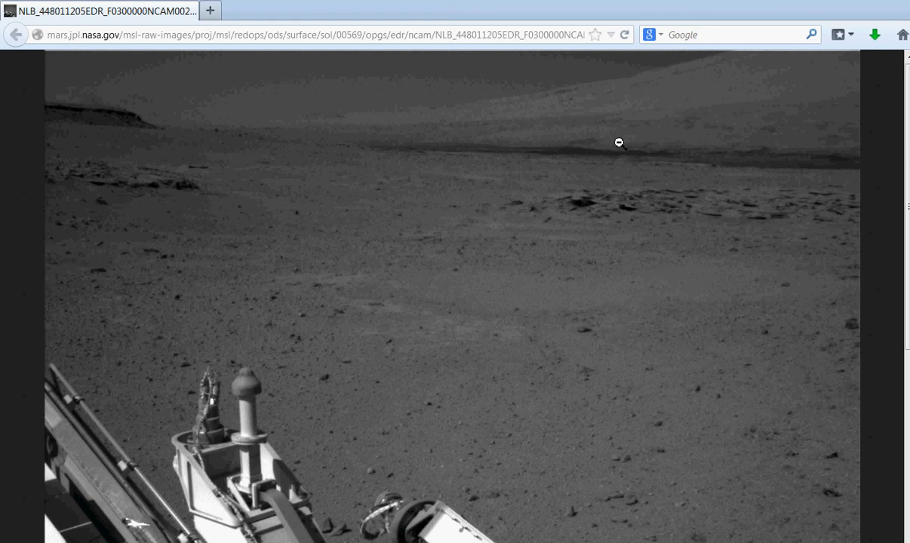
pyautogui.moveTo(548, 173)
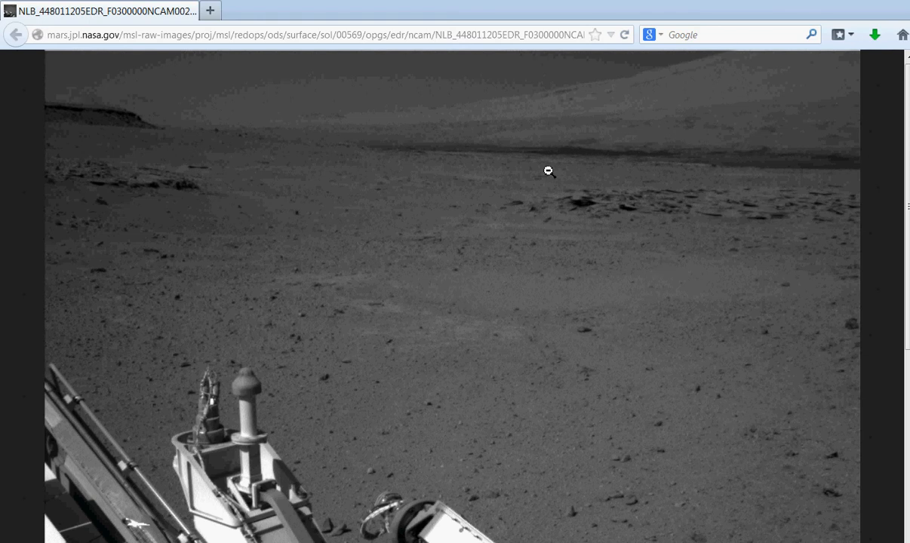
pyautogui.moveTo(744, 120)
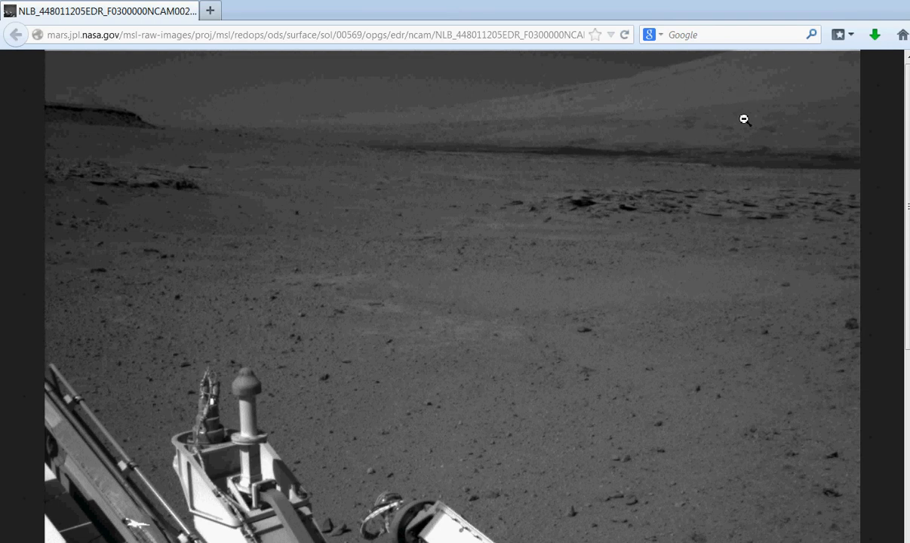
pyautogui.moveTo(535, 246)
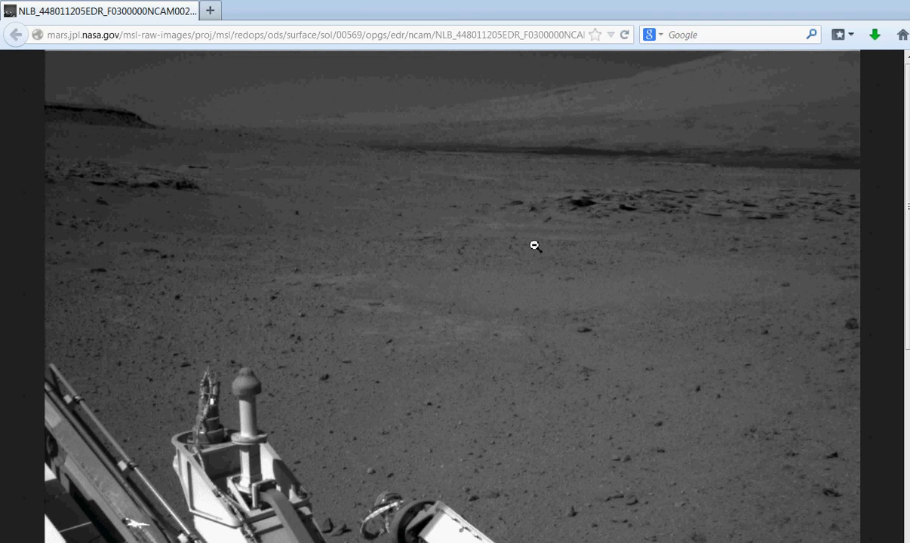
pyautogui.moveTo(571, 164)
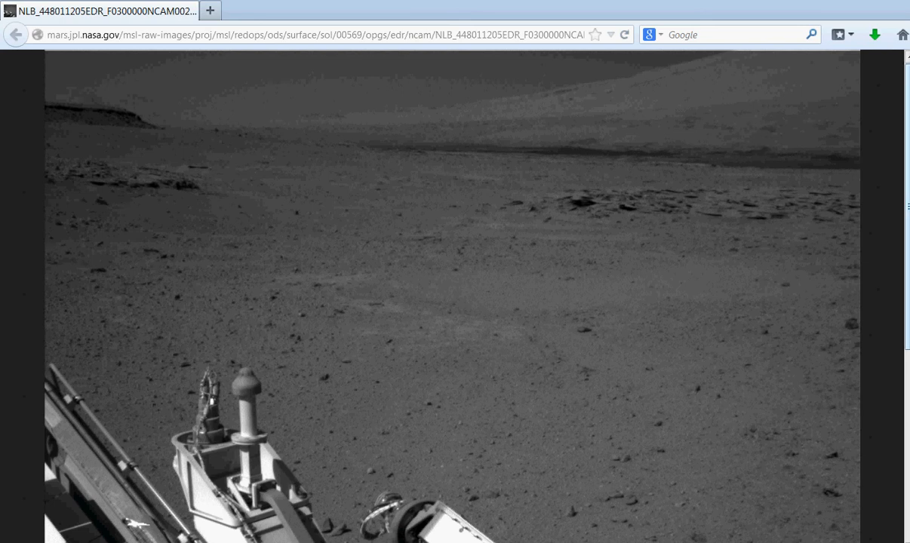
pyautogui.moveTo(389, 122)
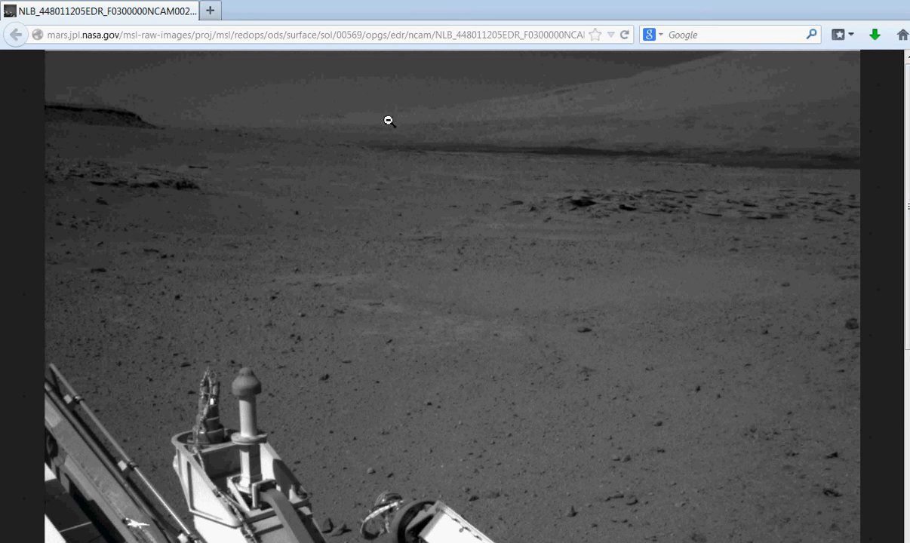
pyautogui.moveTo(642, 53)
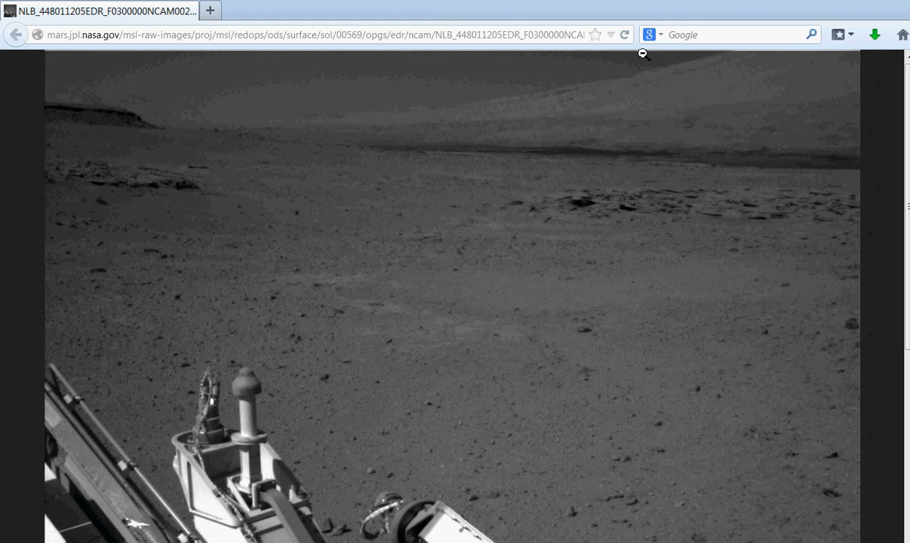
pyautogui.moveTo(667, 91)
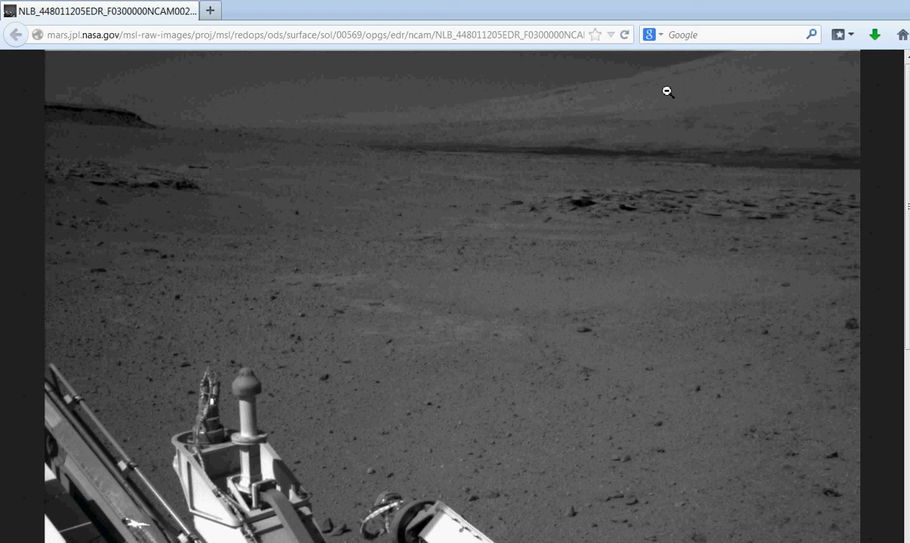
pyautogui.moveTo(640, 143)
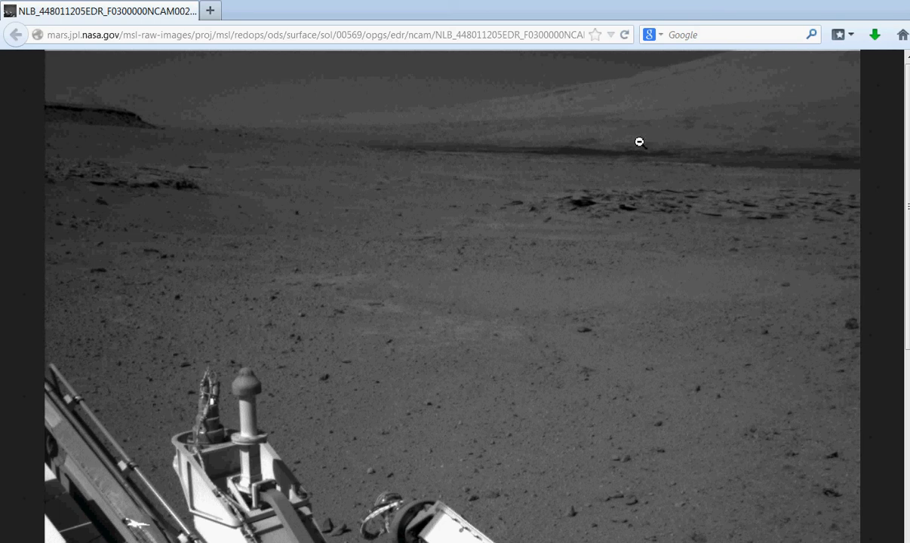
pyautogui.moveTo(721, 175)
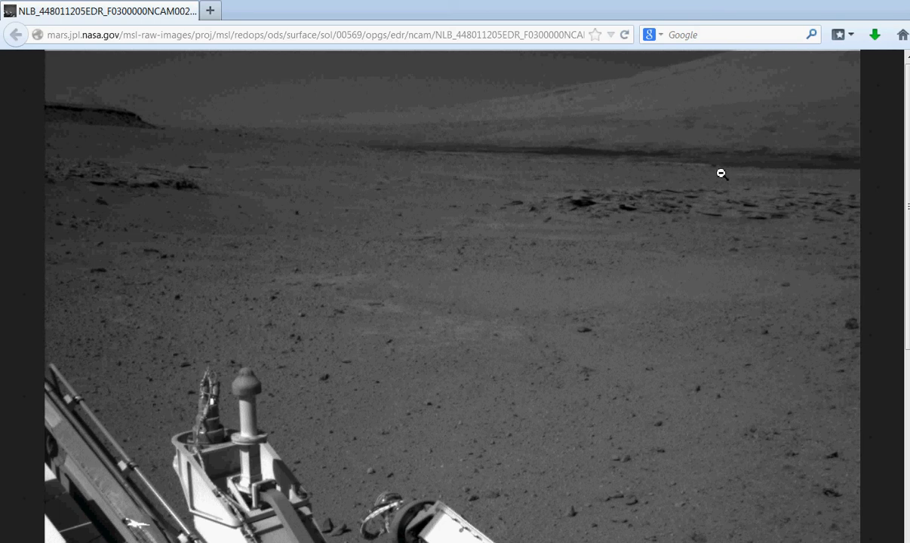
pyautogui.moveTo(777, 175)
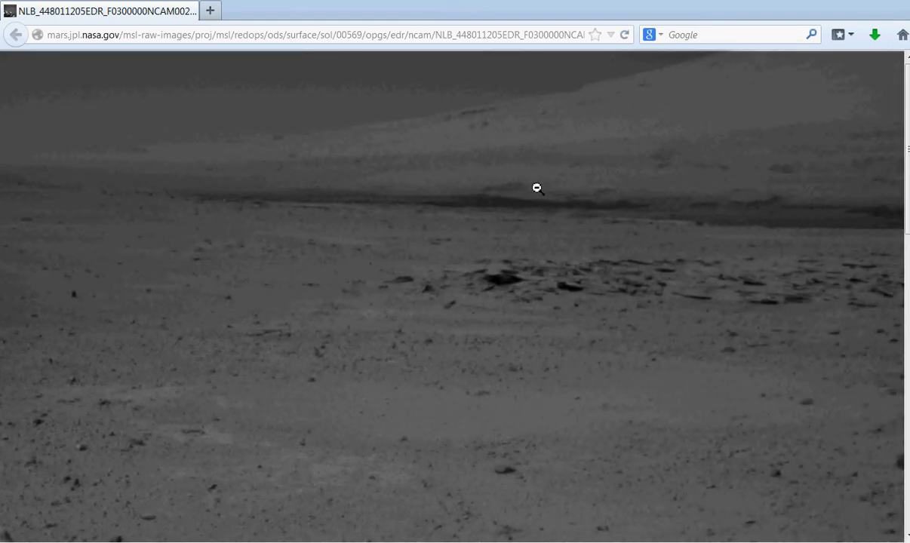
pyautogui.click(536, 188)
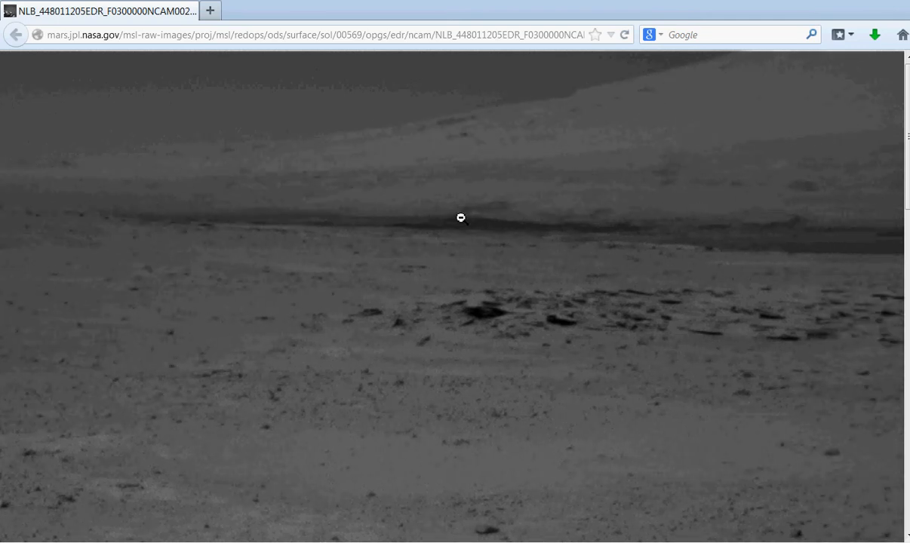
pyautogui.moveTo(482, 218)
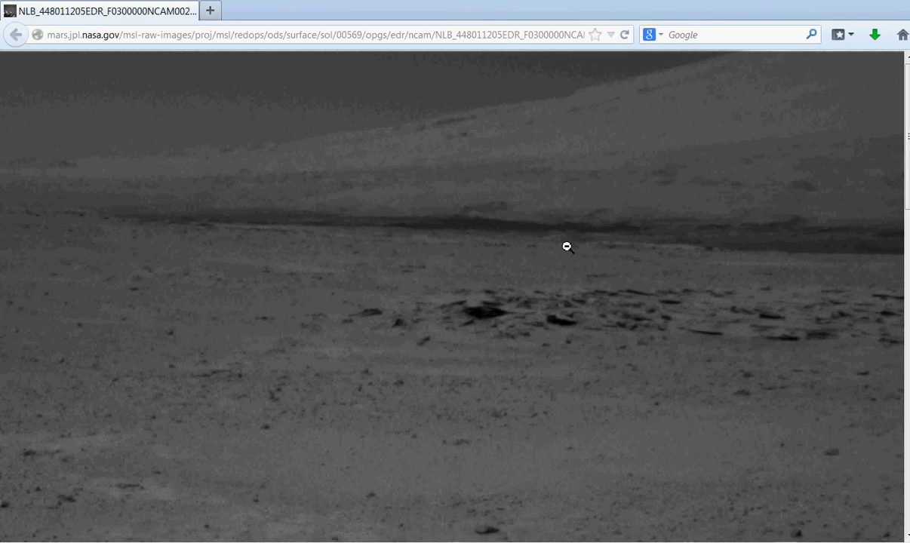
pyautogui.moveTo(610, 529)
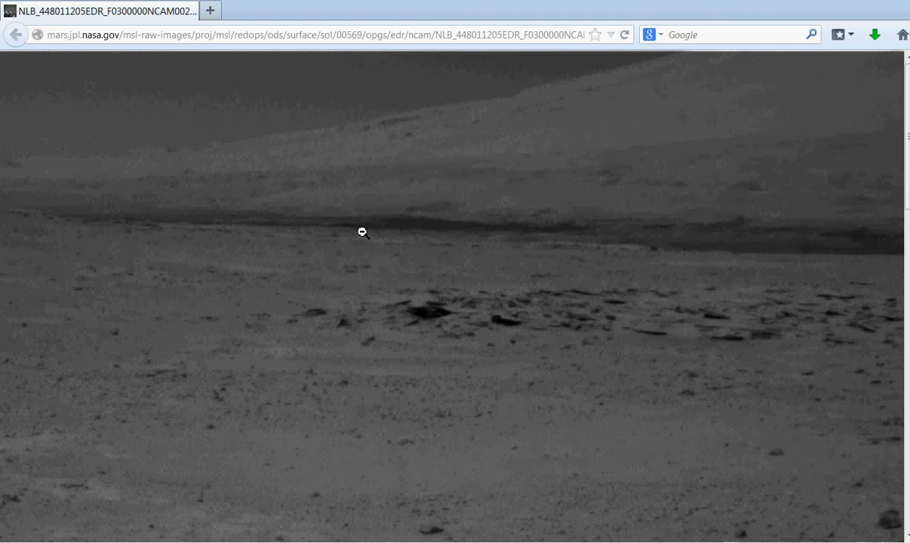
pyautogui.moveTo(718, 250)
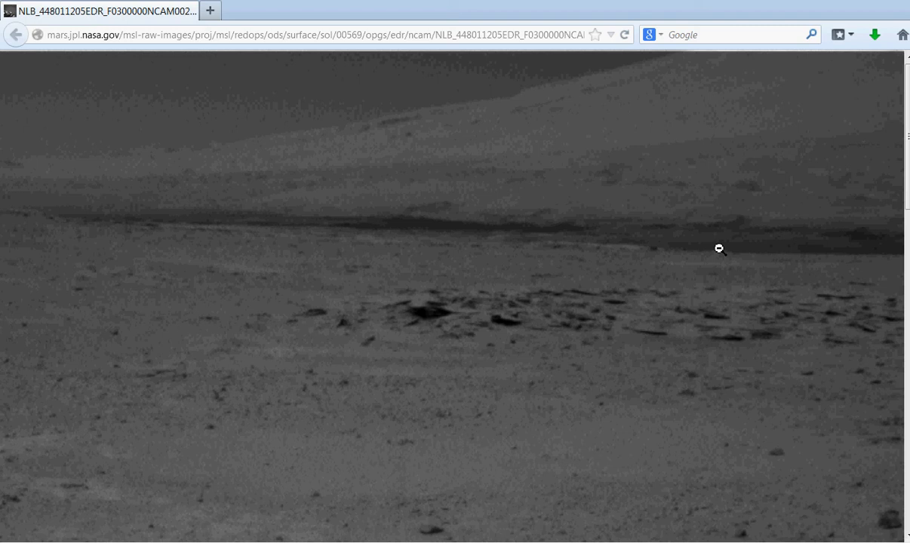
pyautogui.moveTo(441, 223)
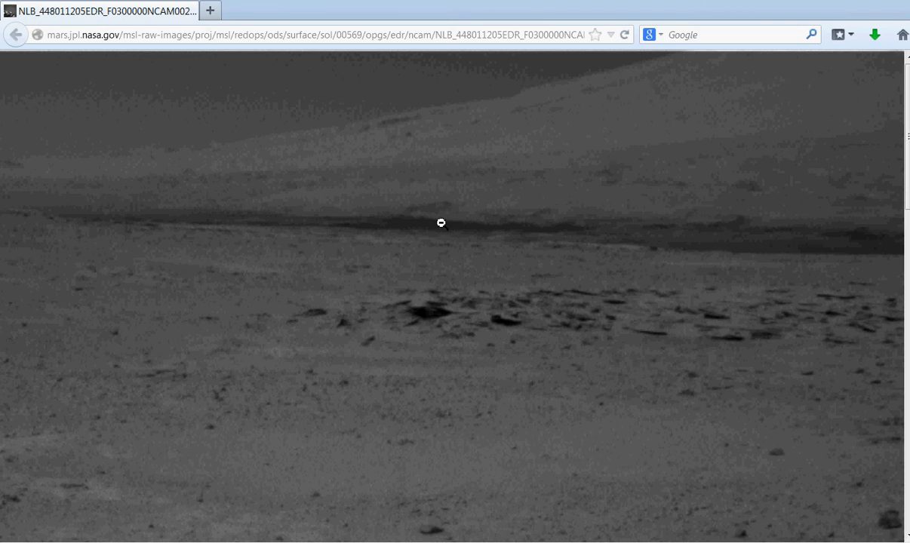
pyautogui.moveTo(434, 228)
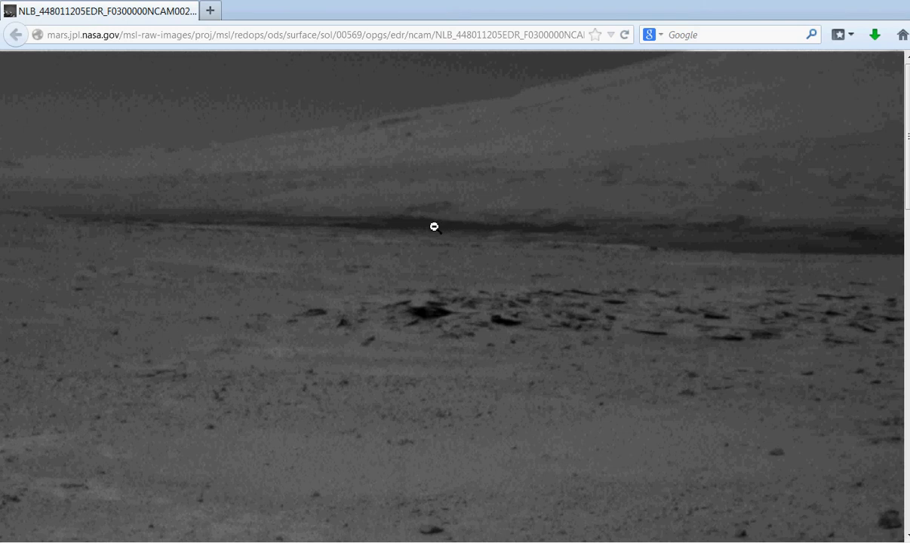
pyautogui.moveTo(410, 244)
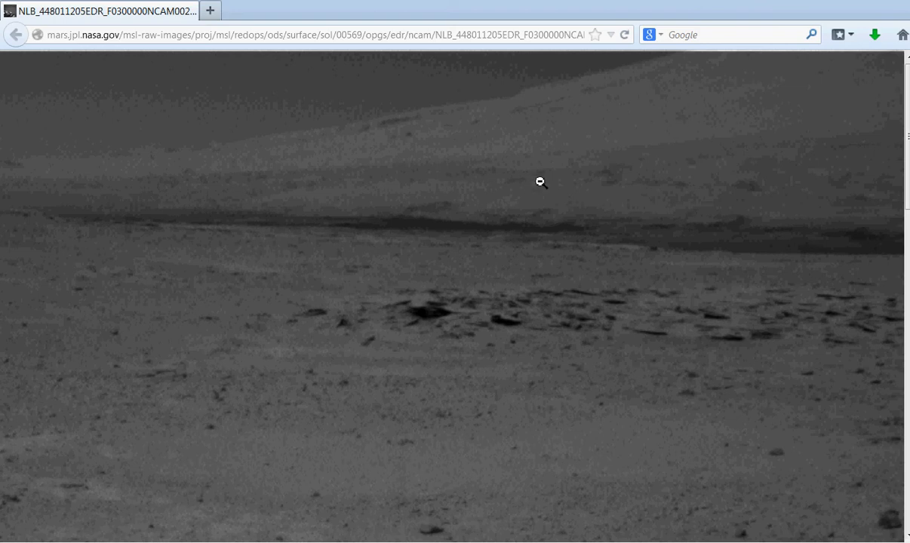
pyautogui.moveTo(724, 254)
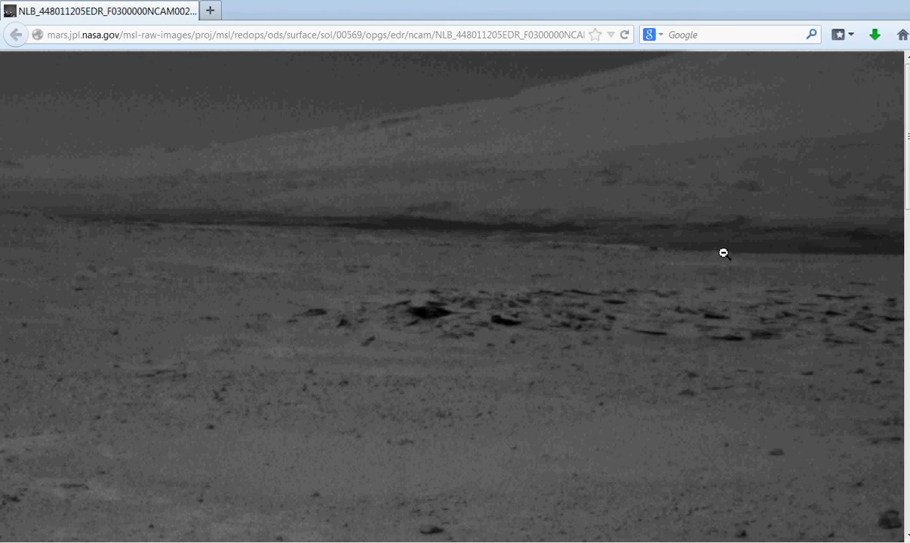
pyautogui.moveTo(503, 195)
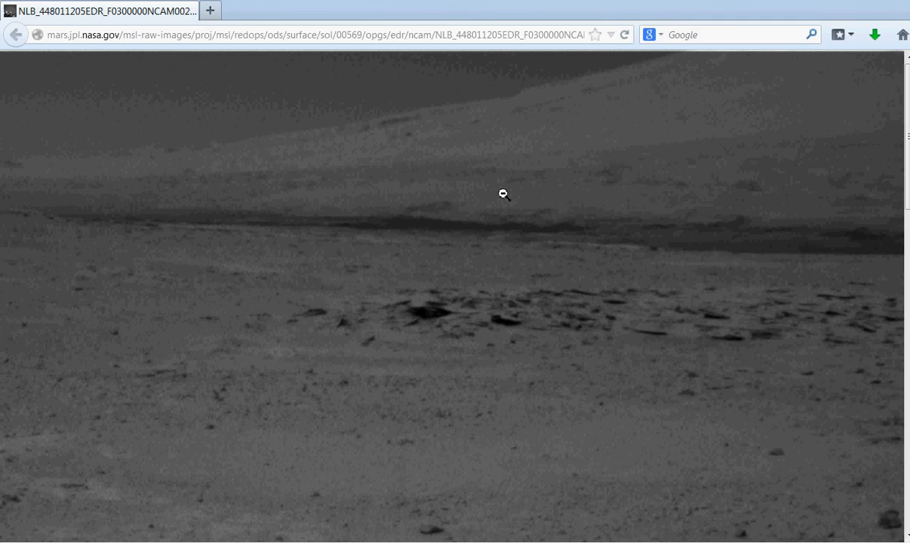
pyautogui.moveTo(409, 197)
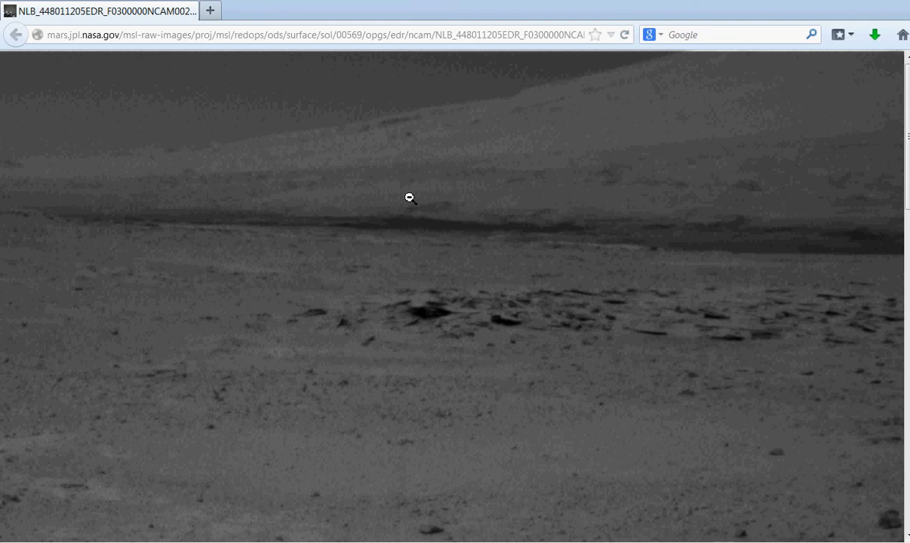
pyautogui.moveTo(428, 217)
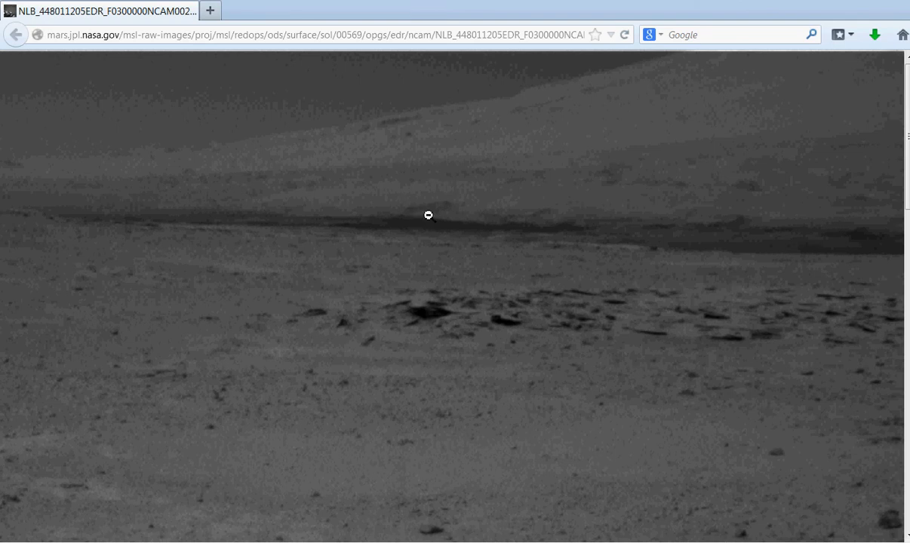
pyautogui.moveTo(539, 249)
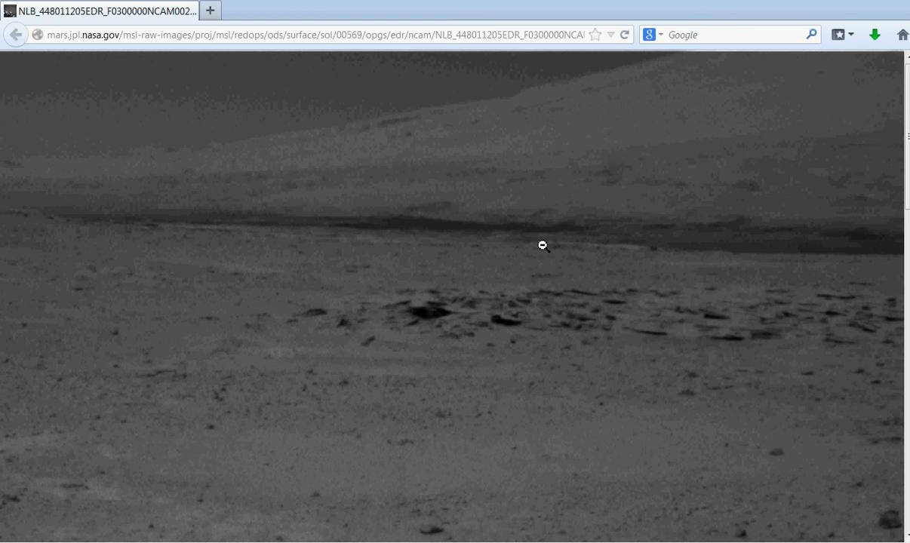
pyautogui.moveTo(542, 240)
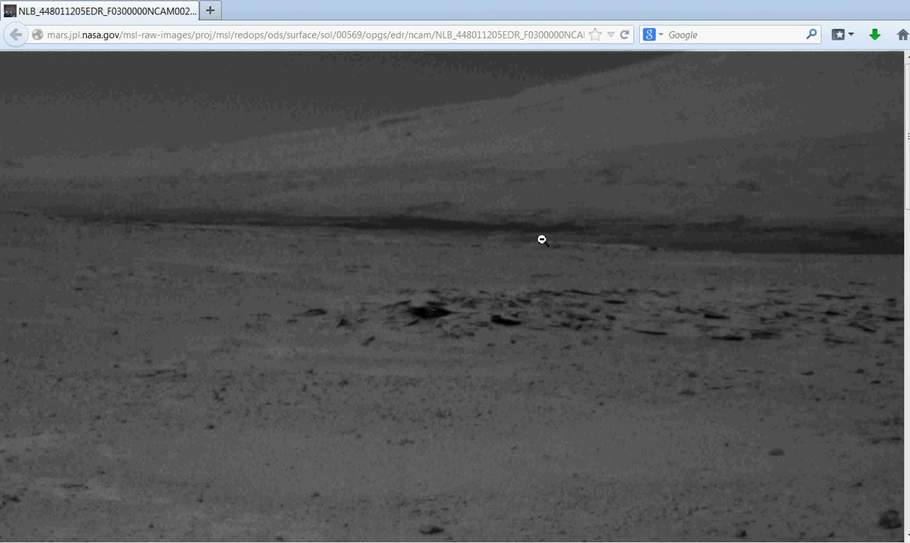
pyautogui.moveTo(621, 254)
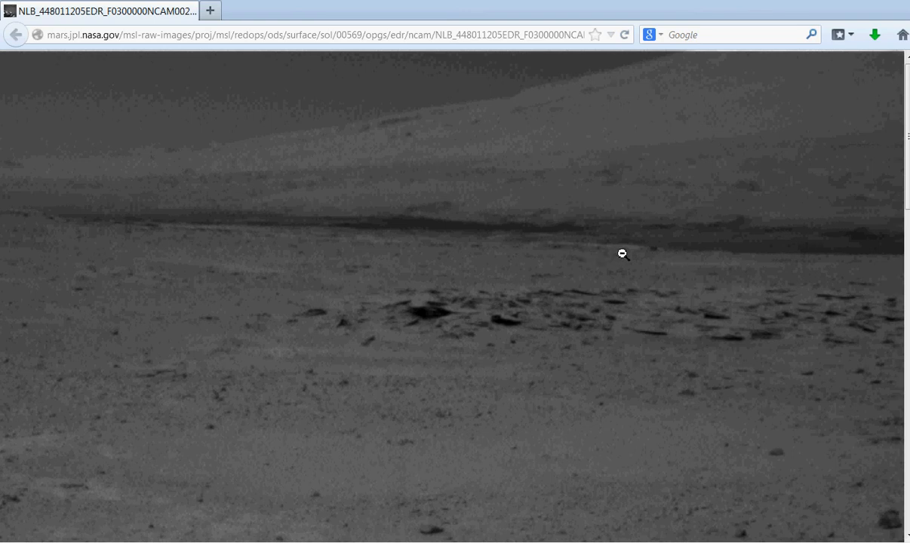
pyautogui.moveTo(549, 247)
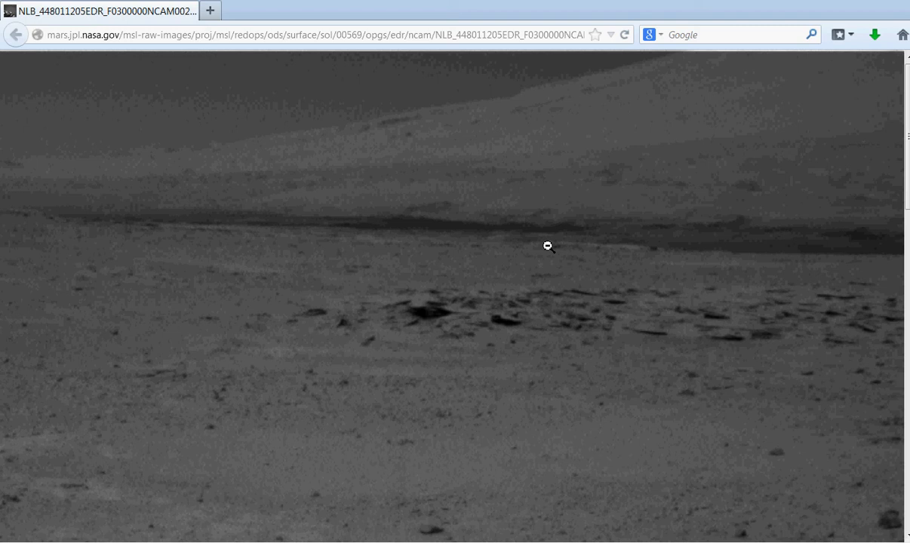
pyautogui.moveTo(592, 155)
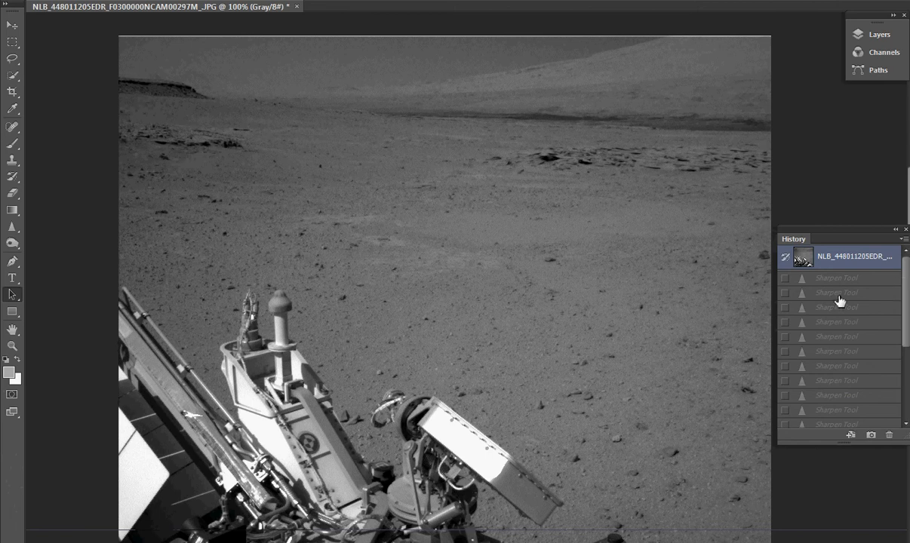
pyautogui.moveTo(17, 239)
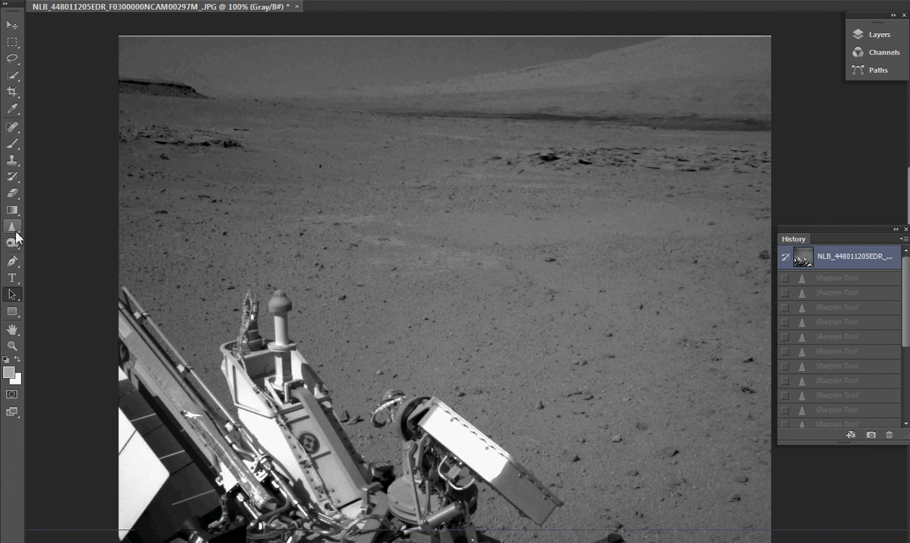
pyautogui.moveTo(13, 228)
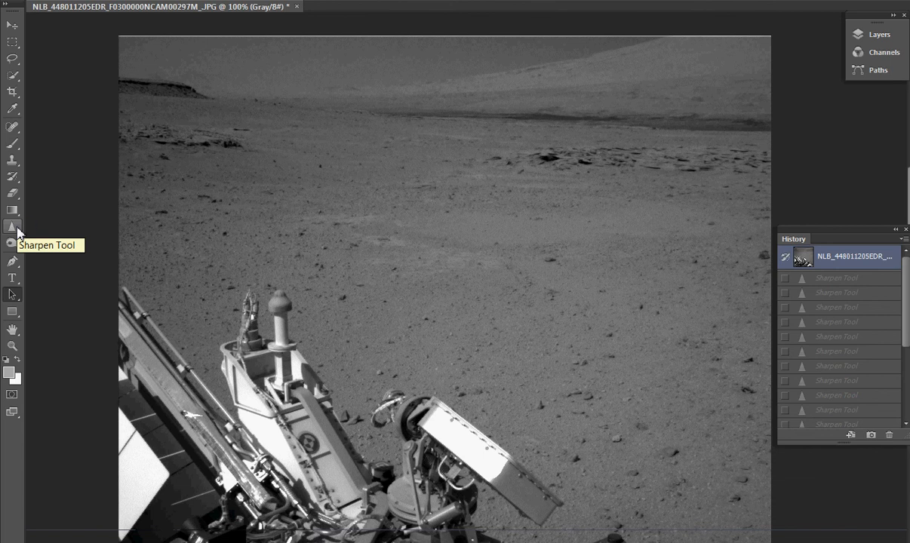
pyautogui.moveTo(238, 157)
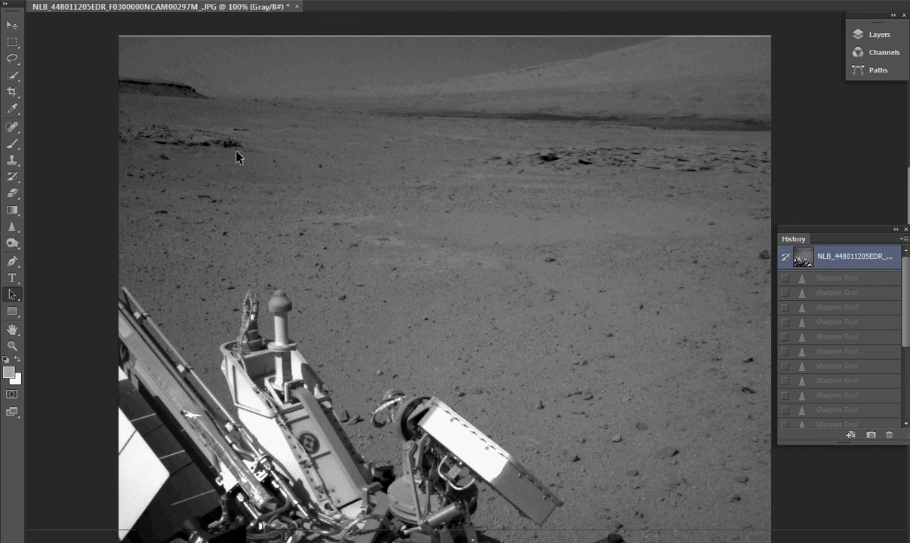
pyautogui.moveTo(888, 287)
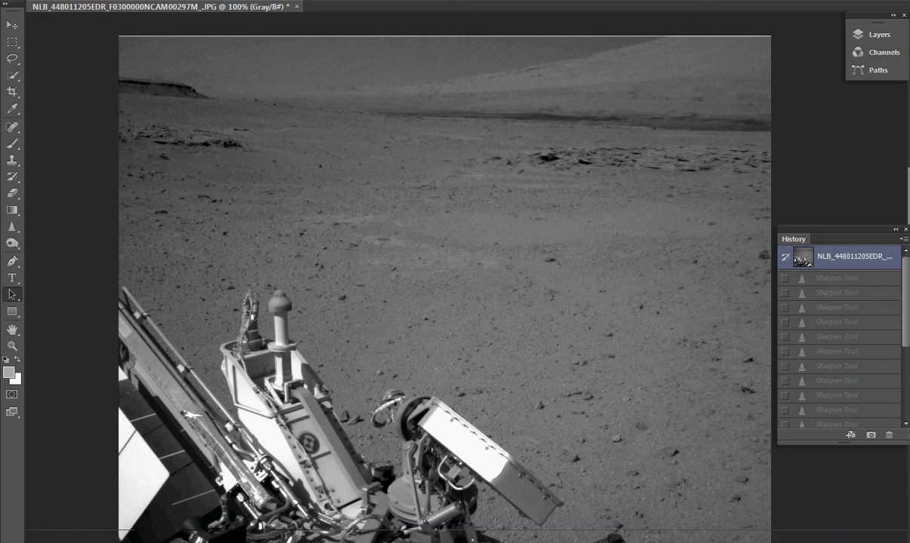
# - Revert to the last Sharpen Tool history state, undoing the later blur, invert and exposure edits
pyautogui.click(836, 277)
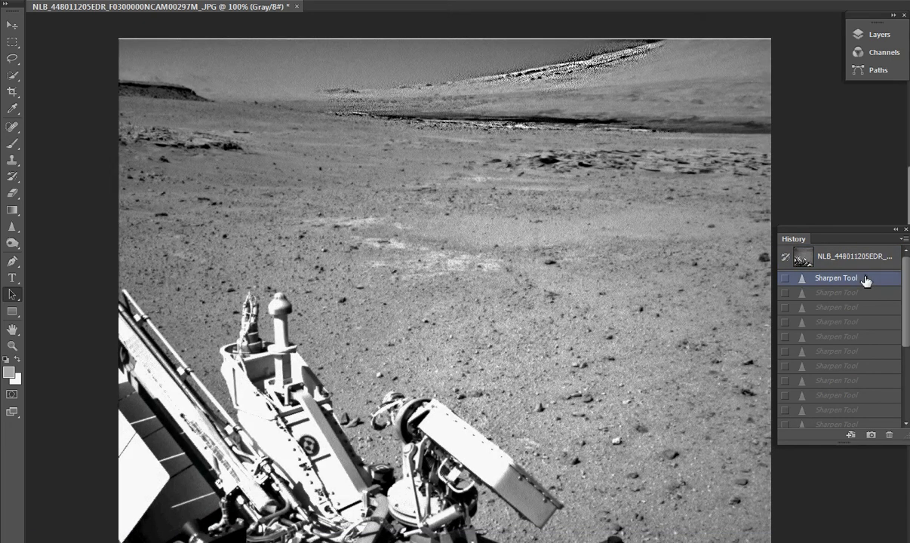
pyautogui.moveTo(905, 320)
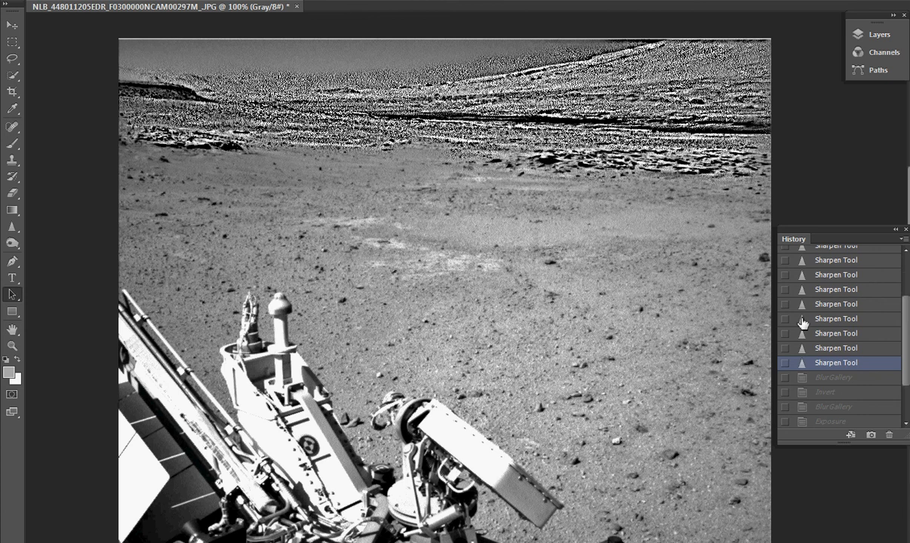
pyautogui.moveTo(627, 179)
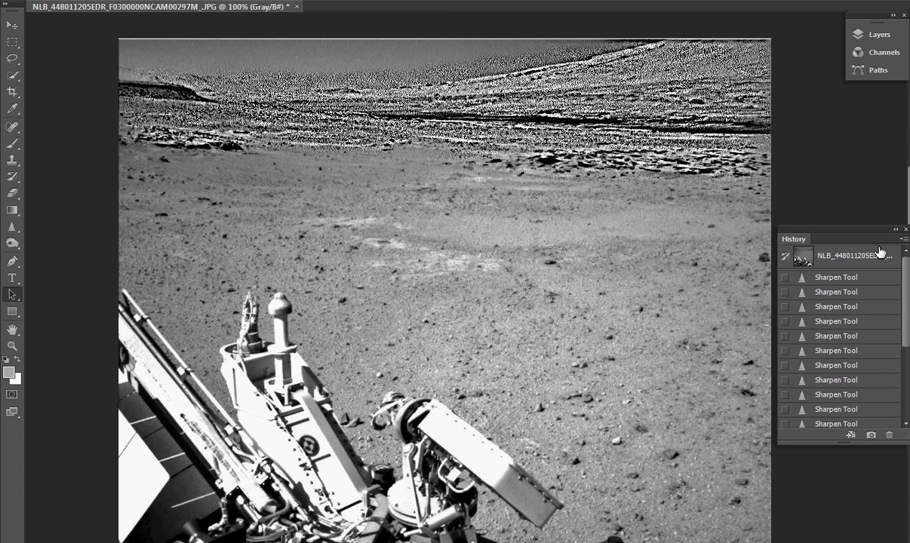
pyautogui.moveTo(870, 284)
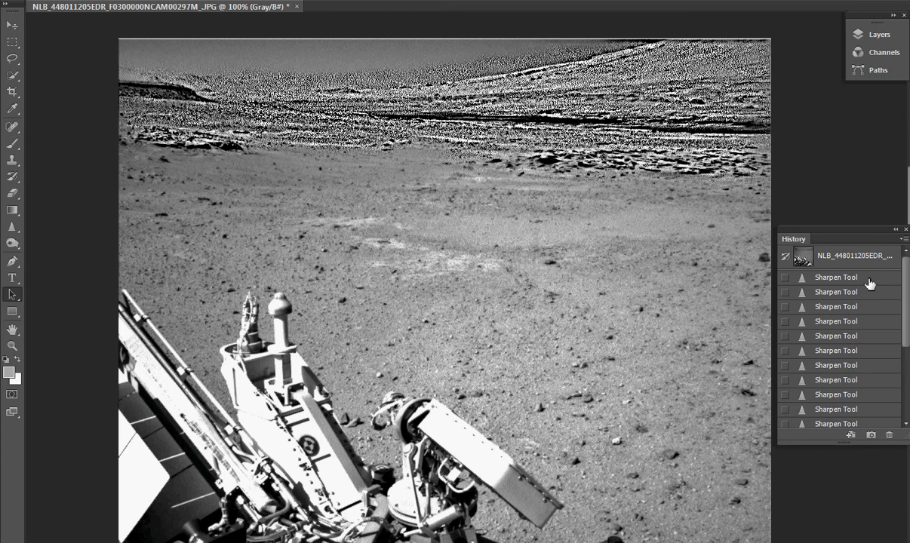
pyautogui.moveTo(847, 278)
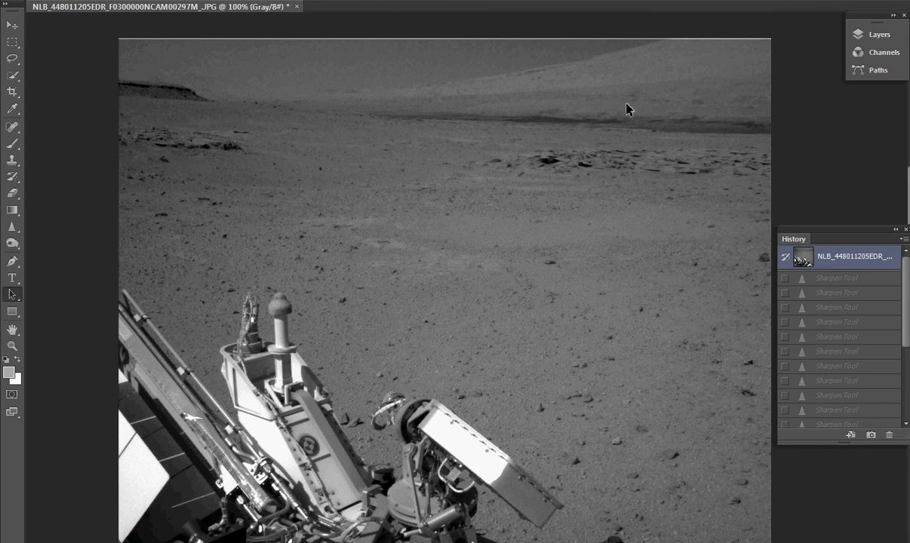
pyautogui.moveTo(906, 336)
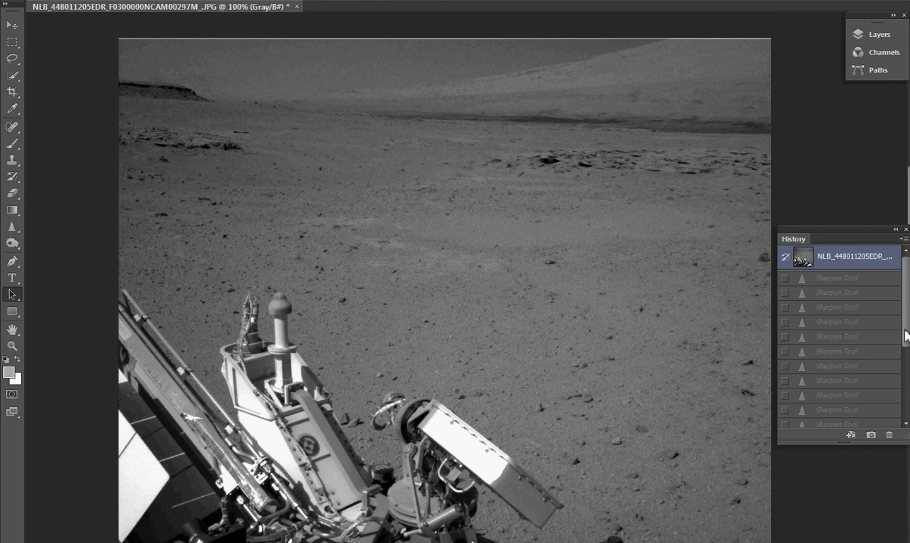
pyautogui.scroll(-3)
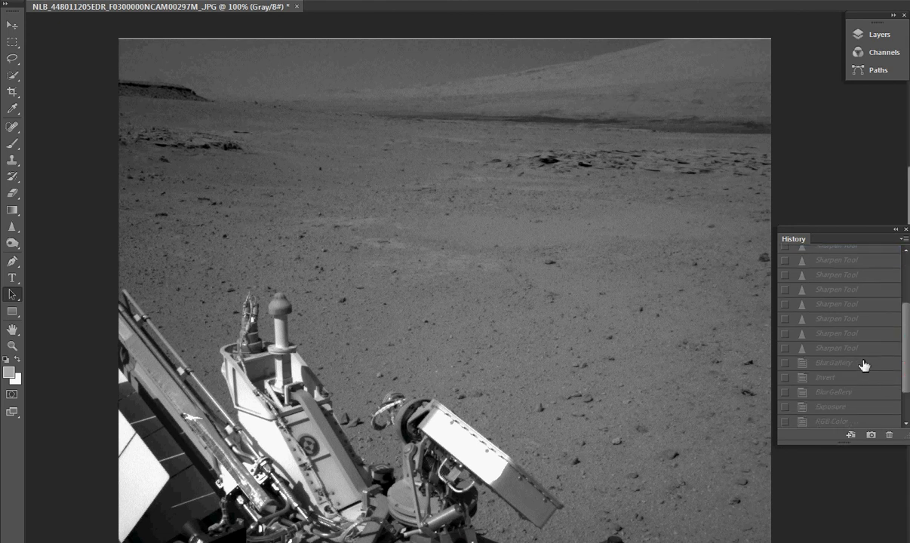
pyautogui.moveTo(668, 89)
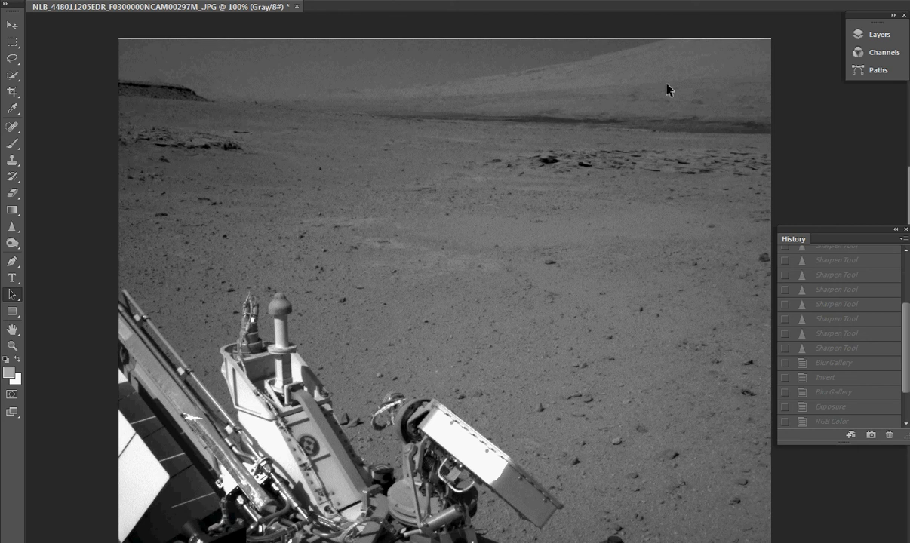
pyautogui.moveTo(612, 143)
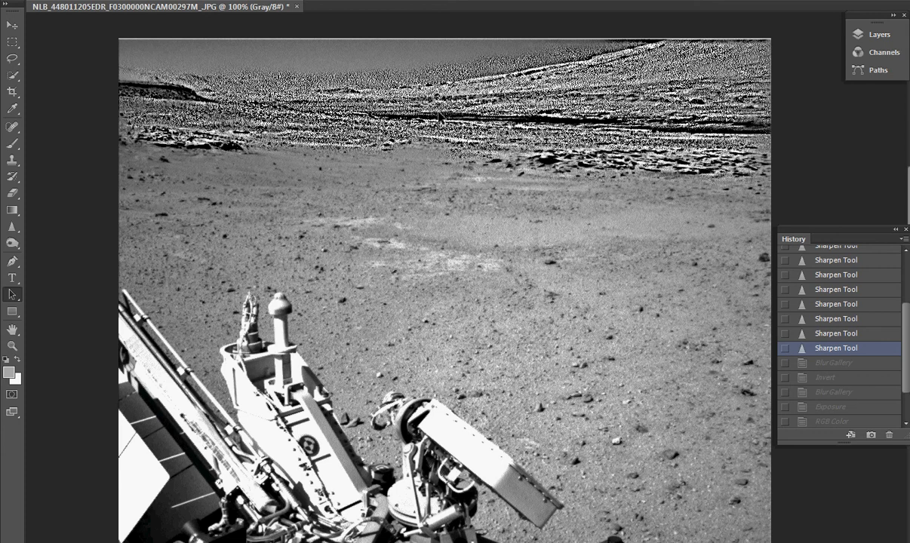
pyautogui.moveTo(834, 364)
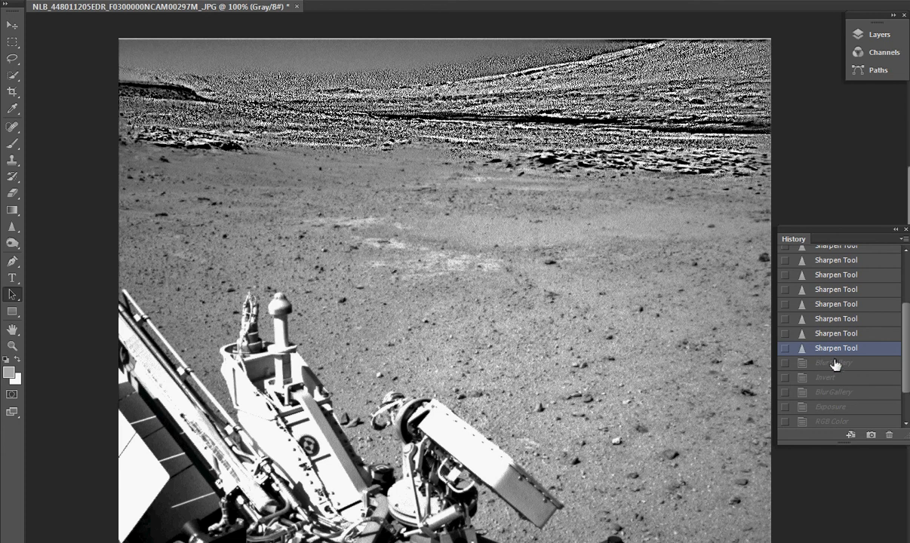
# - Compare the Blur Gallery state against the original snapshot, then return to Blur Gallery
pyautogui.click(833, 363)
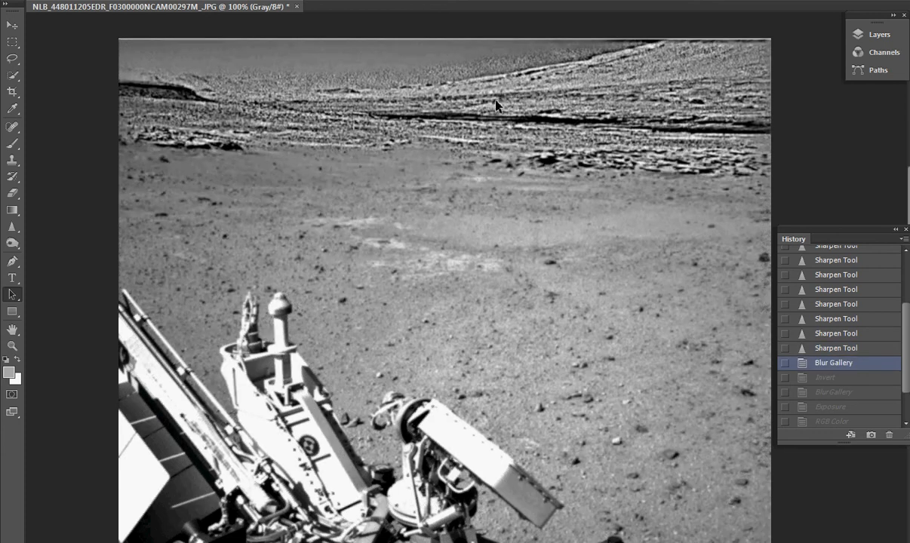
pyautogui.moveTo(525, 92)
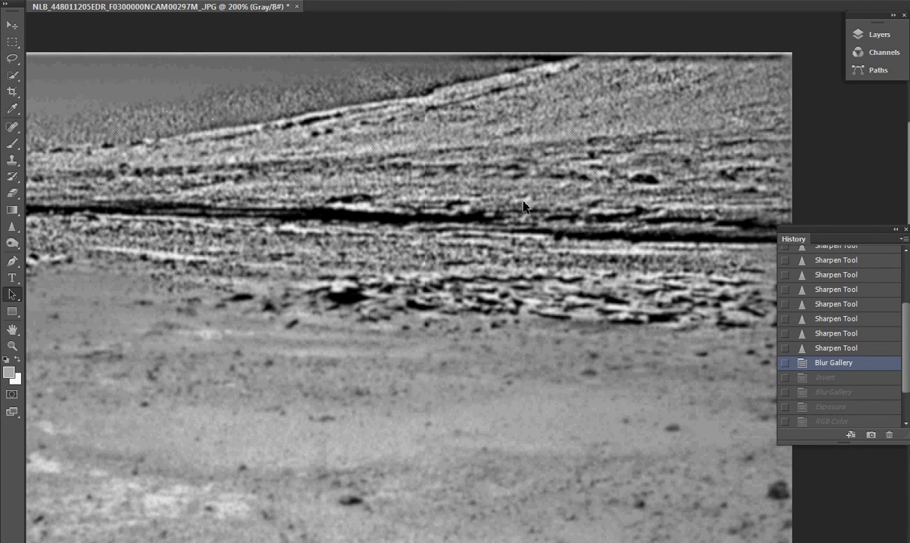
pyautogui.moveTo(346, 198)
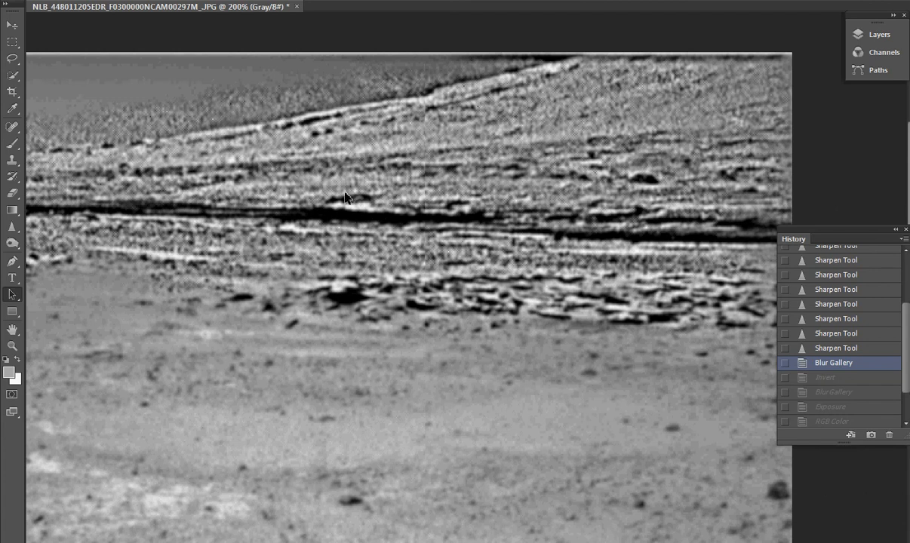
pyautogui.moveTo(375, 218)
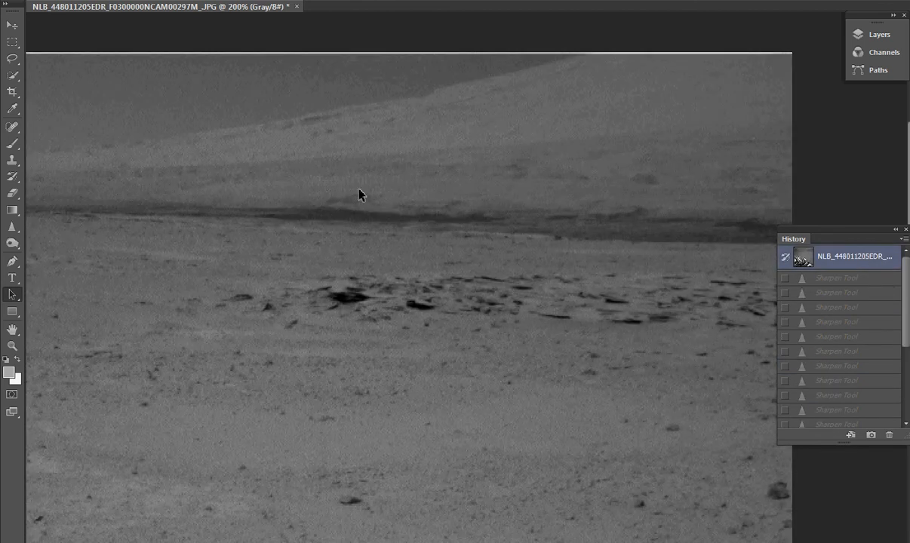
pyautogui.moveTo(899, 359)
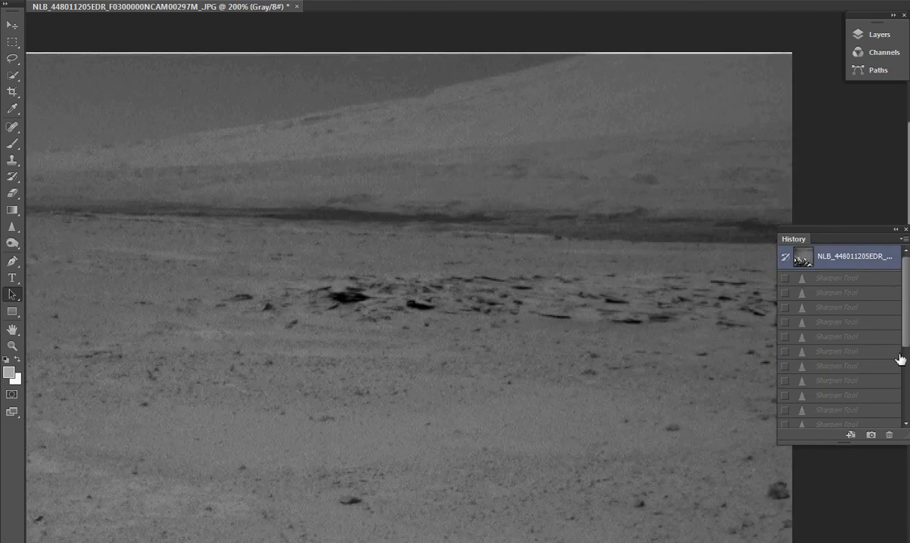
pyautogui.scroll(-3)
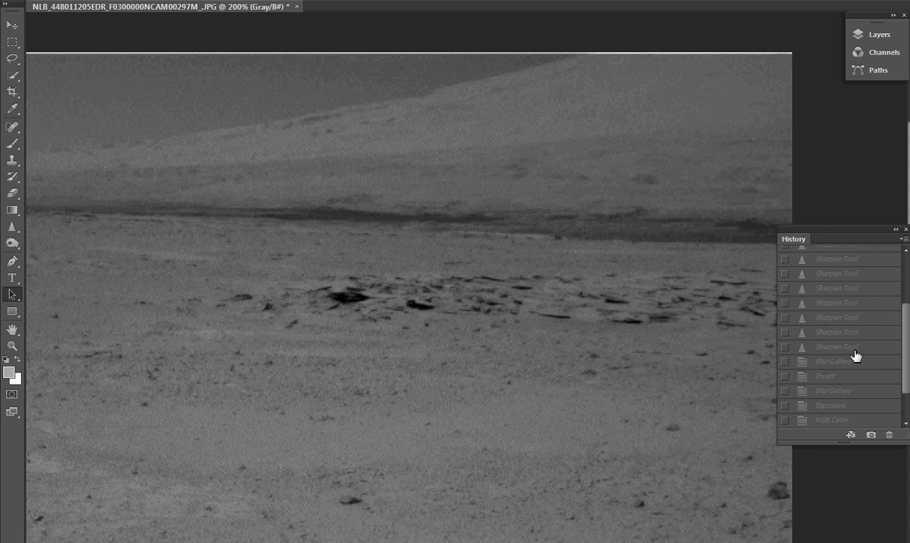
pyautogui.click(834, 361)
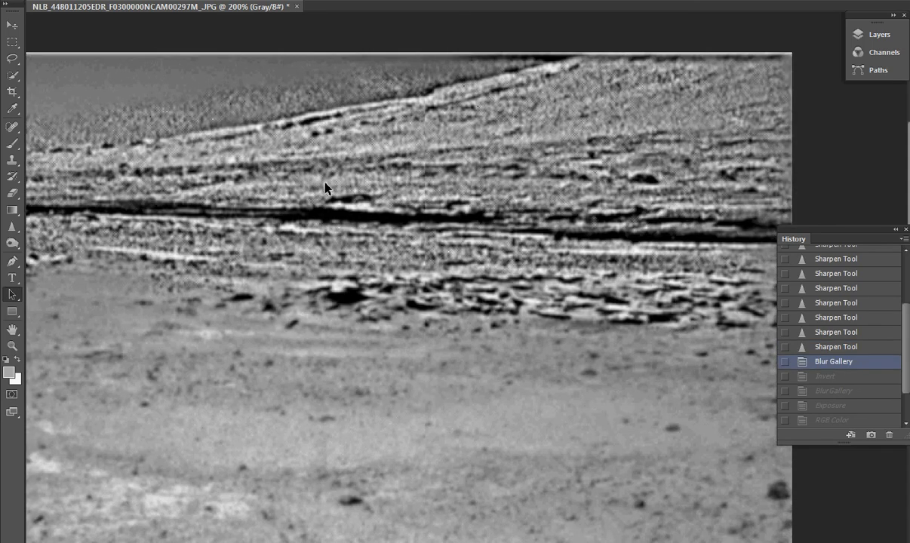
pyautogui.moveTo(421, 232)
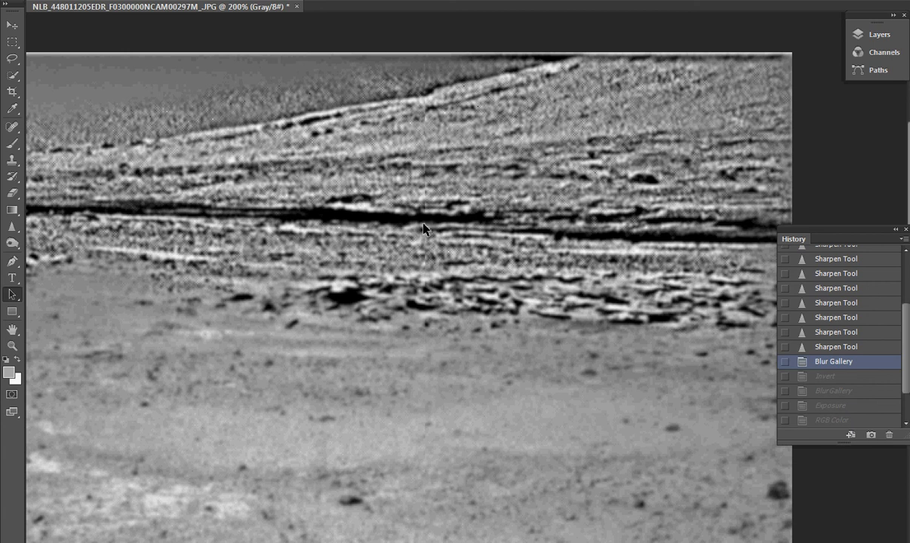
pyautogui.moveTo(607, 364)
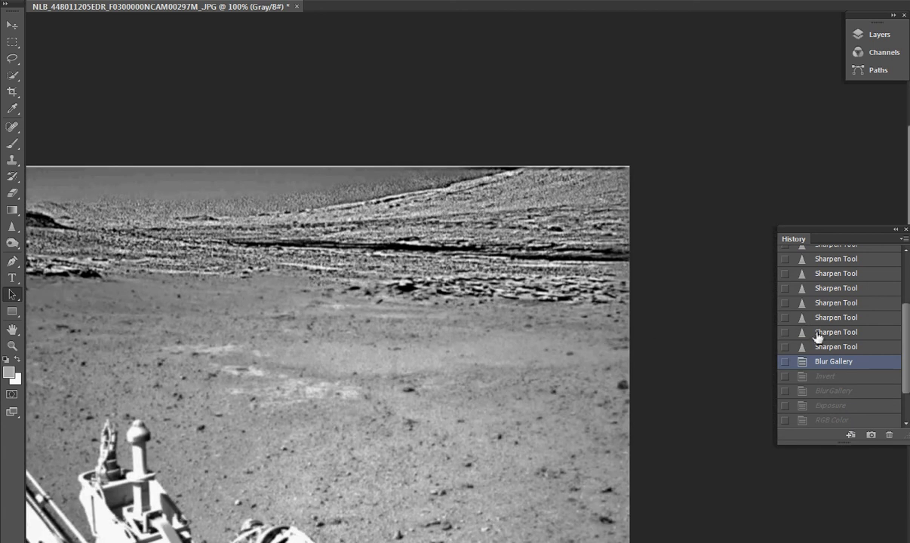
# - Restore the Invert history state to inspect the ridge detail
pyautogui.click(824, 376)
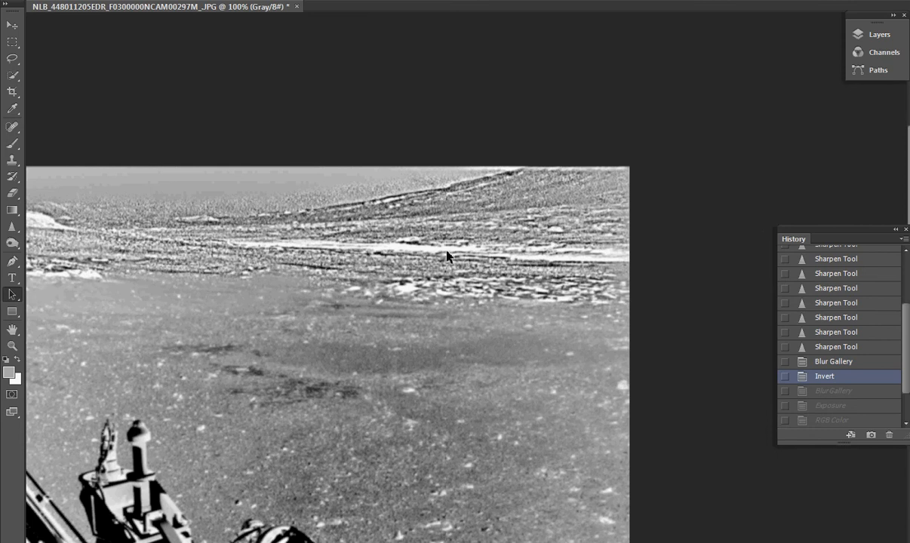
pyautogui.moveTo(519, 271)
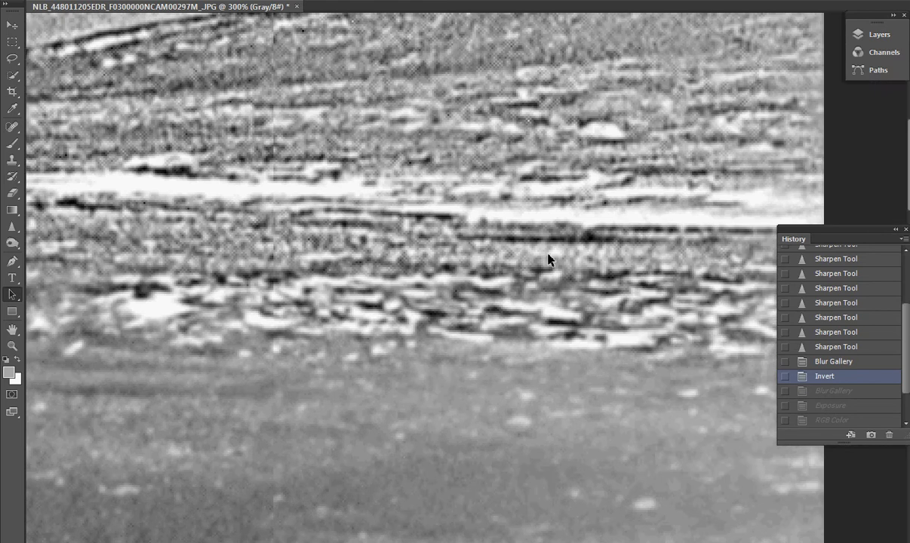
pyautogui.moveTo(823, 392)
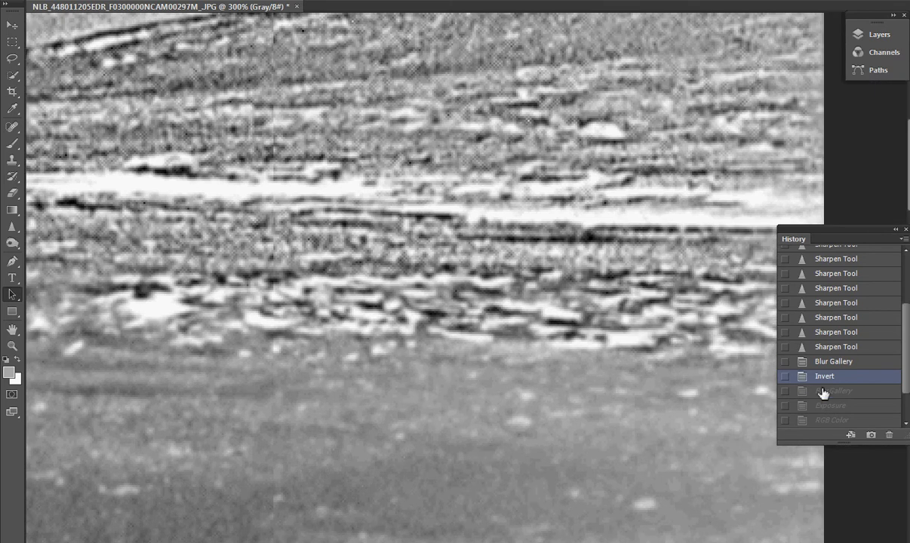
# - Select the second Blur Gallery history state and zoom out to 200%
pyautogui.click(834, 391)
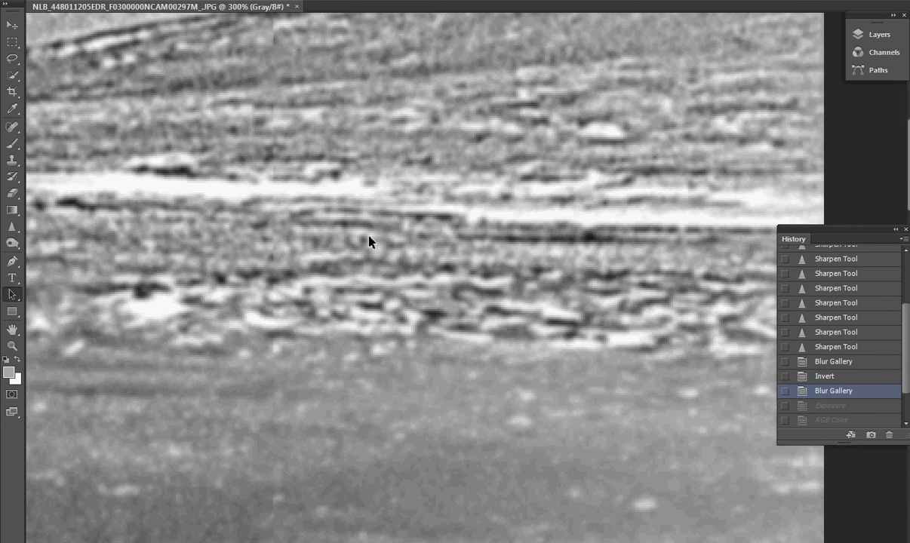
pyautogui.moveTo(383, 237)
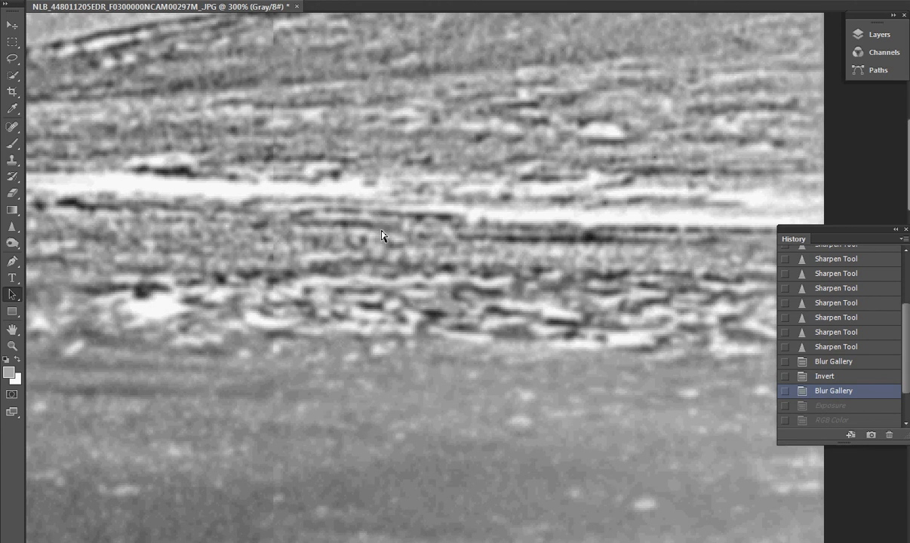
pyautogui.press('ctrl+minus')
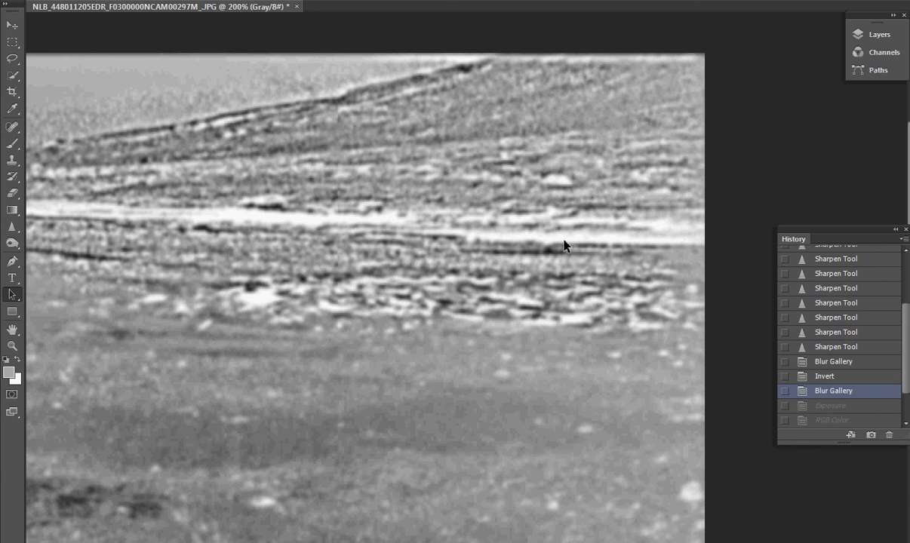
pyautogui.moveTo(536, 264)
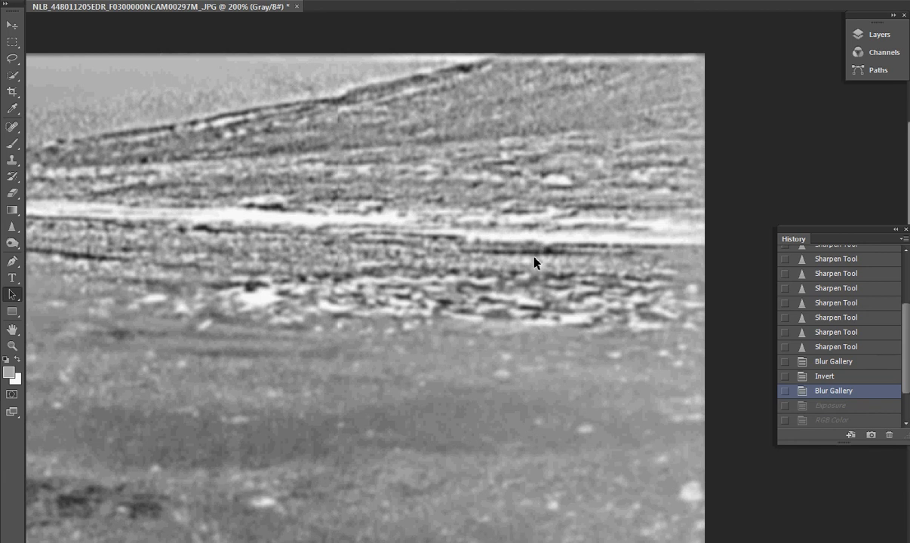
pyautogui.moveTo(613, 262)
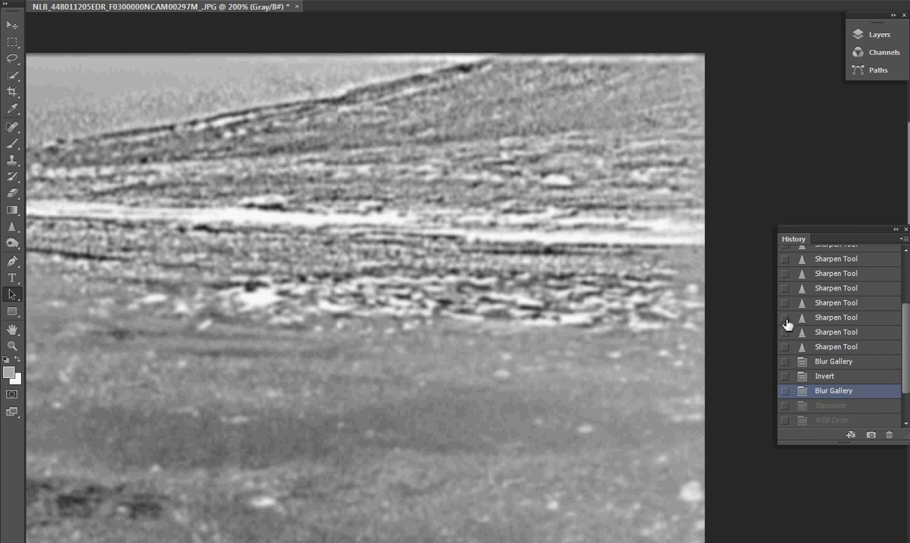
pyautogui.click(831, 405)
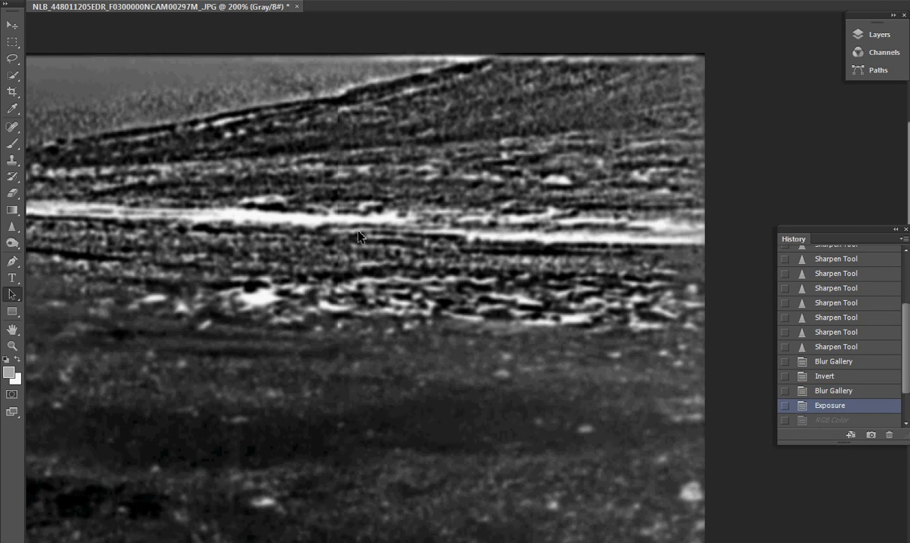
pyautogui.moveTo(177, 237)
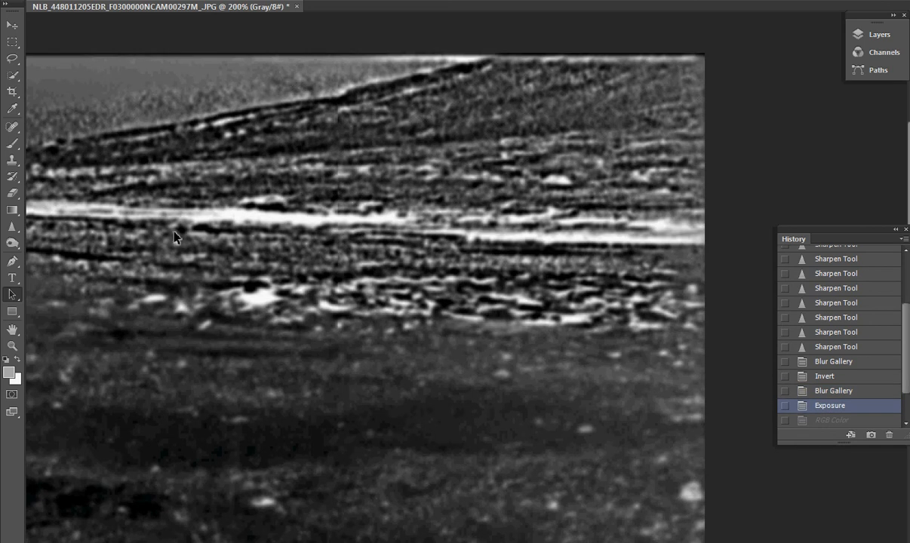
pyautogui.moveTo(139, 221)
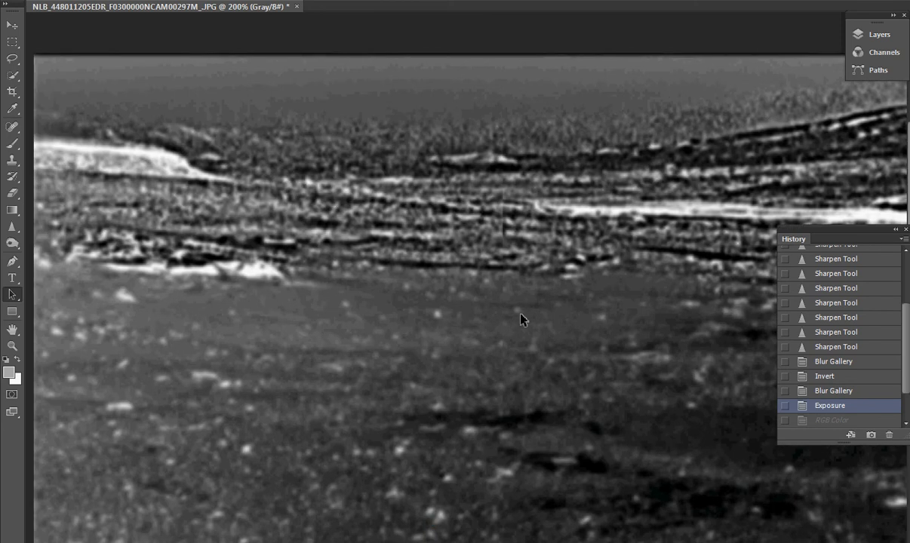
pyautogui.moveTo(317, 199)
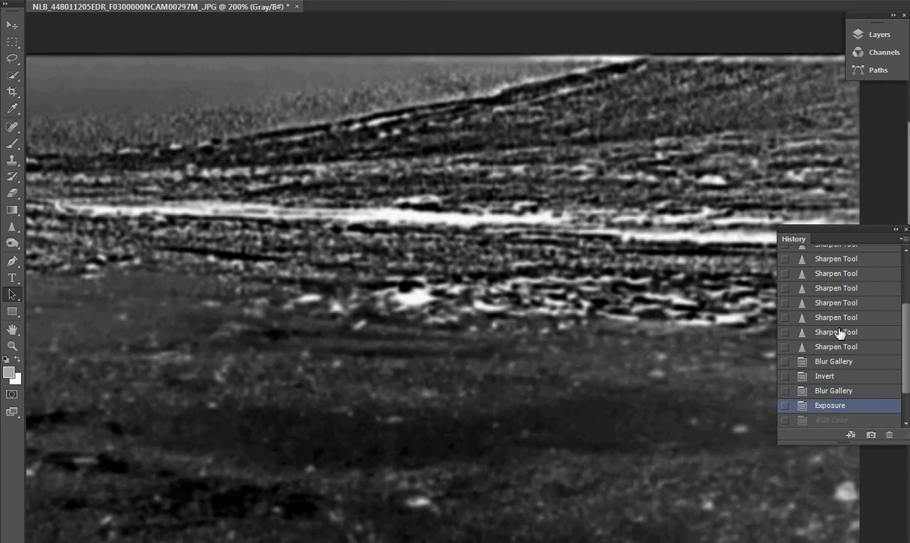
pyautogui.scroll(3)
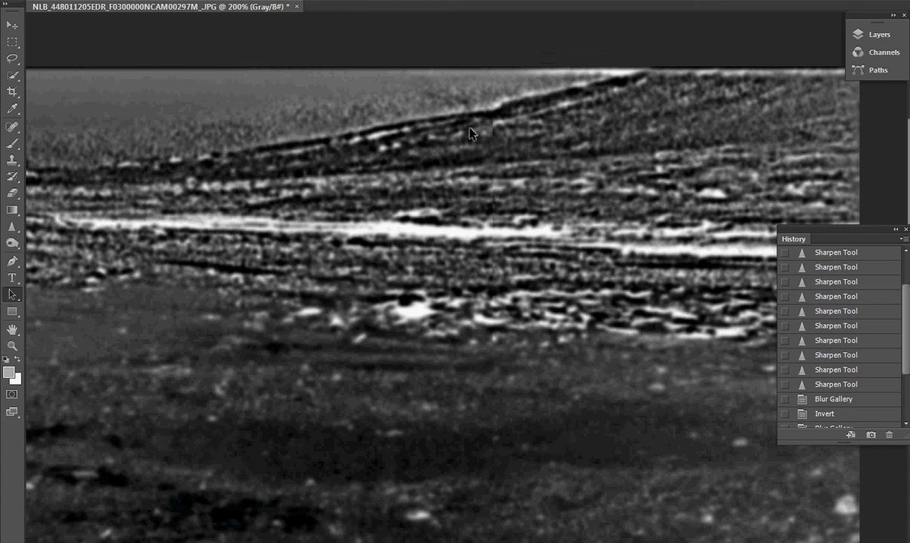
pyautogui.moveTo(640, 85)
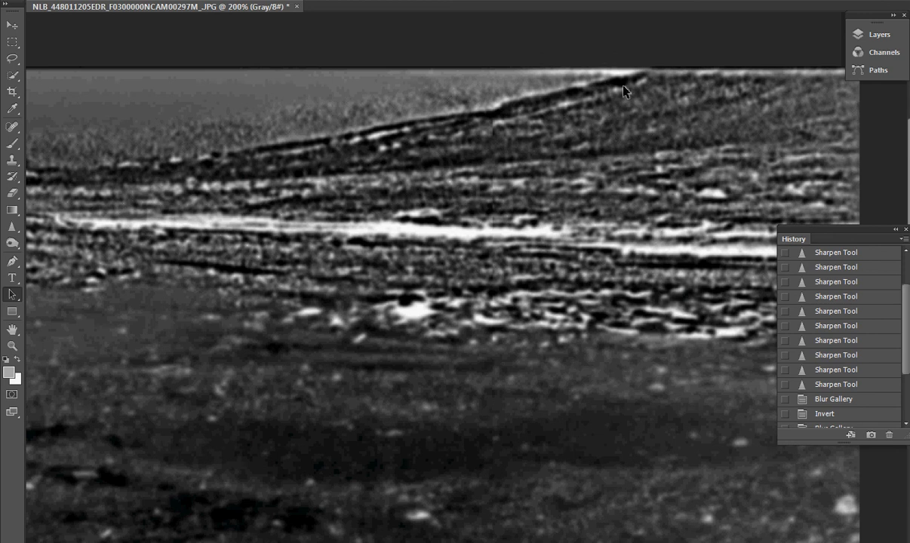
pyautogui.moveTo(440, 146)
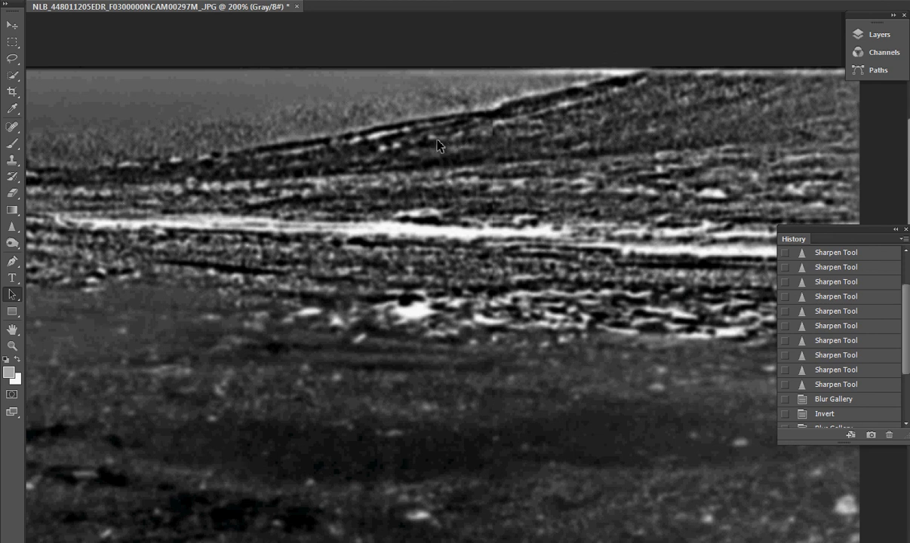
pyautogui.moveTo(429, 144)
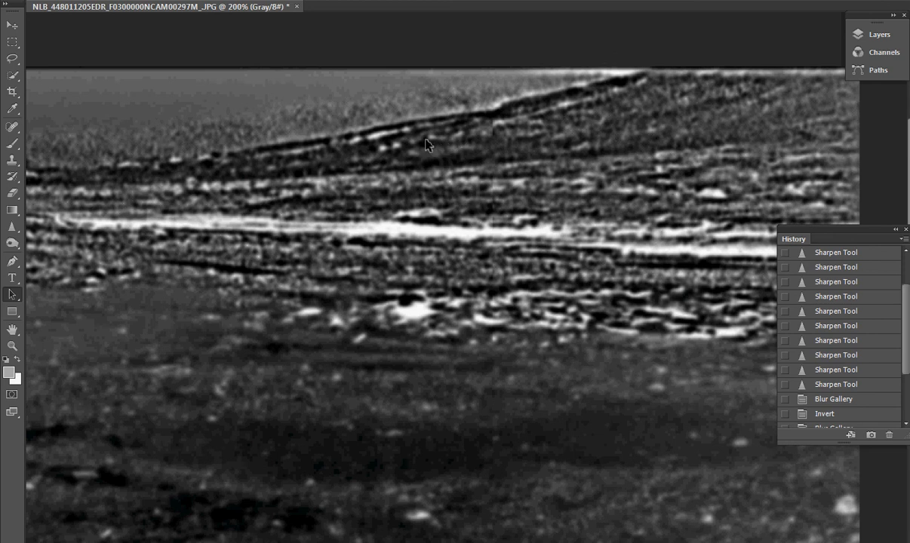
pyautogui.moveTo(860, 416)
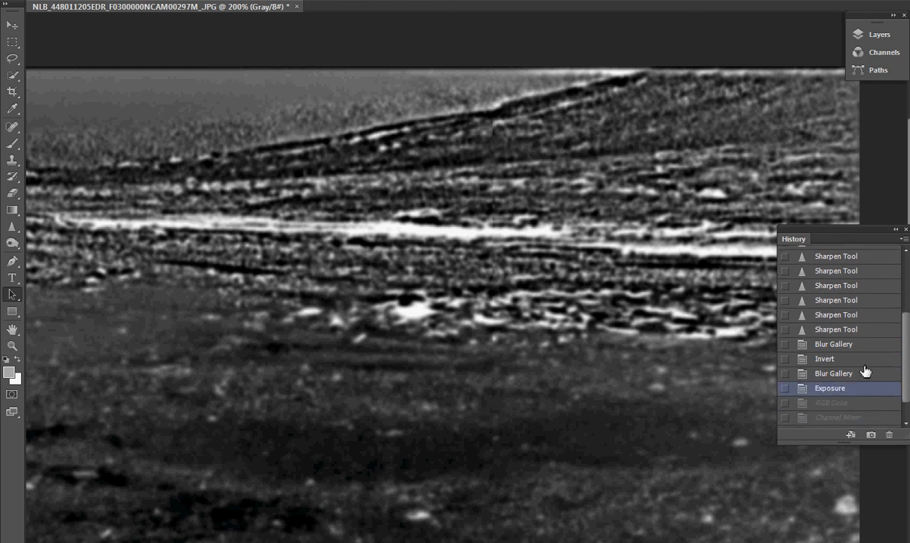
pyautogui.click(833, 374)
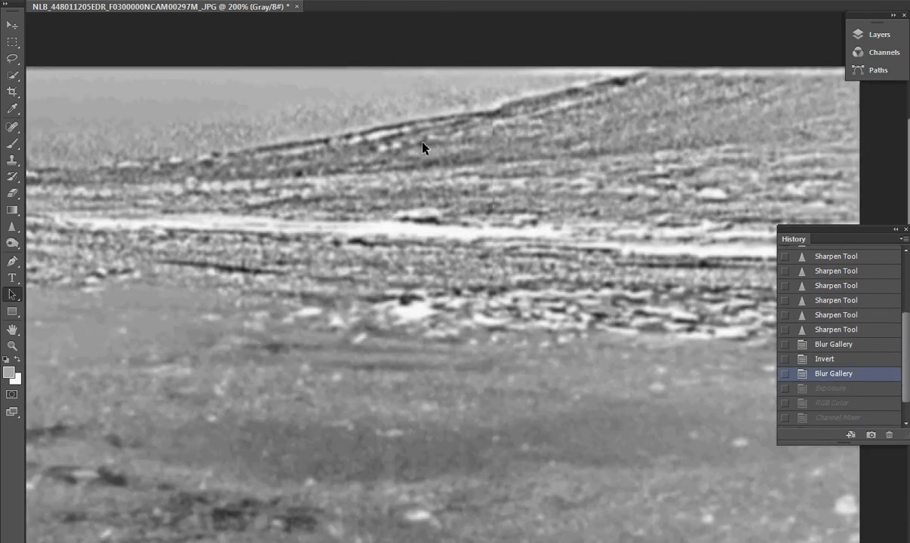
pyautogui.moveTo(588, 111)
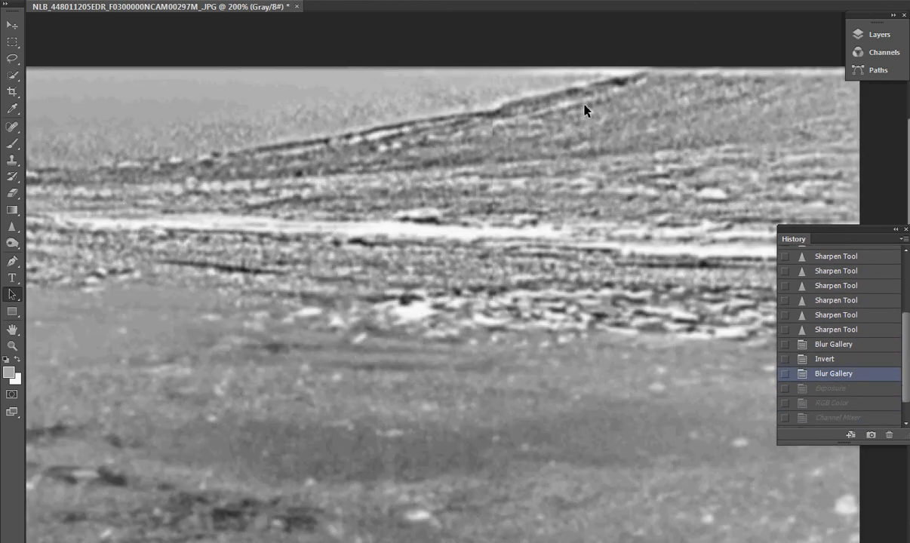
pyautogui.moveTo(511, 106)
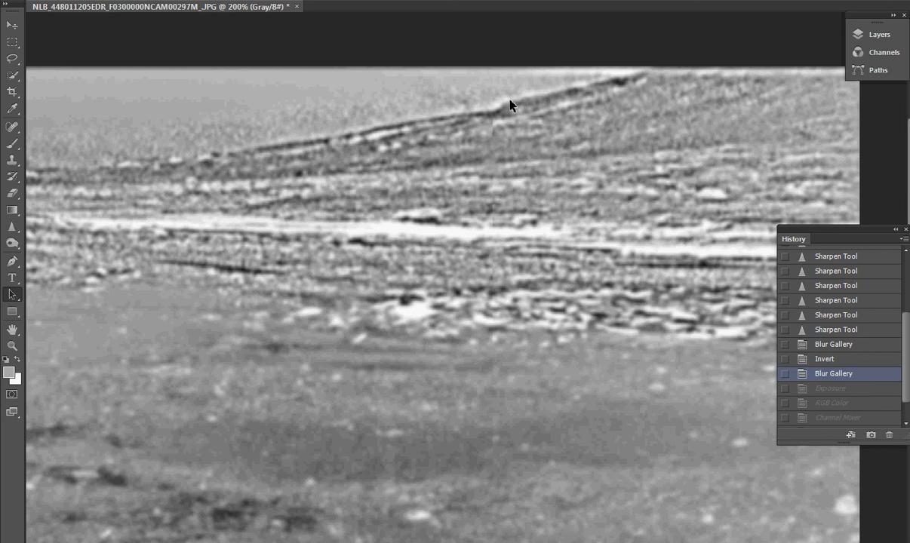
pyautogui.moveTo(594, 95)
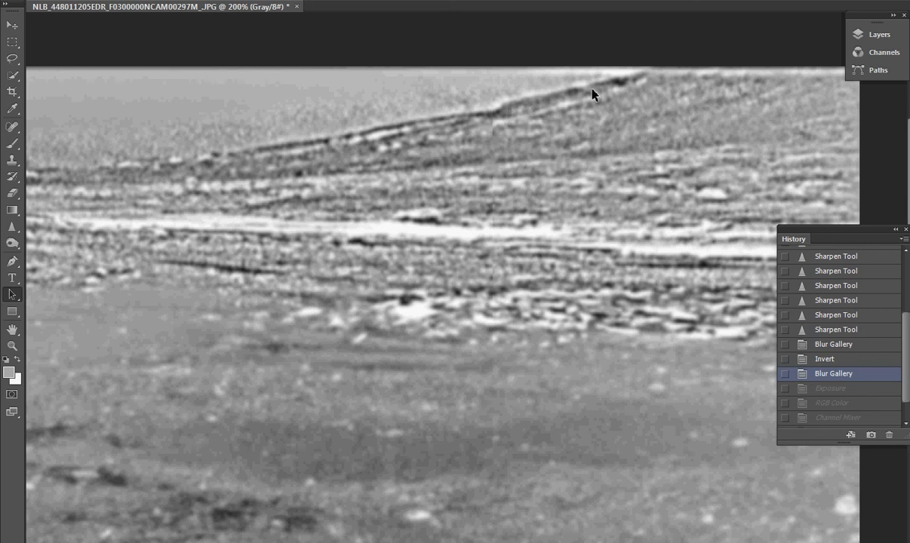
pyautogui.moveTo(657, 112)
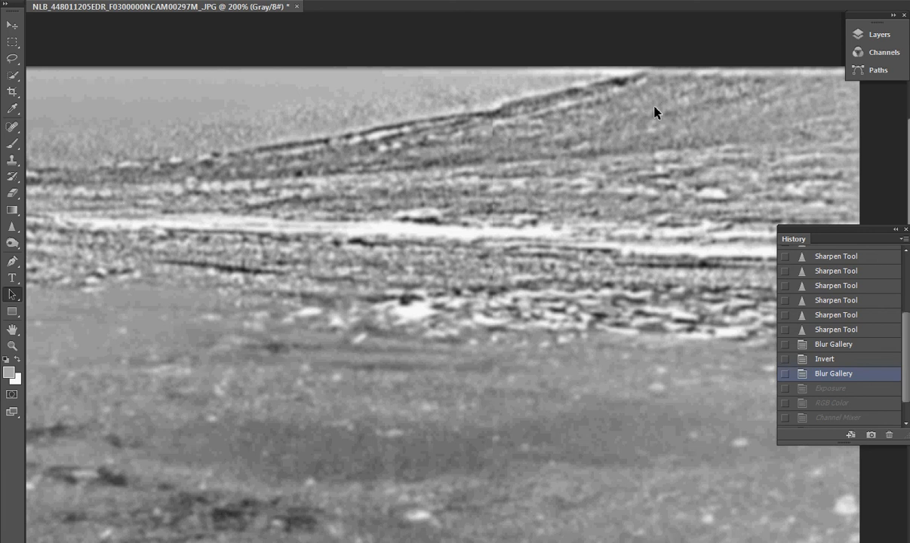
pyautogui.moveTo(611, 111)
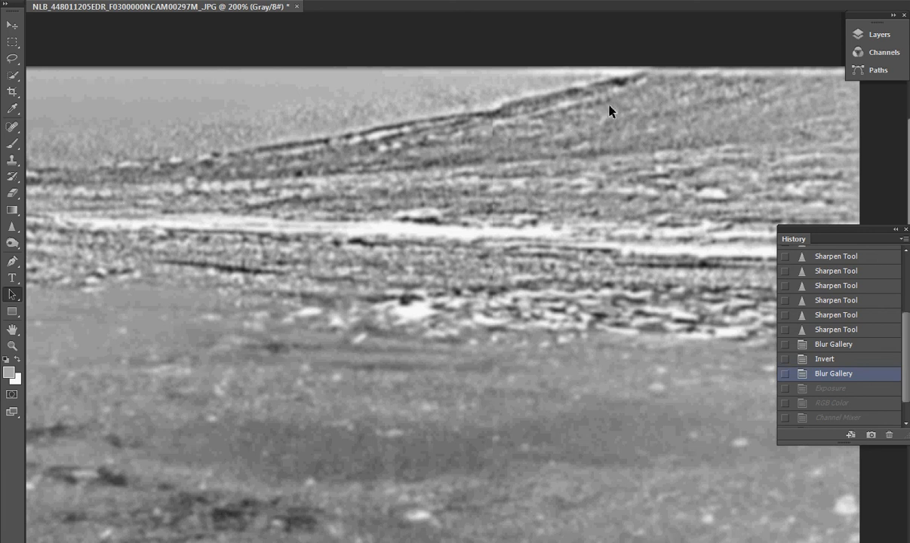
pyautogui.moveTo(409, 121)
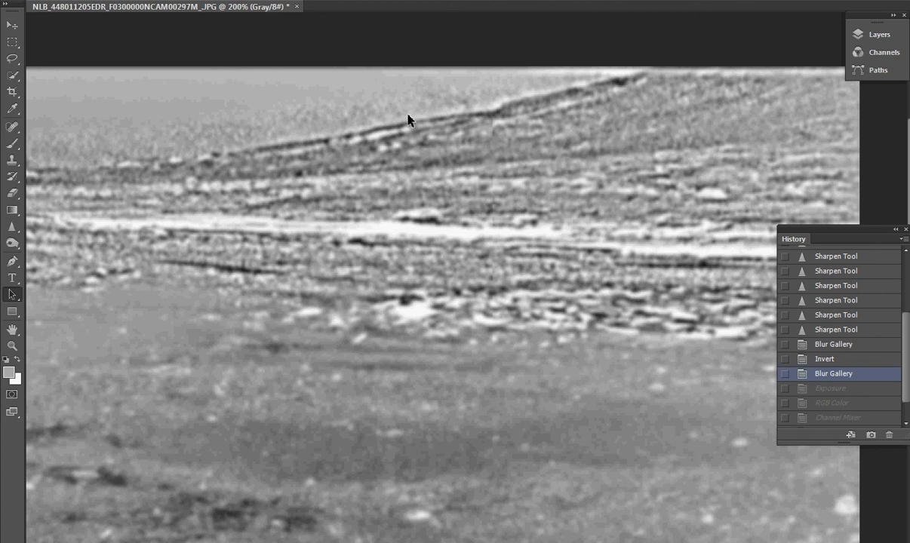
pyautogui.moveTo(360, 134)
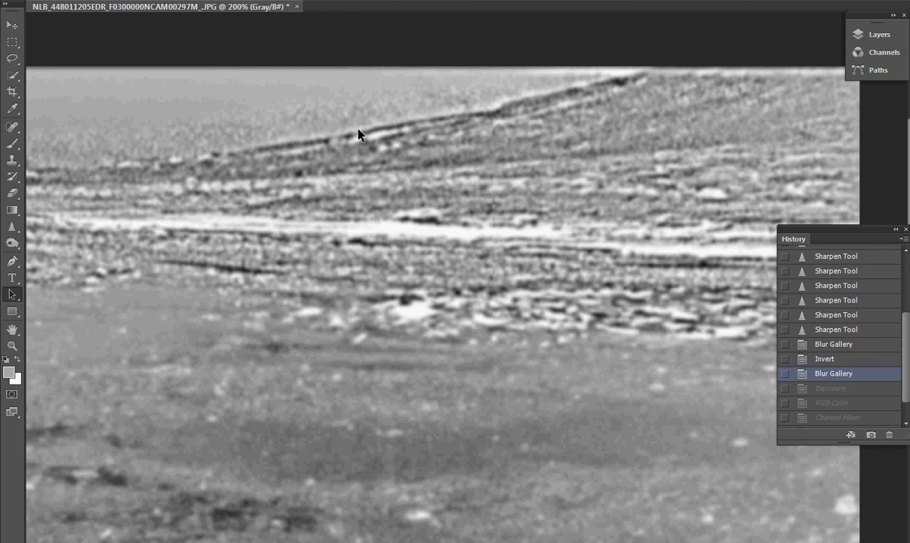
pyautogui.moveTo(239, 140)
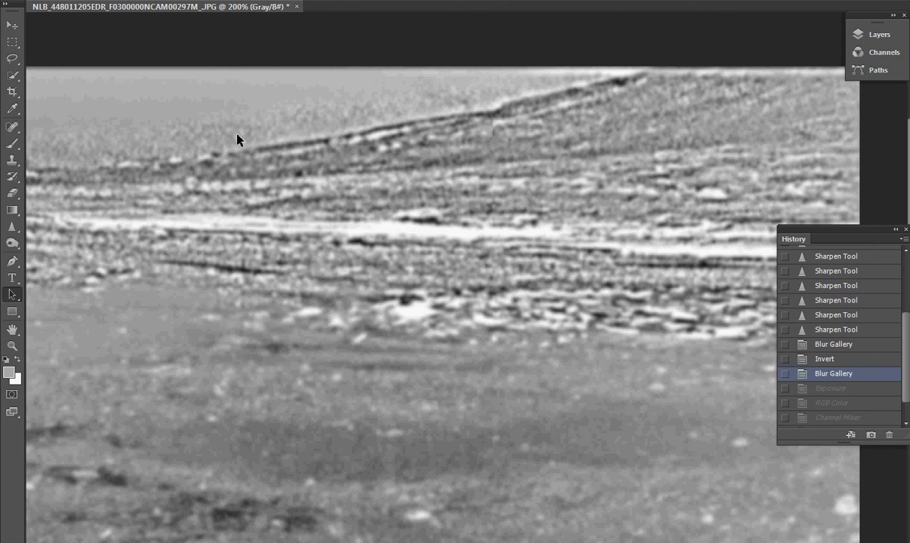
pyautogui.moveTo(723, 108)
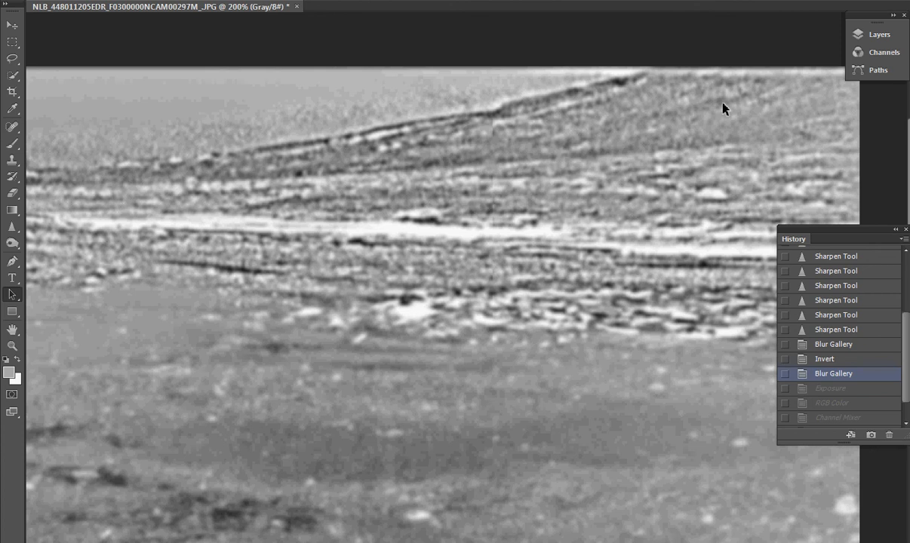
pyautogui.moveTo(766, 115)
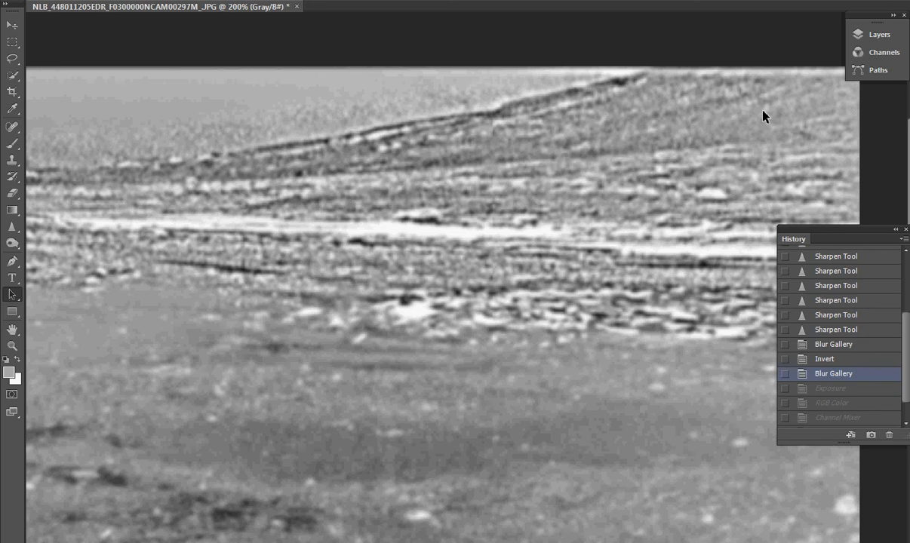
pyautogui.moveTo(667, 103)
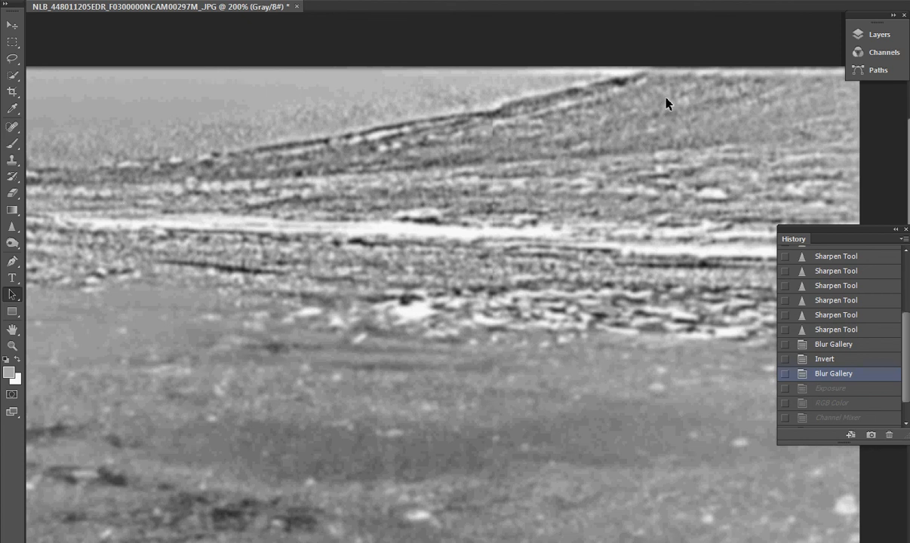
pyautogui.moveTo(657, 131)
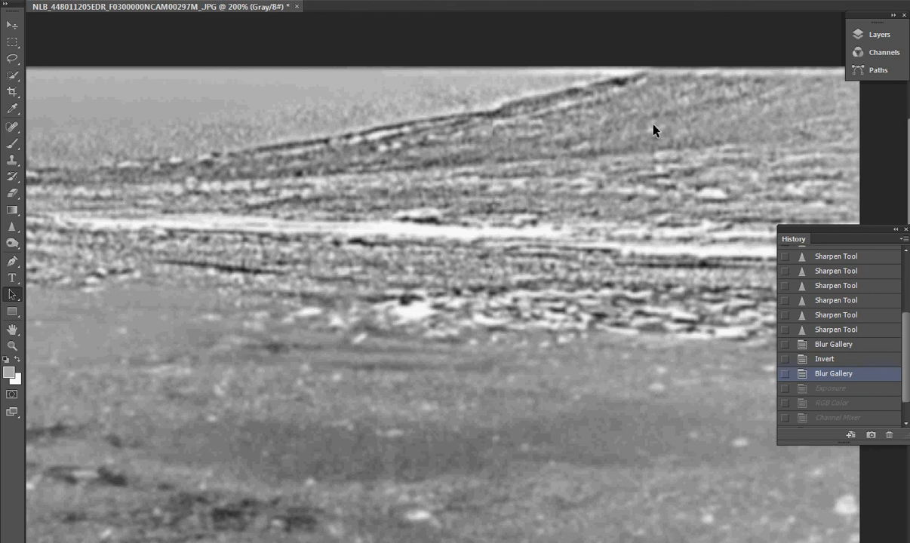
pyautogui.moveTo(674, 108)
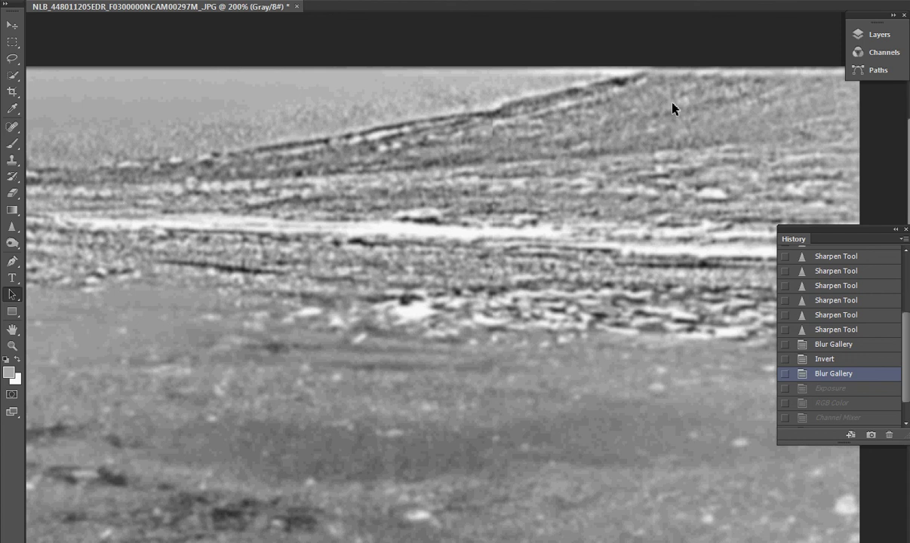
pyautogui.moveTo(733, 91)
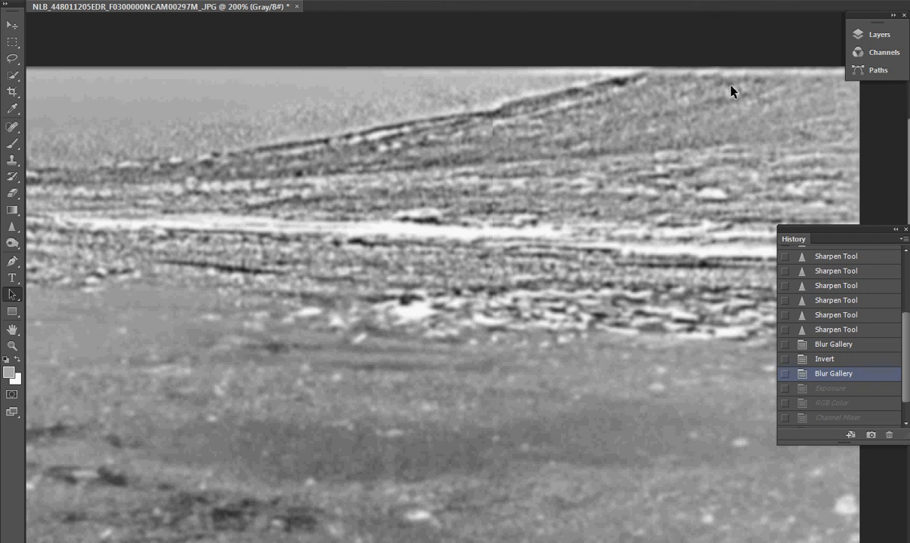
pyautogui.moveTo(699, 119)
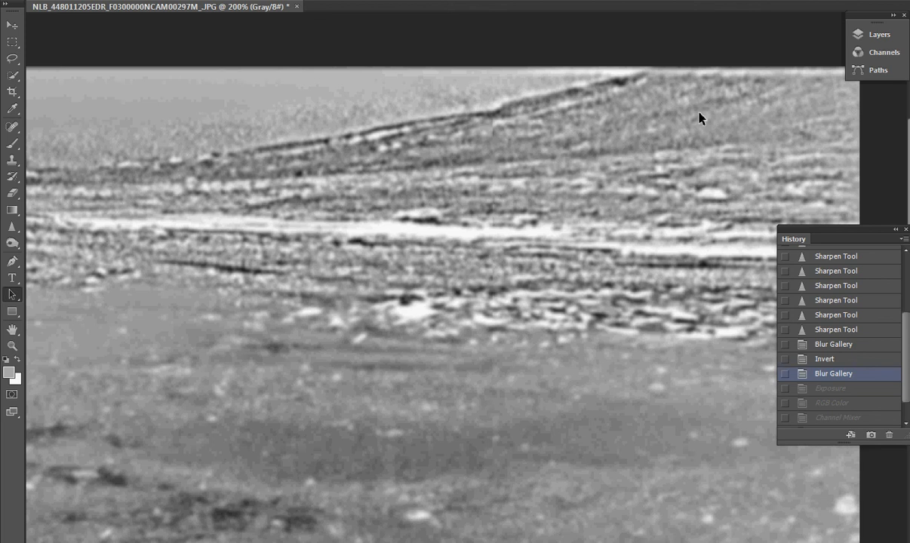
pyautogui.moveTo(519, 118)
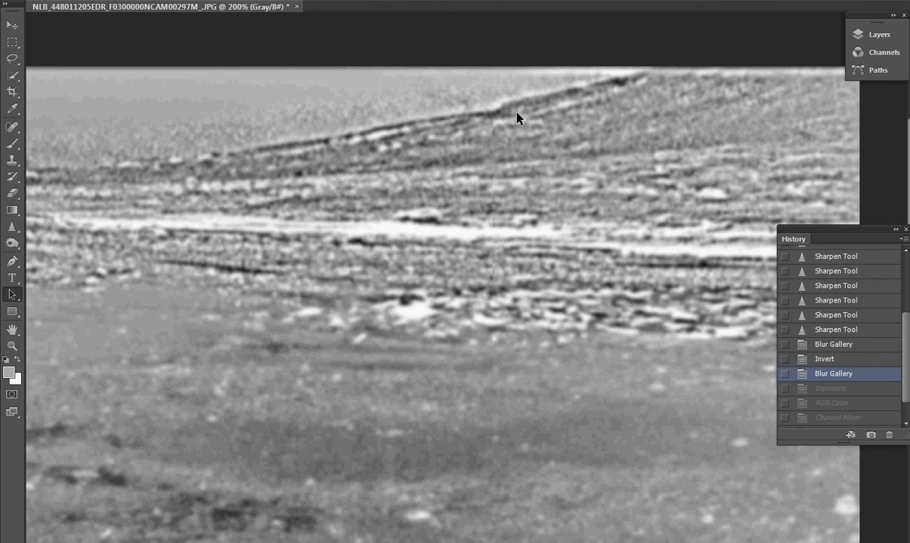
pyautogui.moveTo(477, 250)
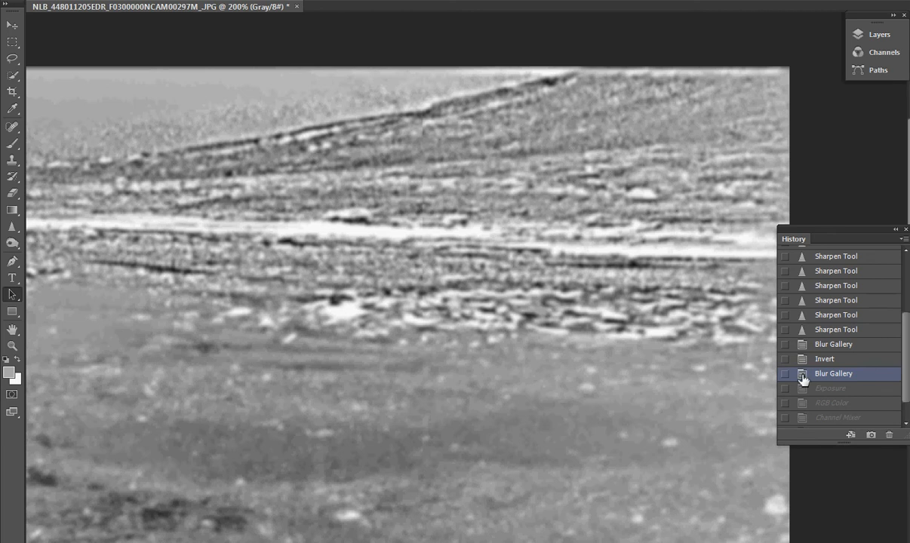
# - Select the Exposure state in the History panel to view the post-exposure image
pyautogui.click(830, 388)
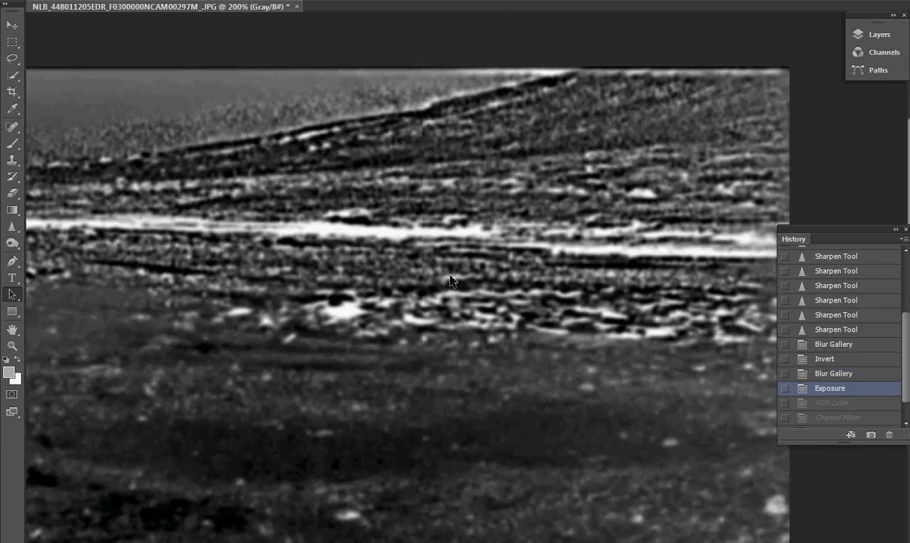
pyautogui.moveTo(505, 241)
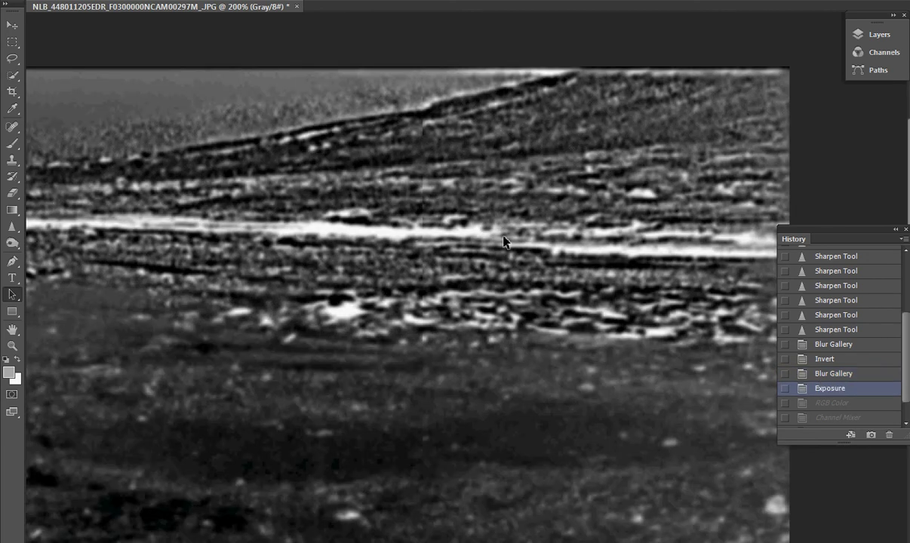
pyautogui.moveTo(602, 265)
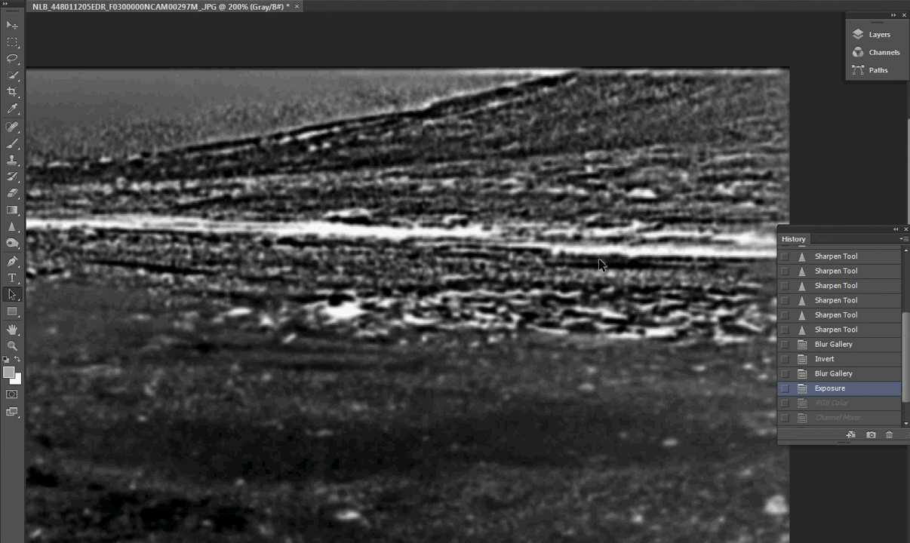
pyautogui.moveTo(412, 249)
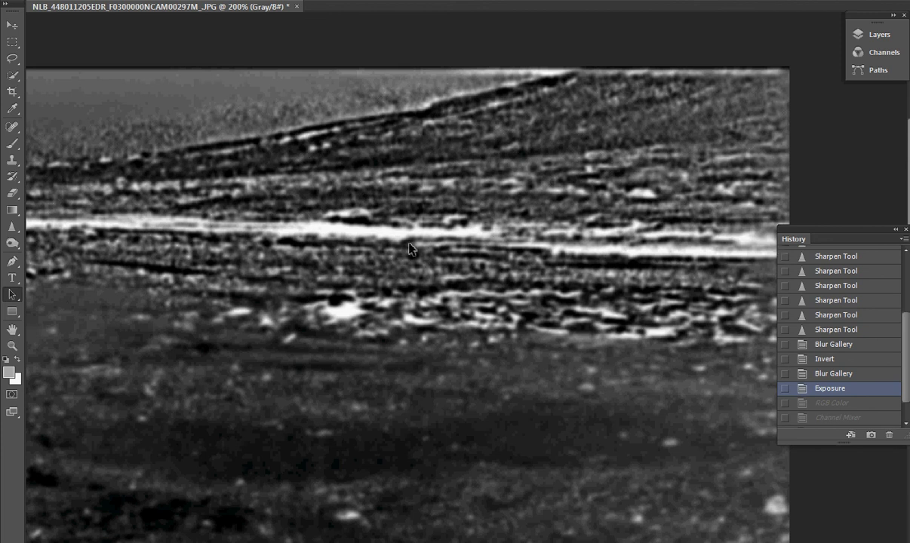
pyautogui.moveTo(551, 265)
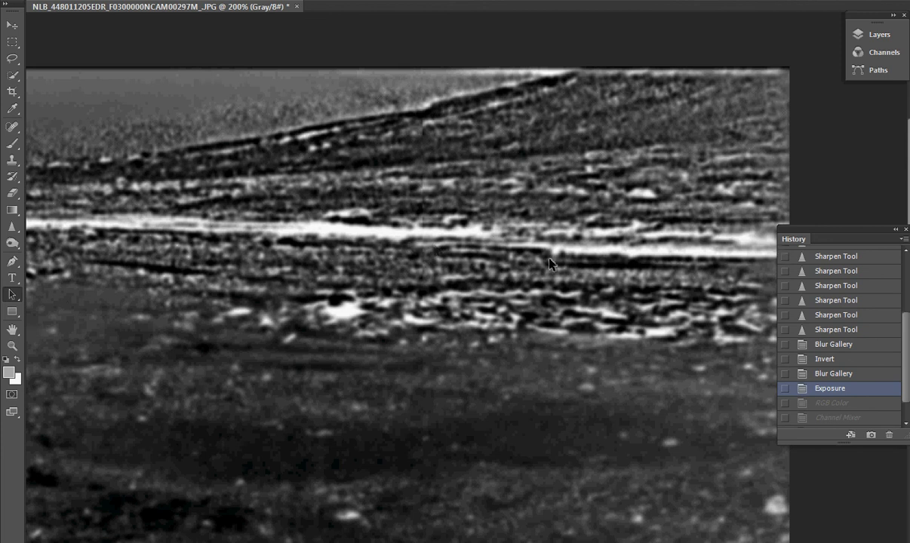
pyautogui.moveTo(611, 207)
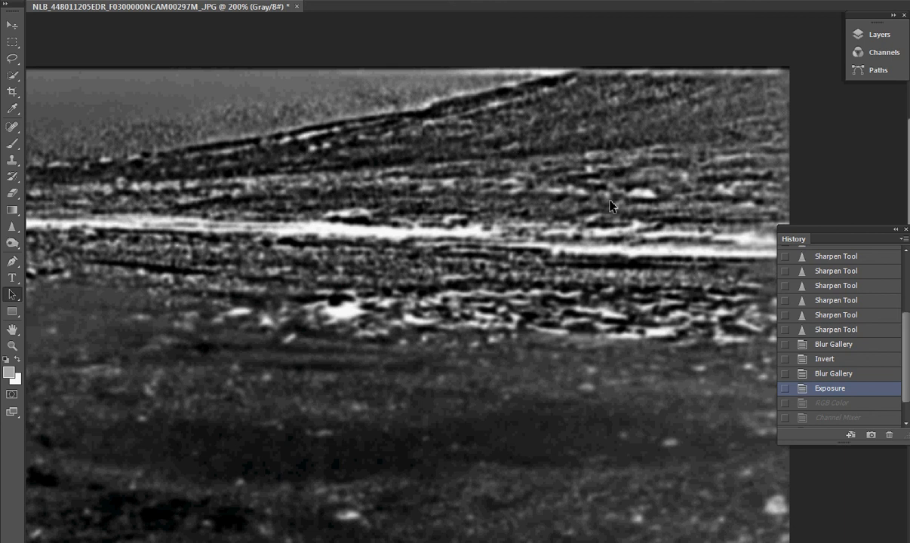
pyautogui.moveTo(645, 162)
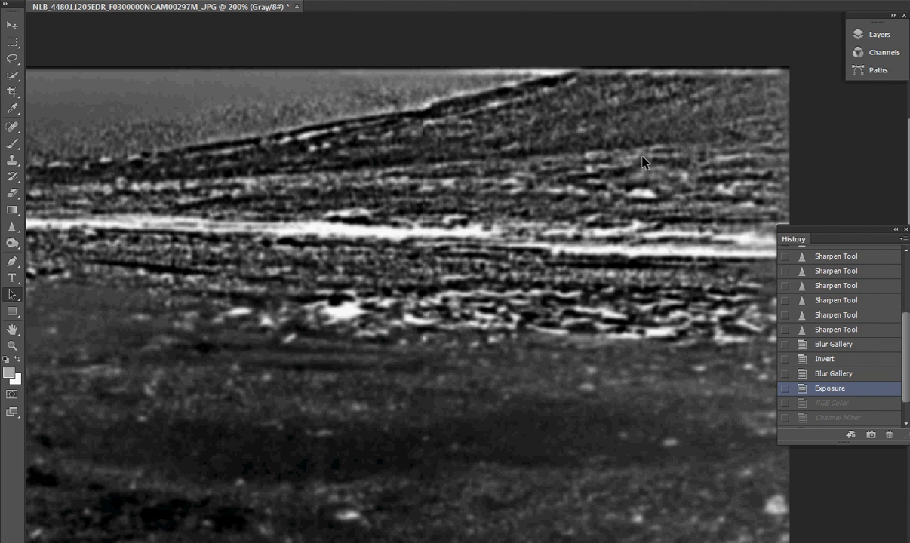
pyautogui.moveTo(414, 242)
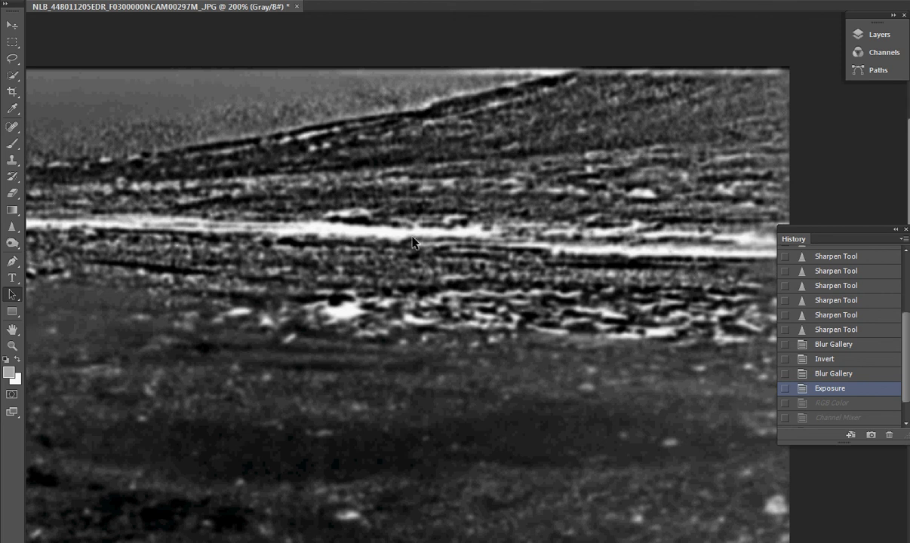
pyautogui.moveTo(592, 340)
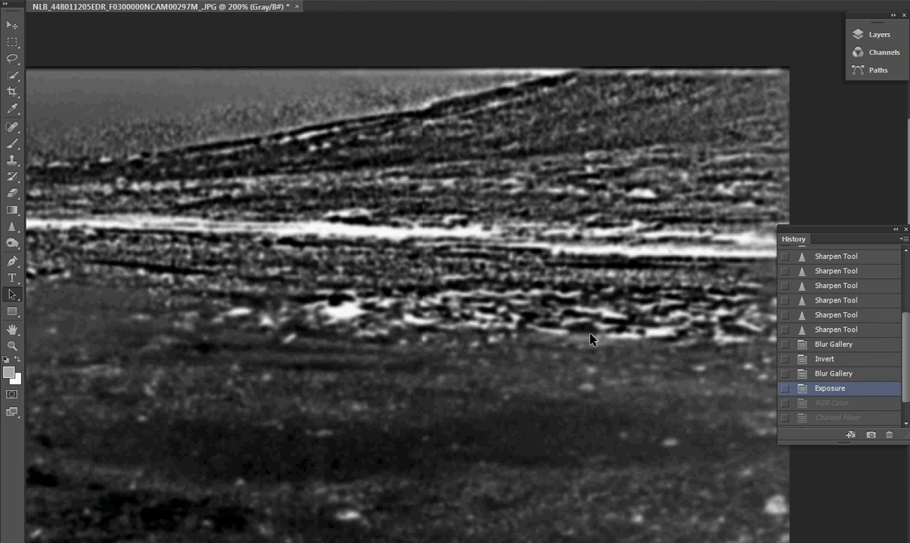
pyautogui.moveTo(400, 262)
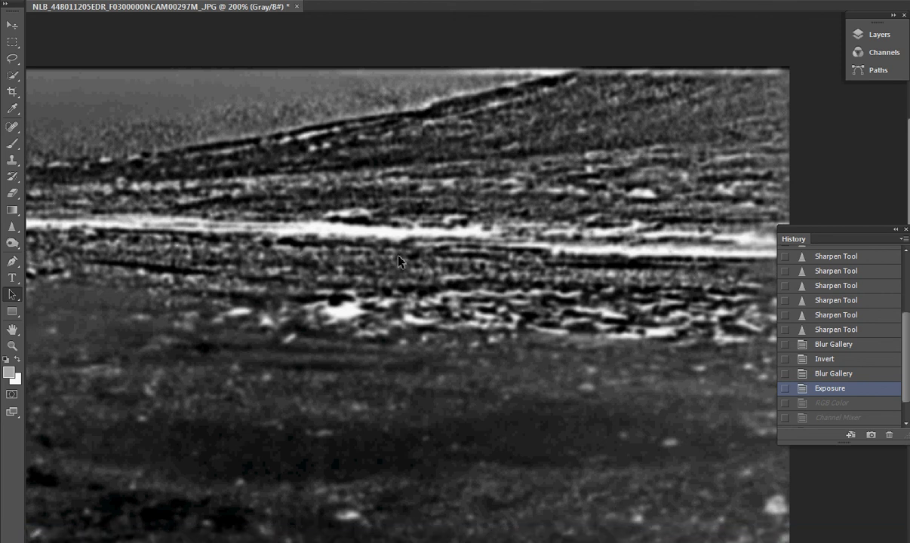
pyautogui.moveTo(464, 257)
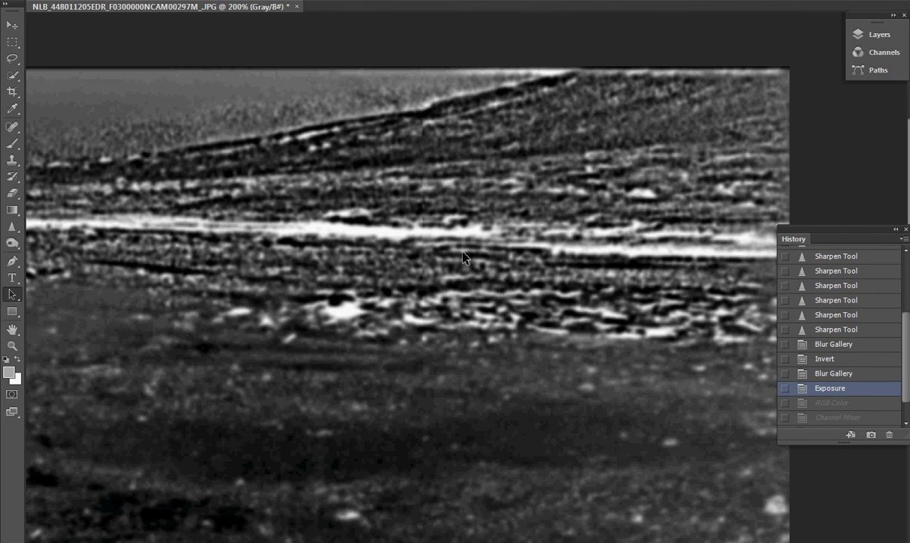
pyautogui.moveTo(595, 368)
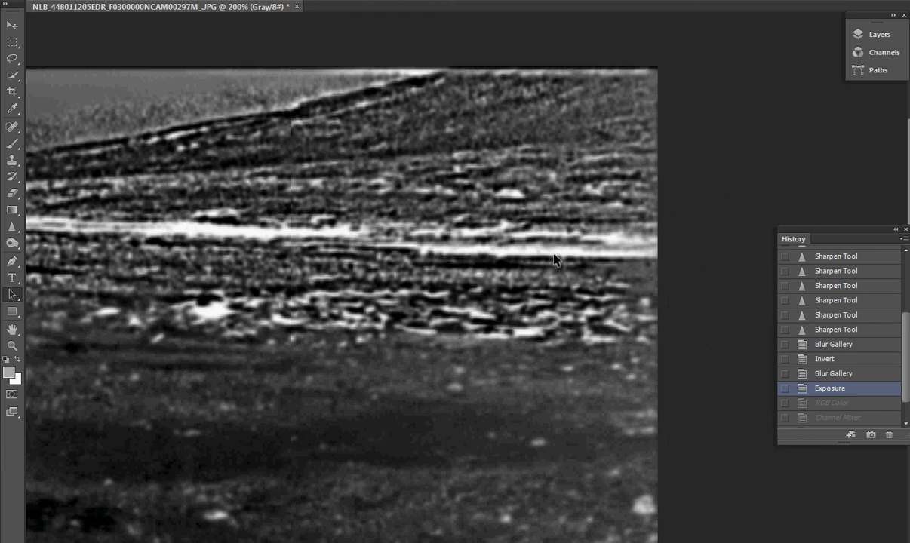
pyautogui.moveTo(567, 283)
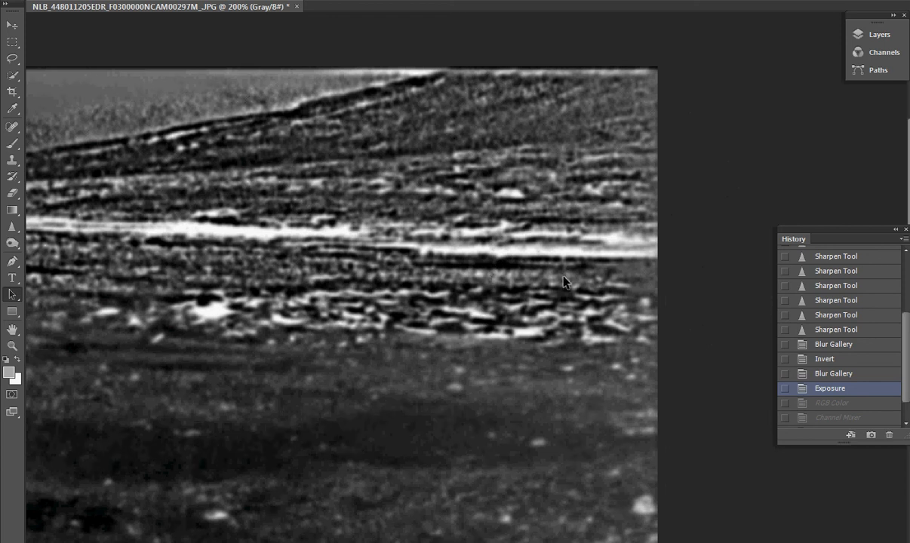
pyautogui.scroll(3)
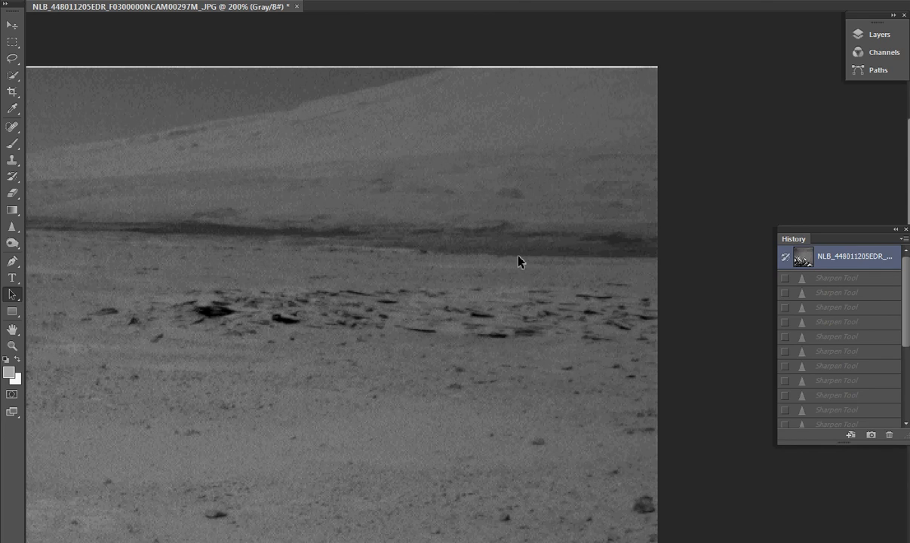
pyautogui.moveTo(574, 261)
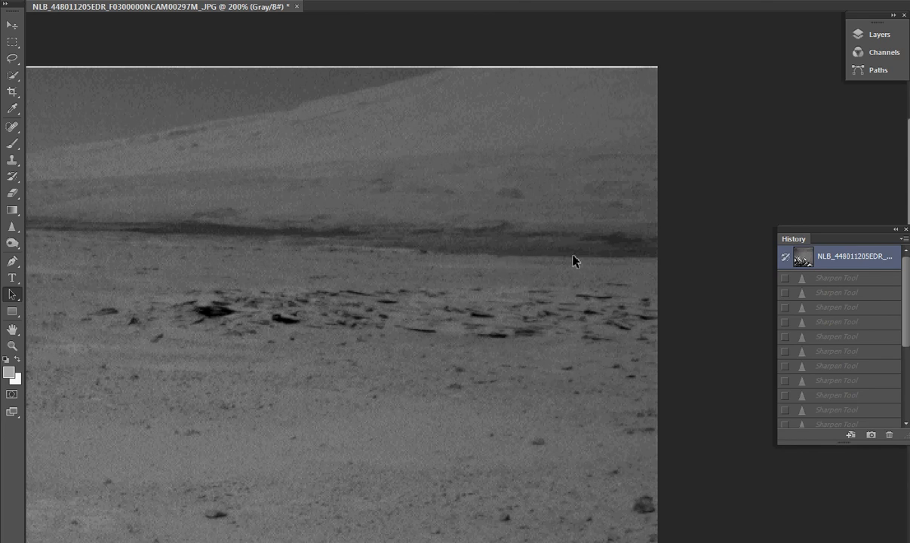
pyautogui.moveTo(840, 292)
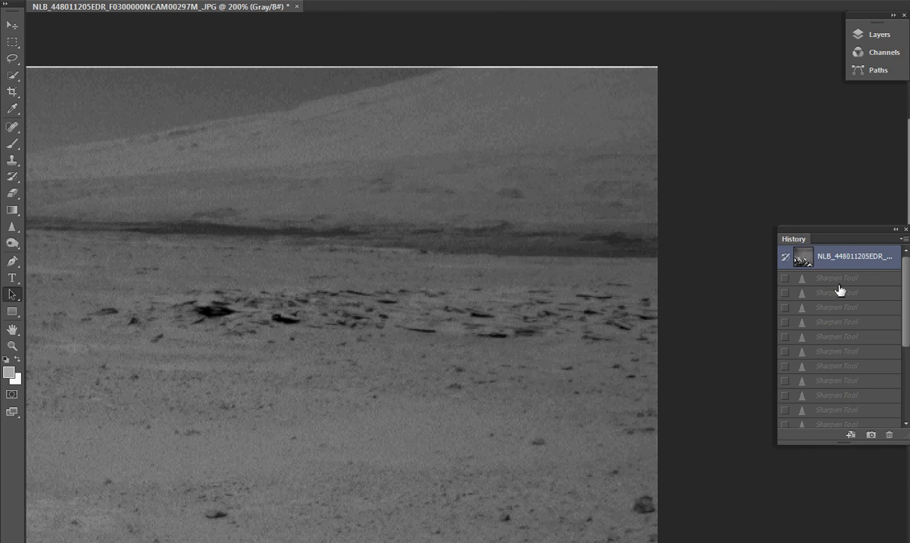
# - View the last Sharpen Tool state, then revert to the first Blur Gallery state
pyautogui.scroll(-3)
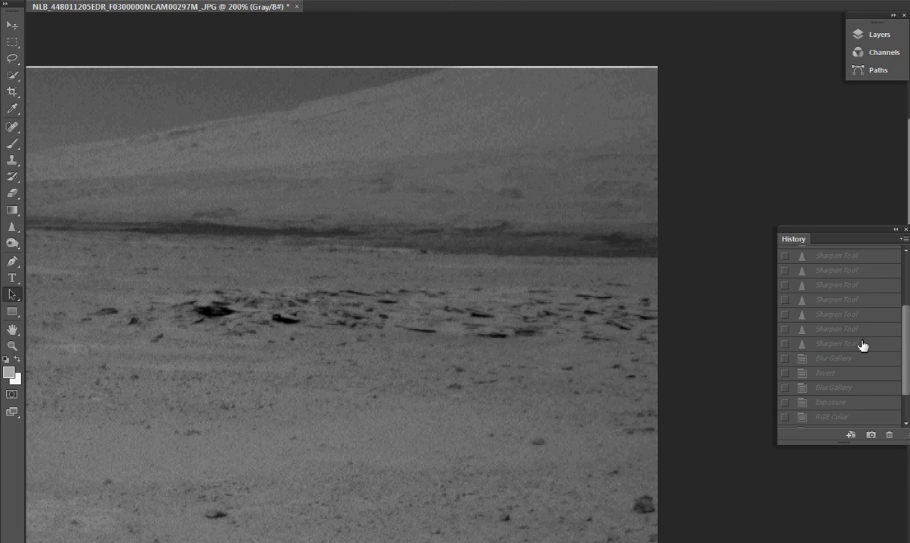
pyautogui.click(837, 344)
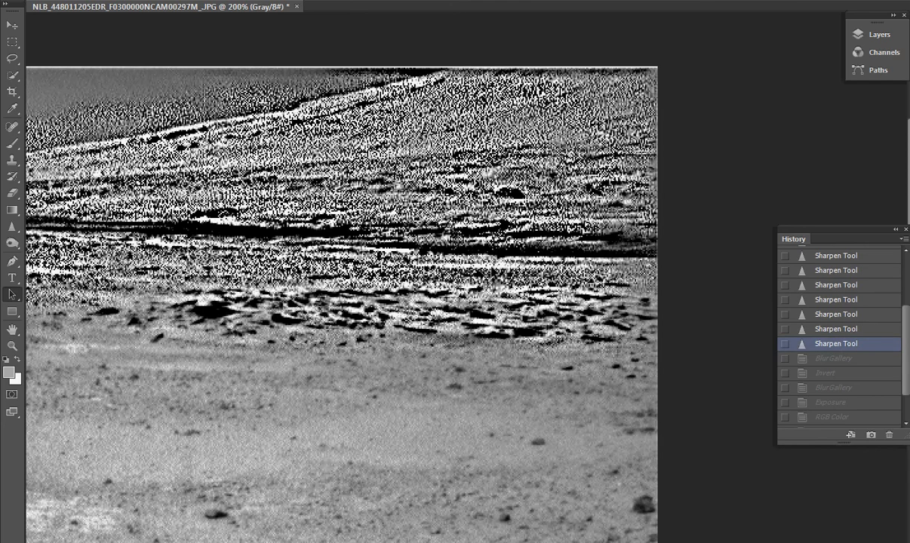
pyautogui.moveTo(654, 321)
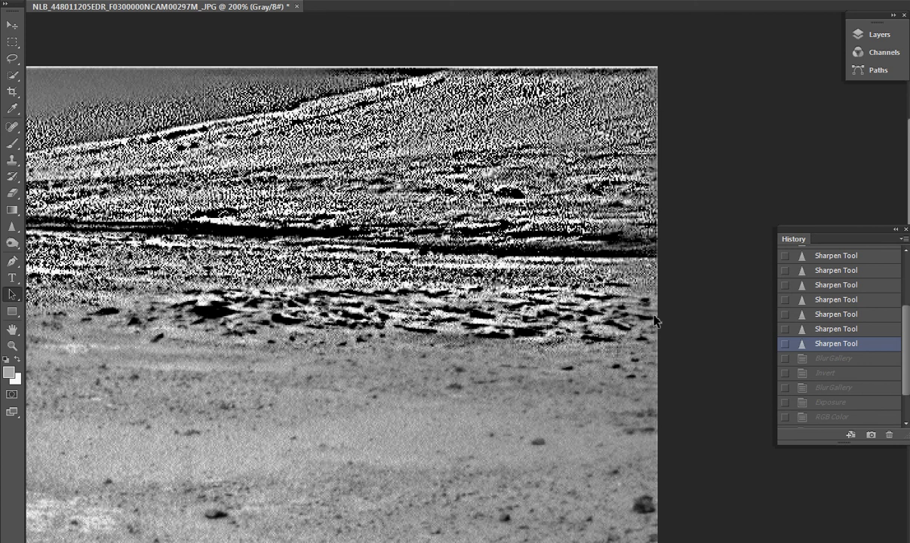
pyautogui.click(833, 358)
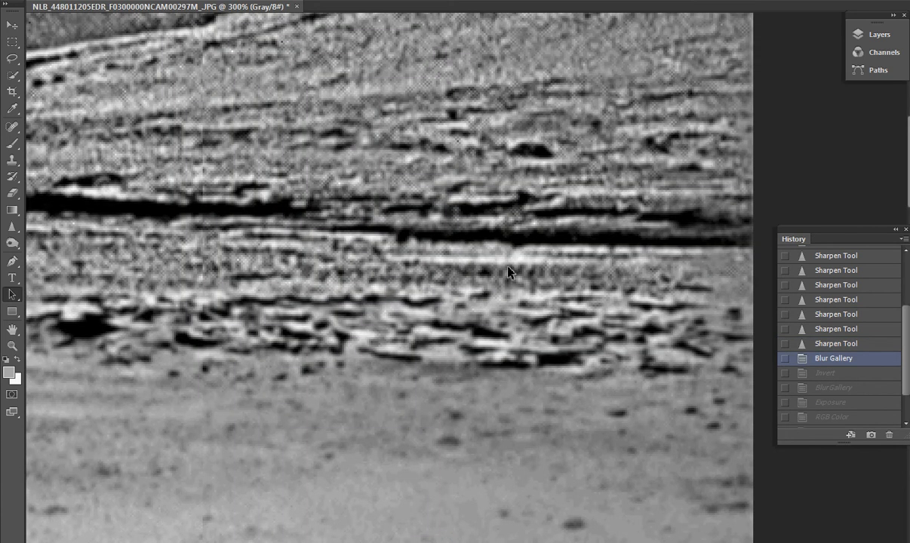
pyautogui.moveTo(554, 238)
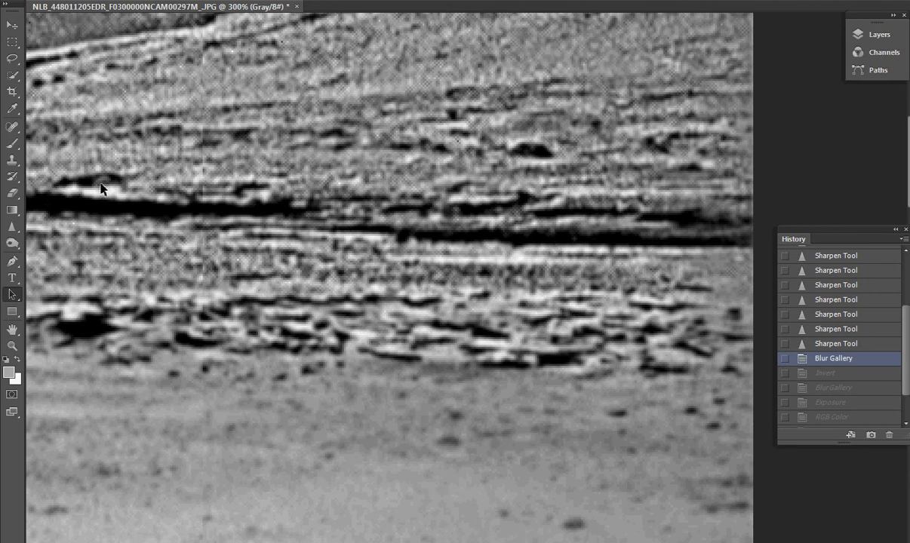
pyautogui.moveTo(190, 224)
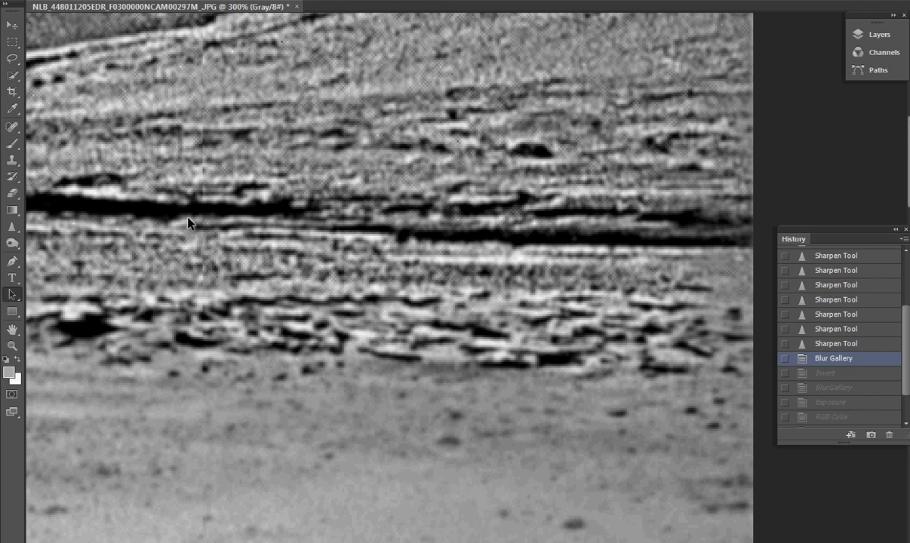
pyautogui.moveTo(381, 240)
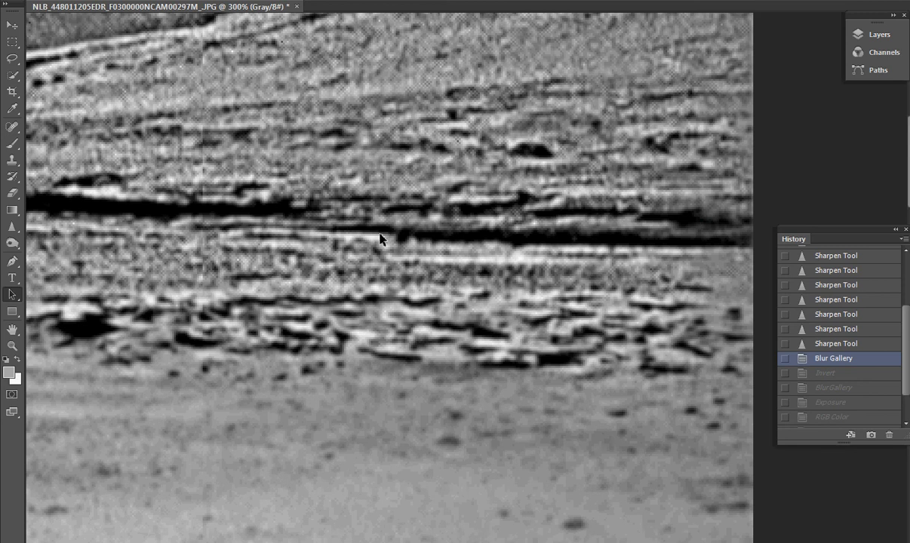
pyautogui.moveTo(597, 224)
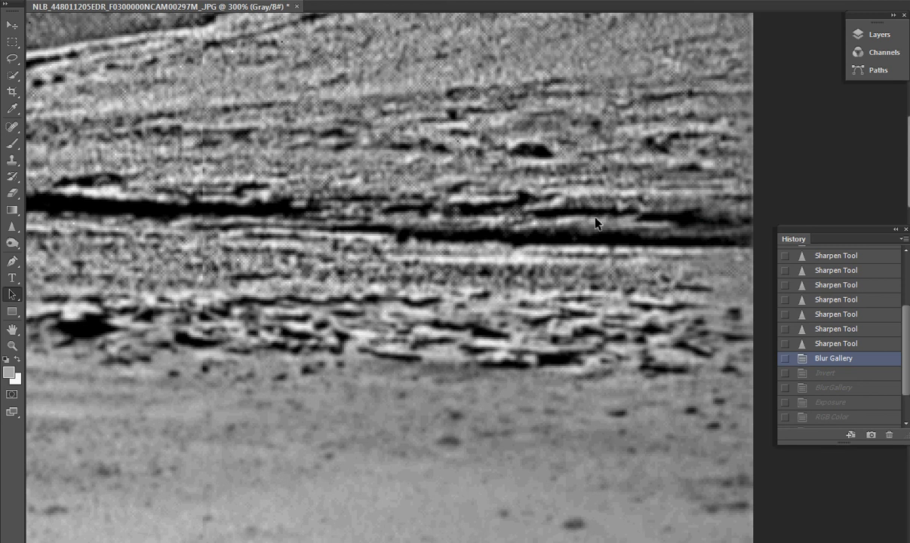
pyautogui.moveTo(617, 257)
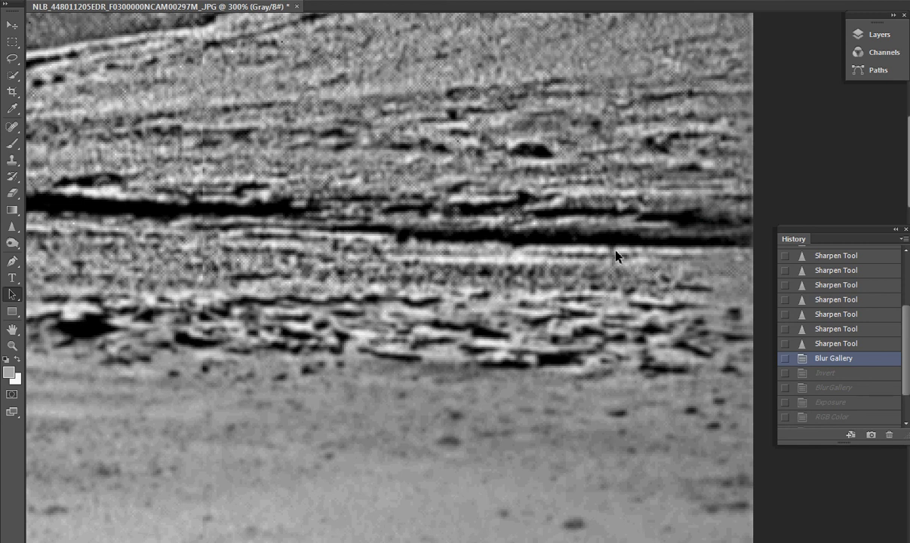
pyautogui.moveTo(741, 255)
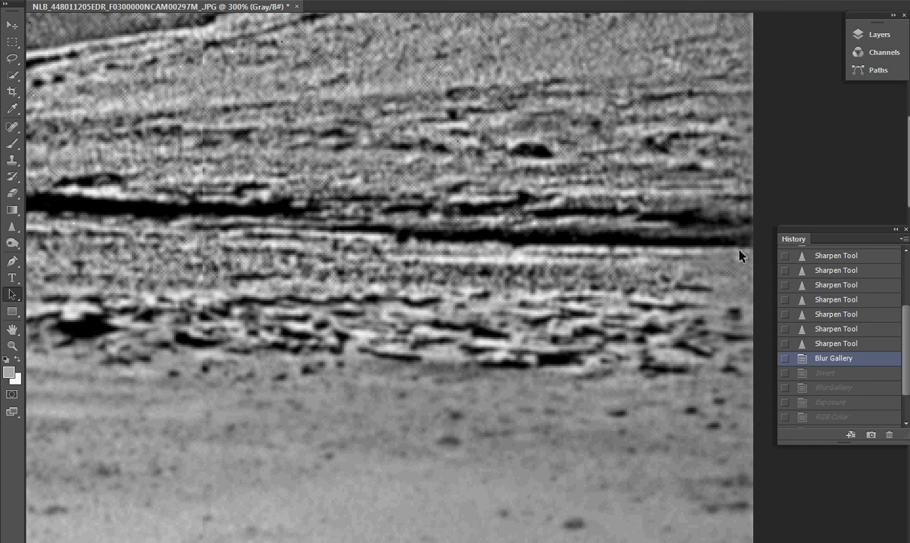
pyautogui.moveTo(506, 259)
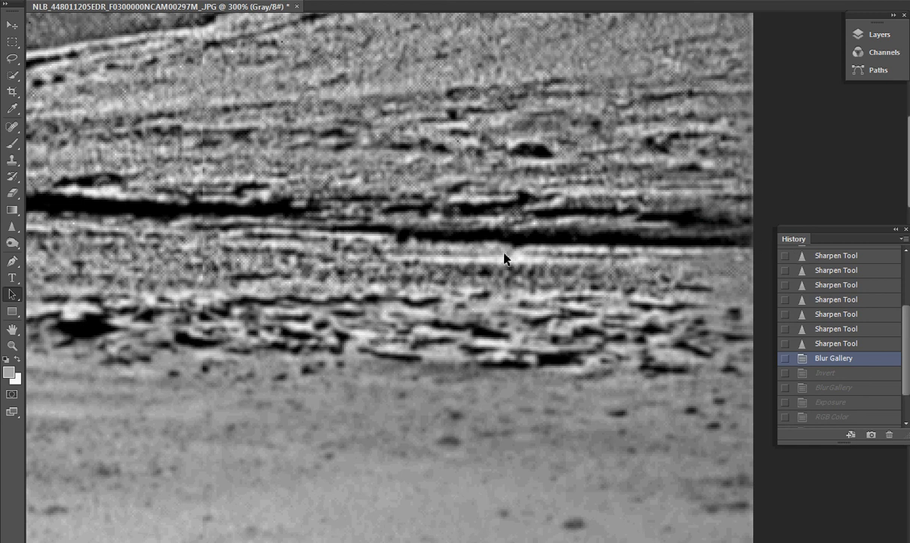
pyautogui.moveTo(625, 309)
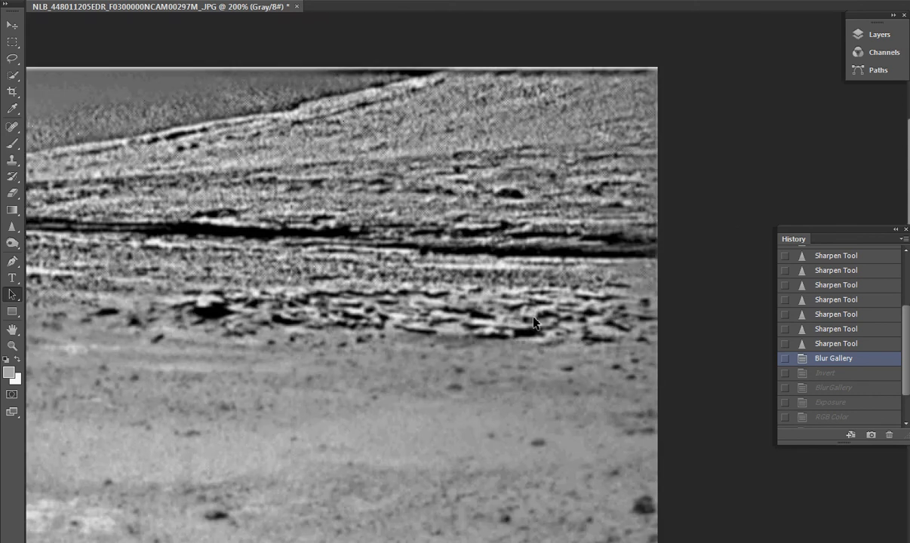
pyautogui.moveTo(463, 266)
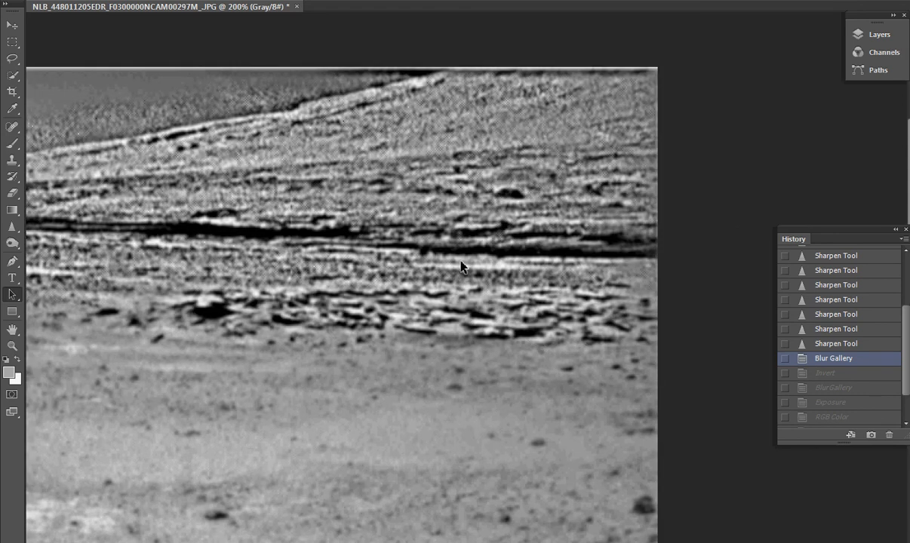
pyautogui.moveTo(169, 261)
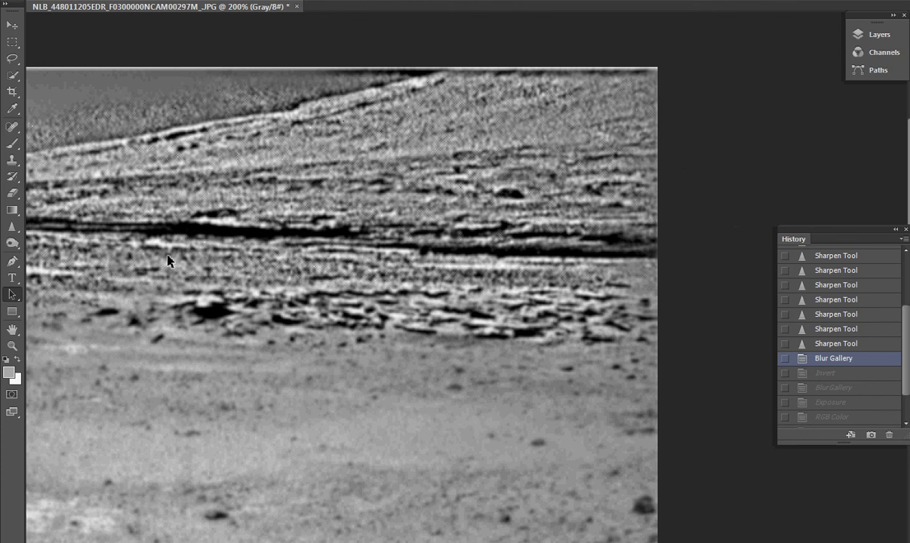
pyautogui.moveTo(434, 355)
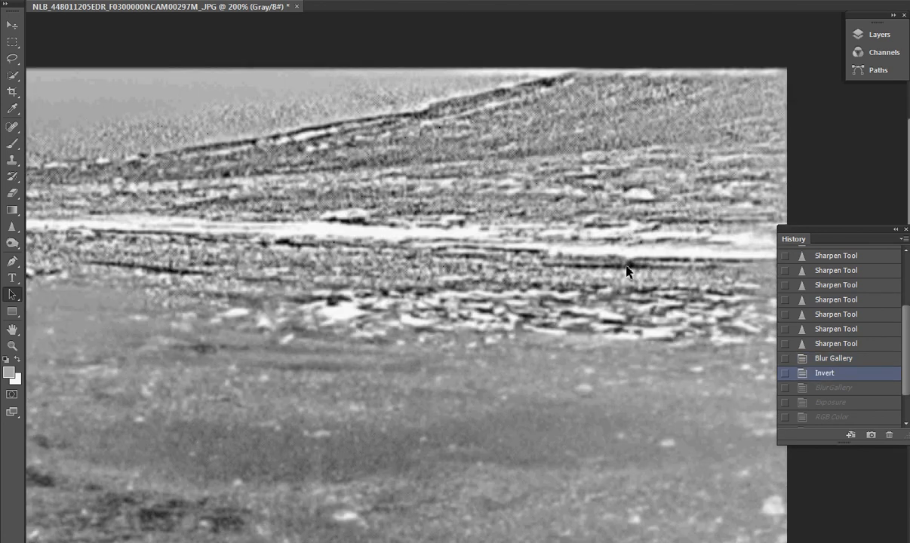
pyautogui.moveTo(683, 289)
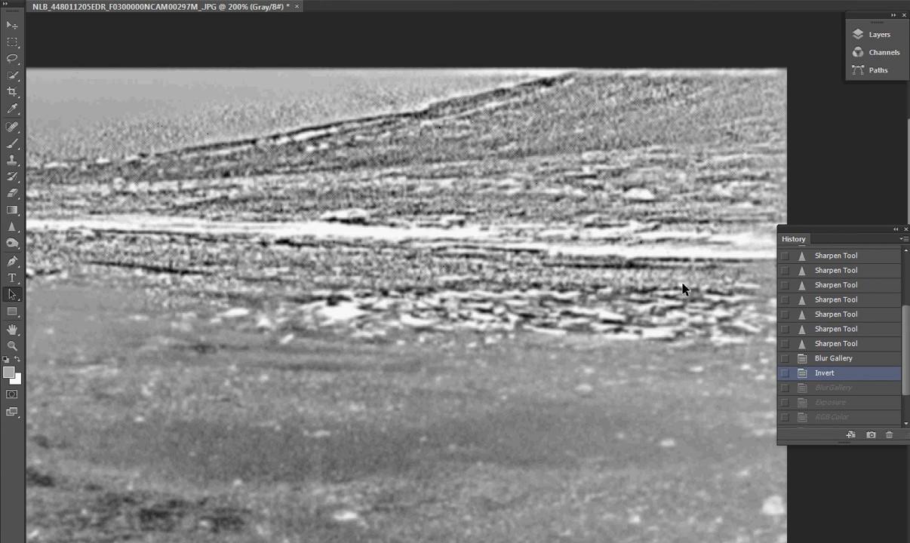
pyautogui.moveTo(759, 349)
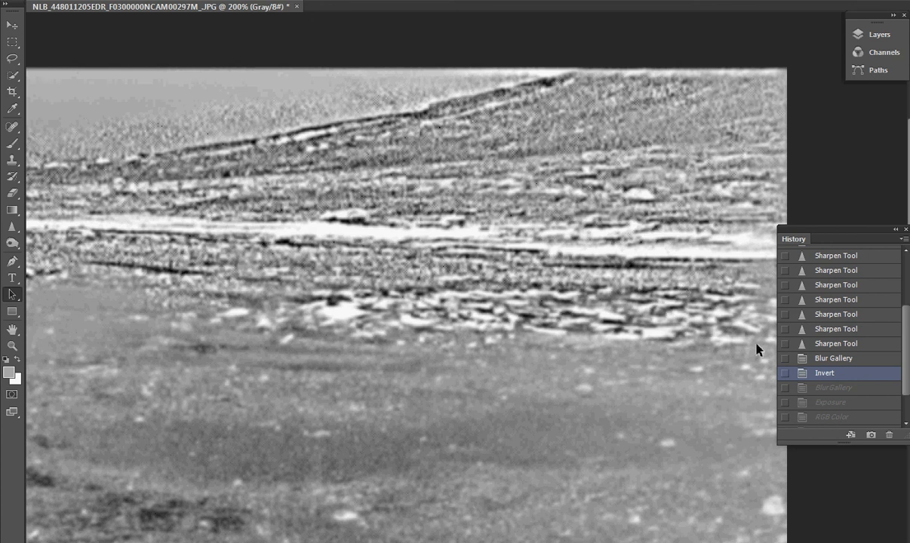
# - Step from the second Blur Gallery state forward to the cyan Channel Mixer state
pyautogui.click(834, 387)
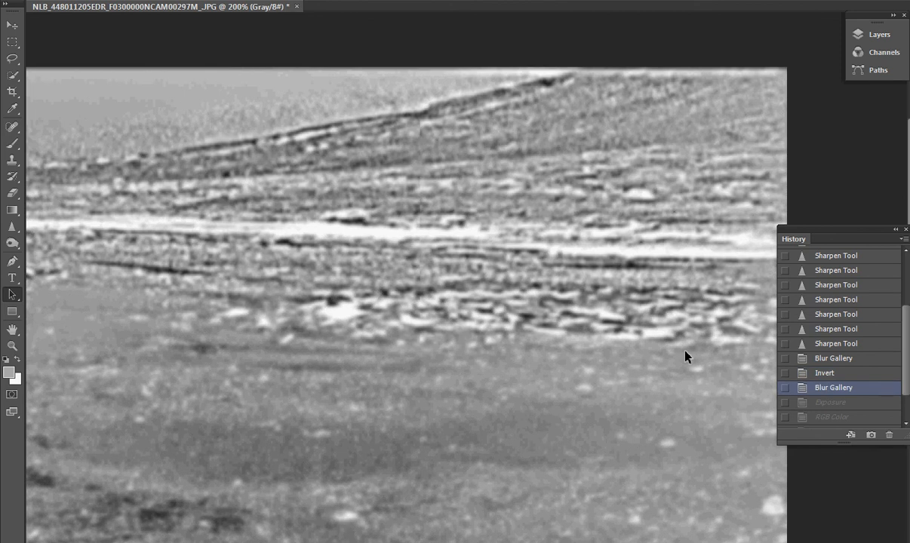
pyautogui.scroll(-3)
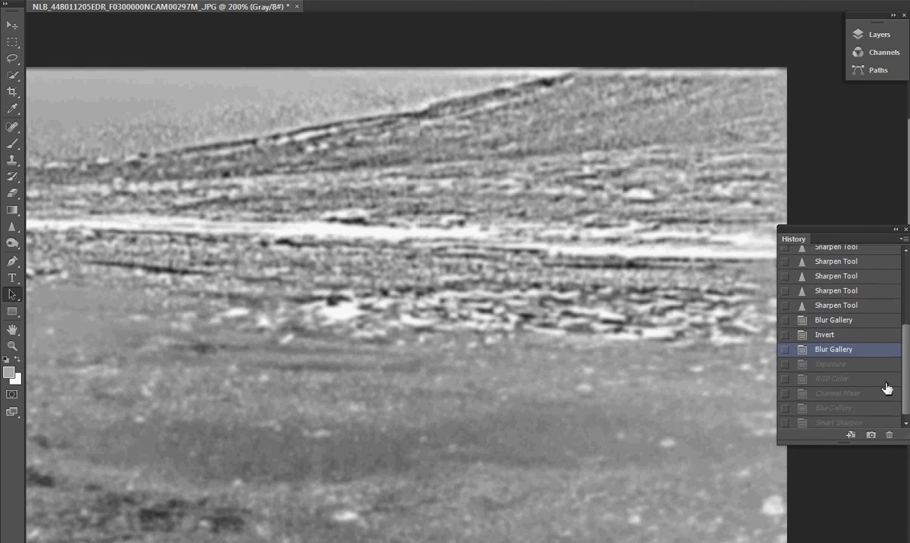
pyautogui.click(838, 393)
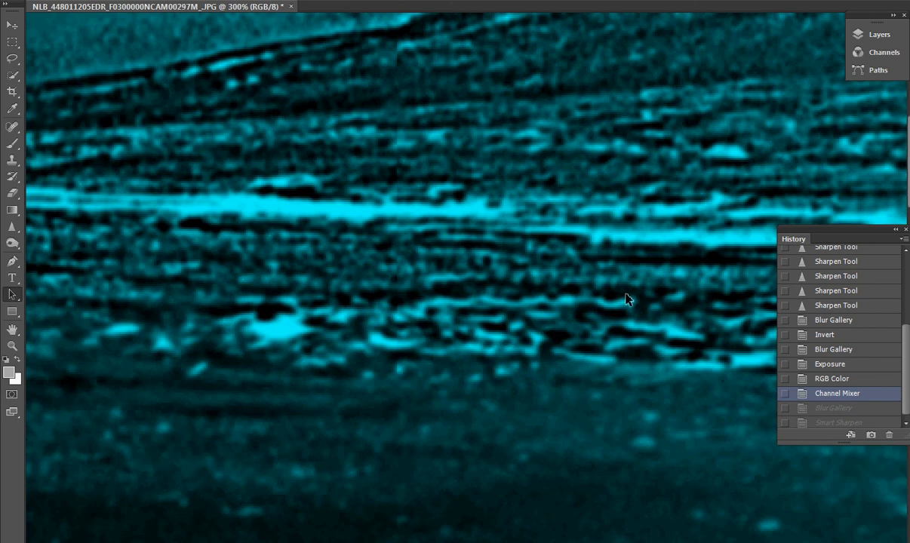
pyautogui.moveTo(310, 265)
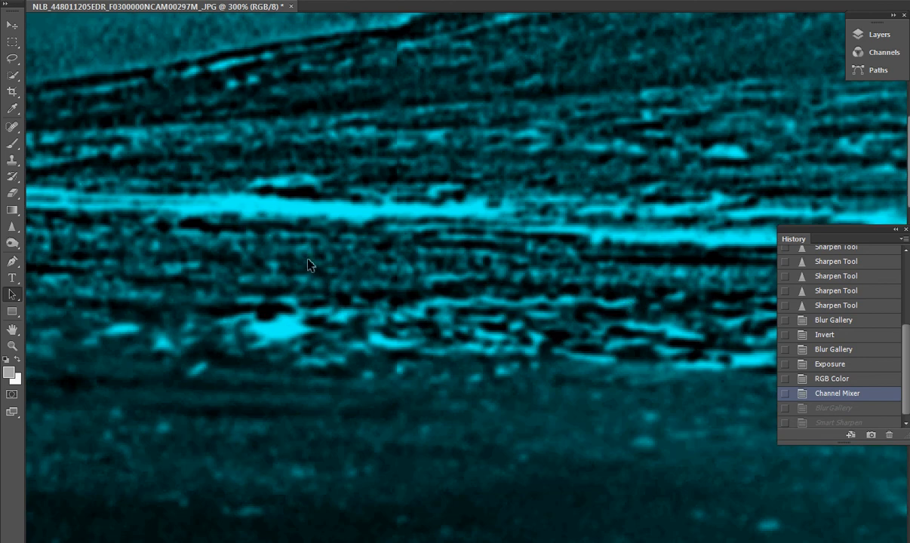
pyautogui.moveTo(345, 197)
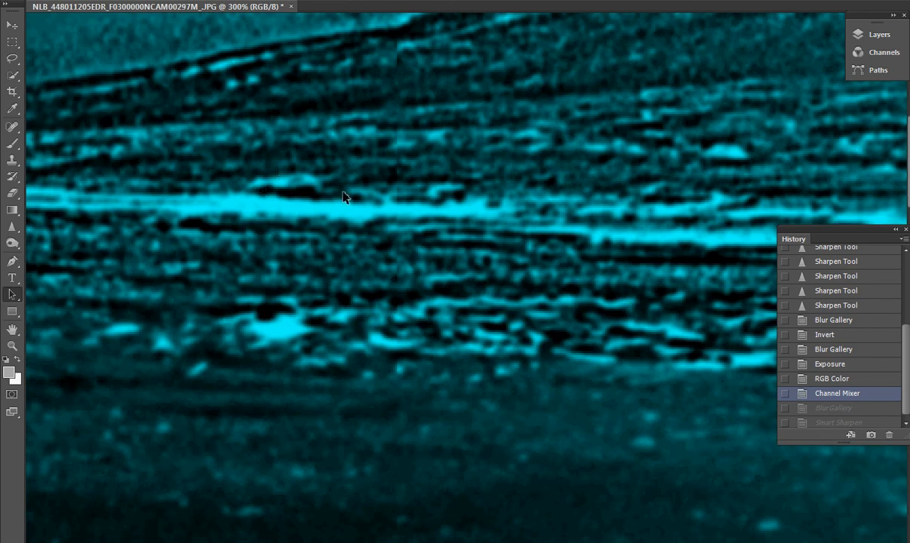
pyautogui.moveTo(275, 194)
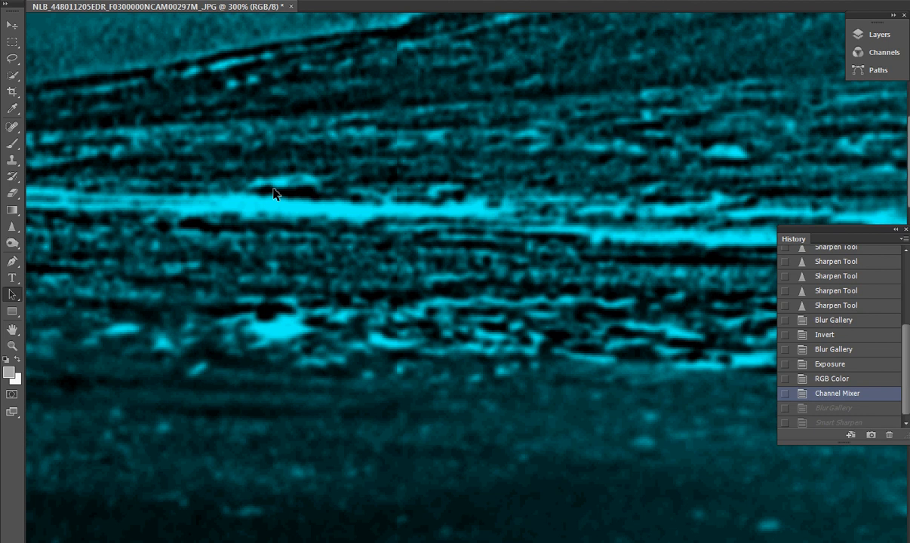
pyautogui.moveTo(502, 187)
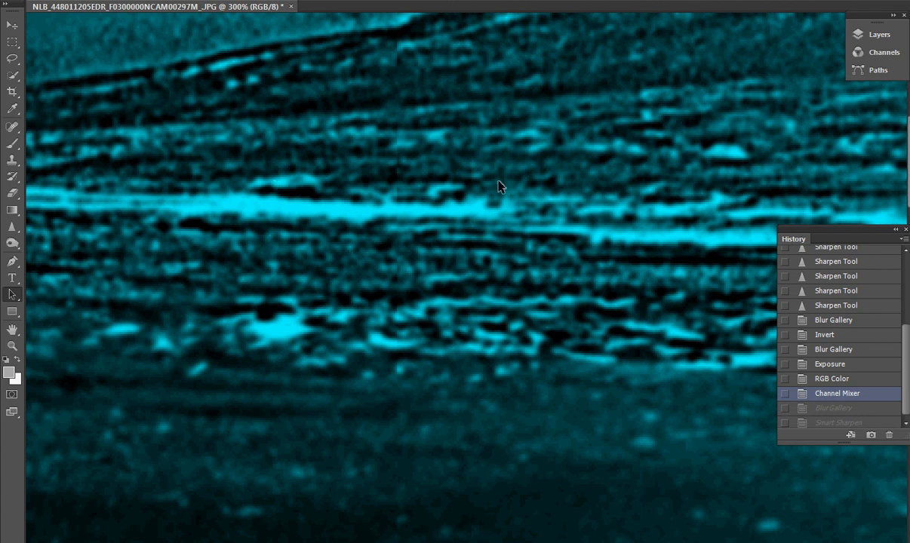
pyautogui.moveTo(660, 118)
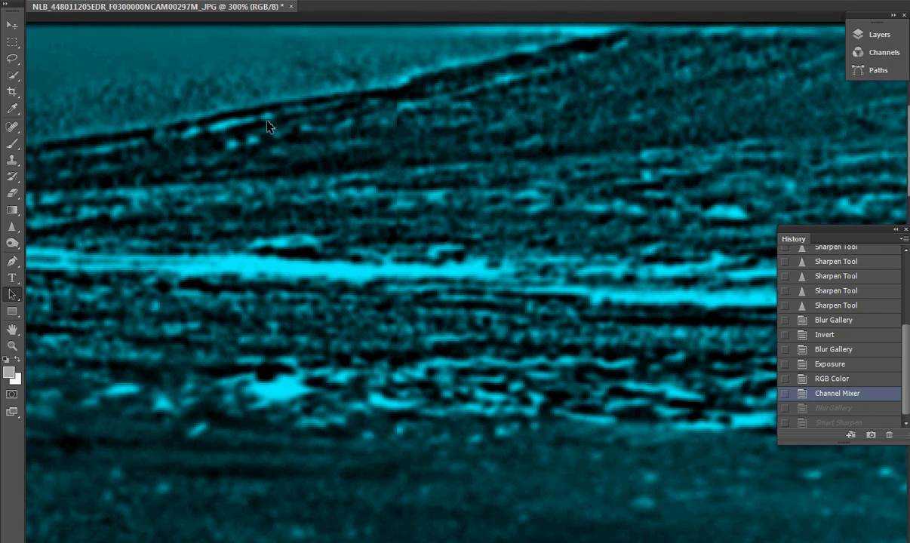
pyautogui.moveTo(585, 69)
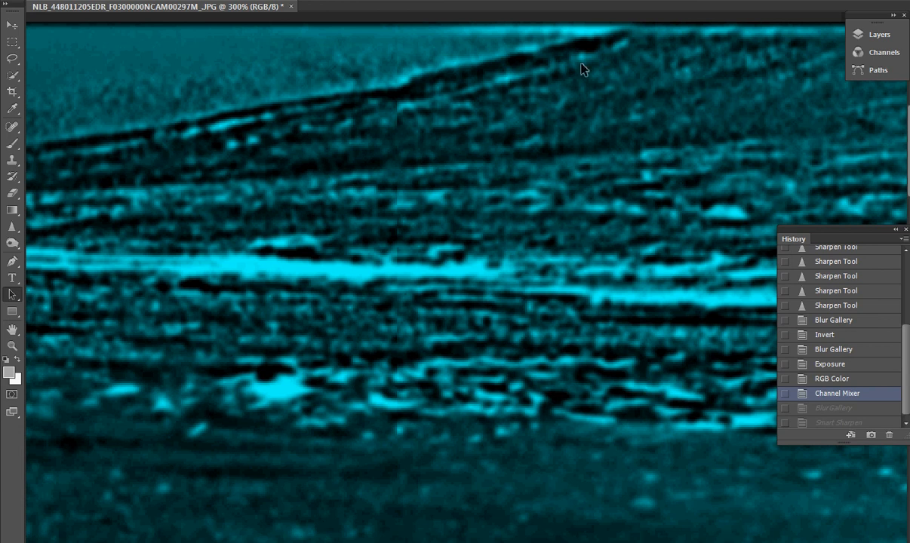
pyautogui.moveTo(597, 107)
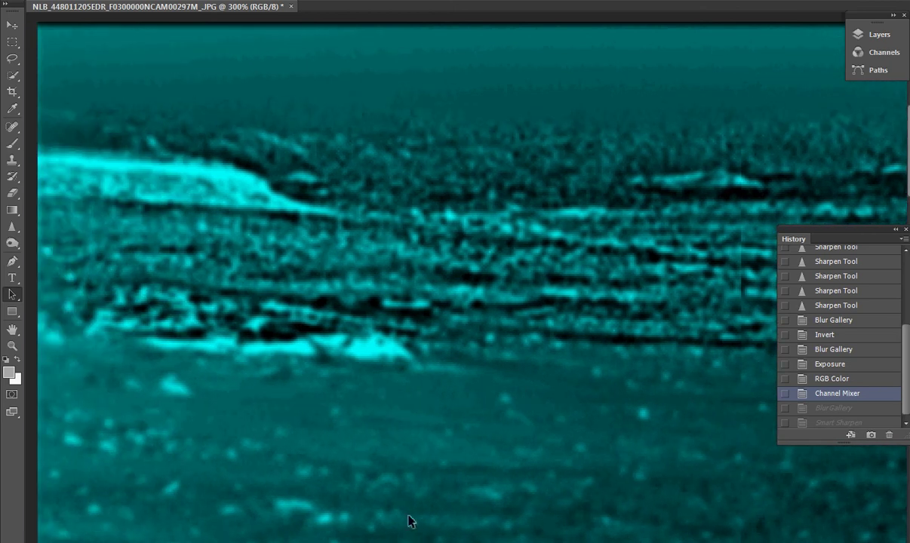
pyautogui.moveTo(325, 189)
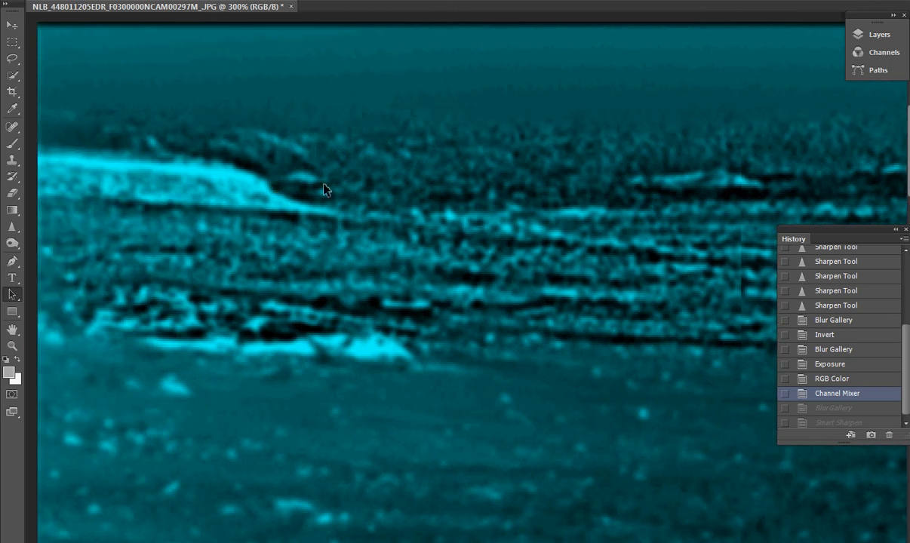
pyautogui.moveTo(270, 190)
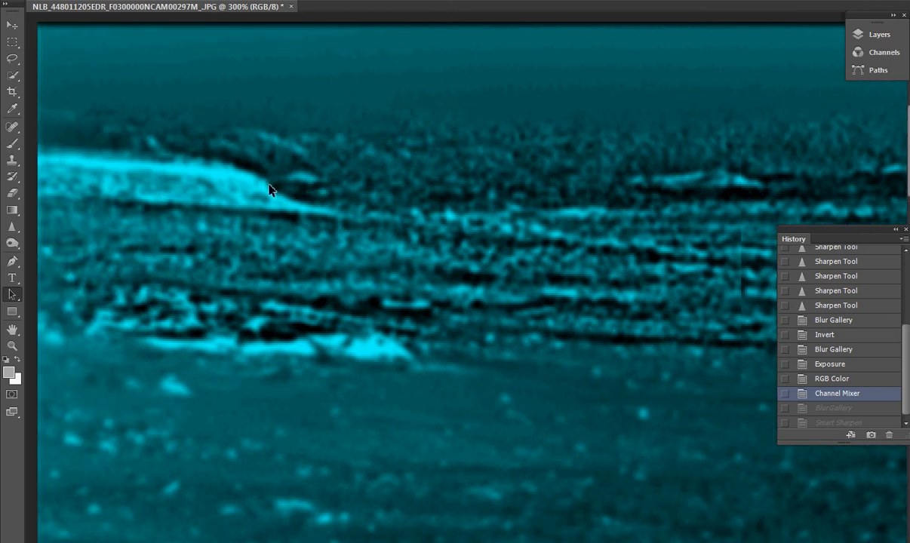
pyautogui.moveTo(229, 137)
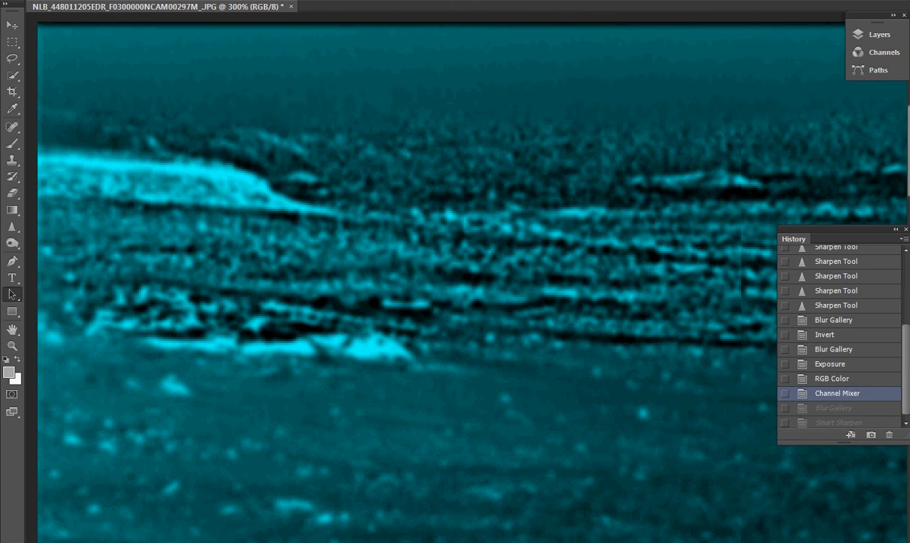
pyautogui.scroll(3)
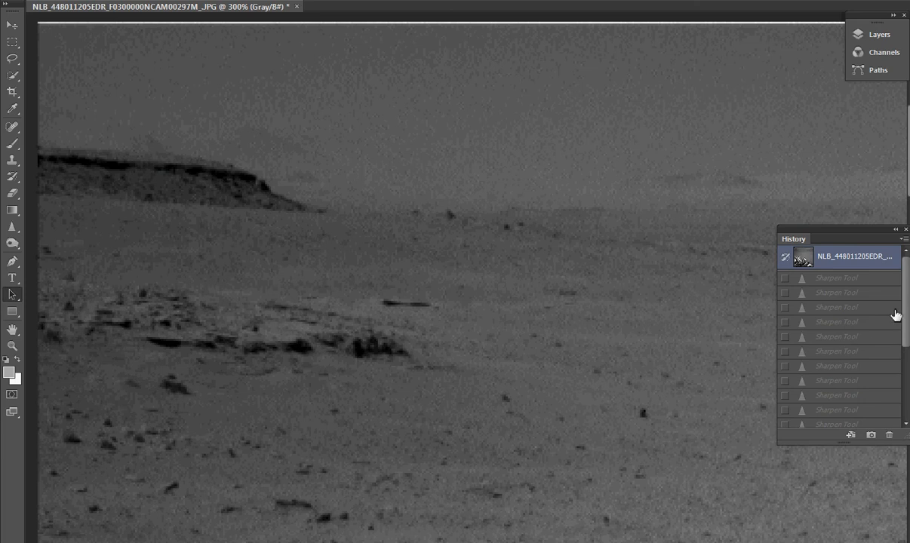
pyautogui.scroll(-3)
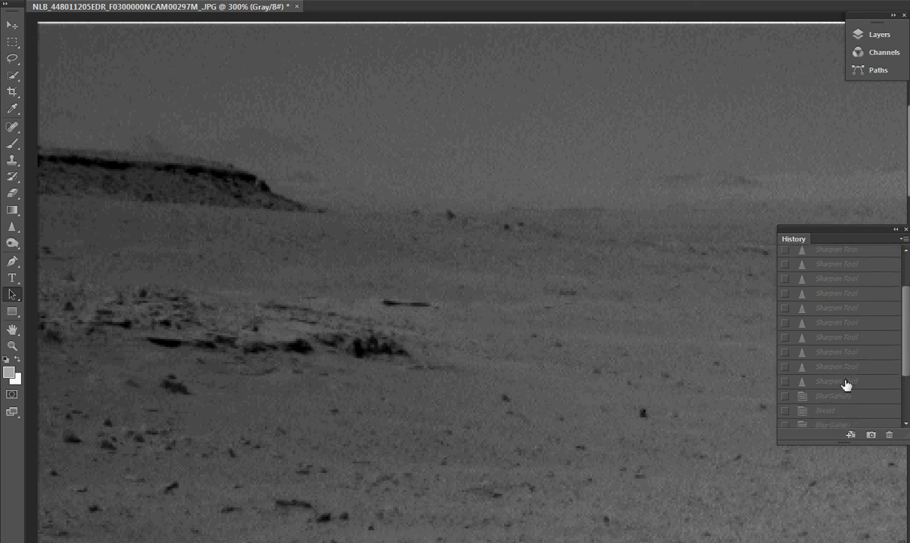
pyautogui.click(834, 396)
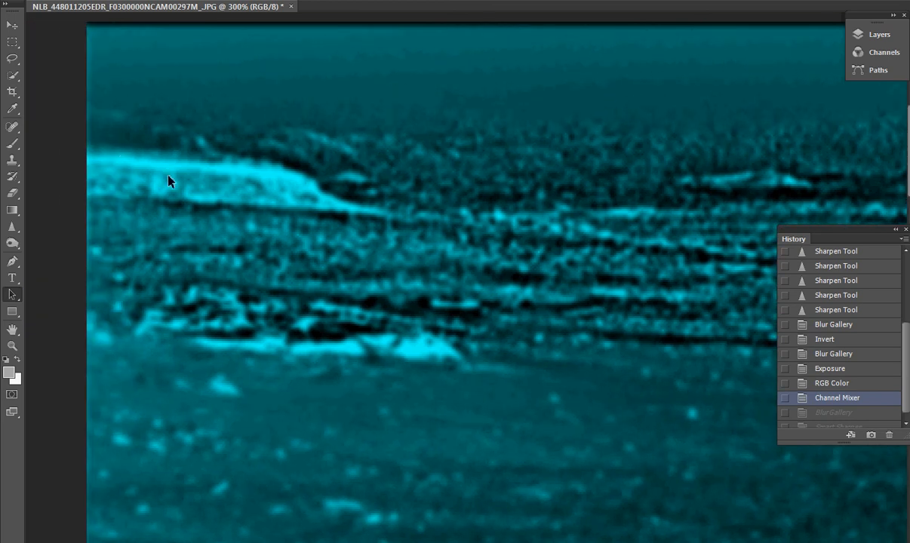
pyautogui.moveTo(174, 172)
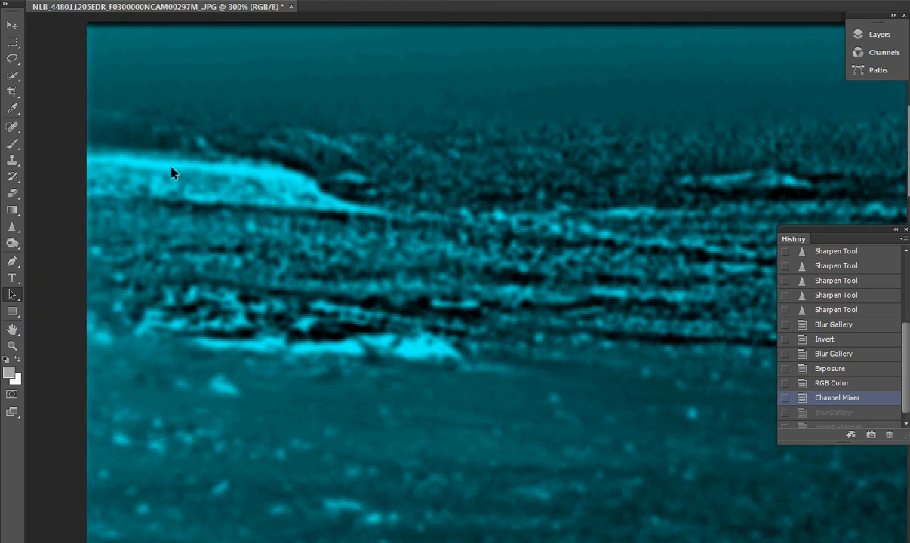
pyautogui.moveTo(135, 195)
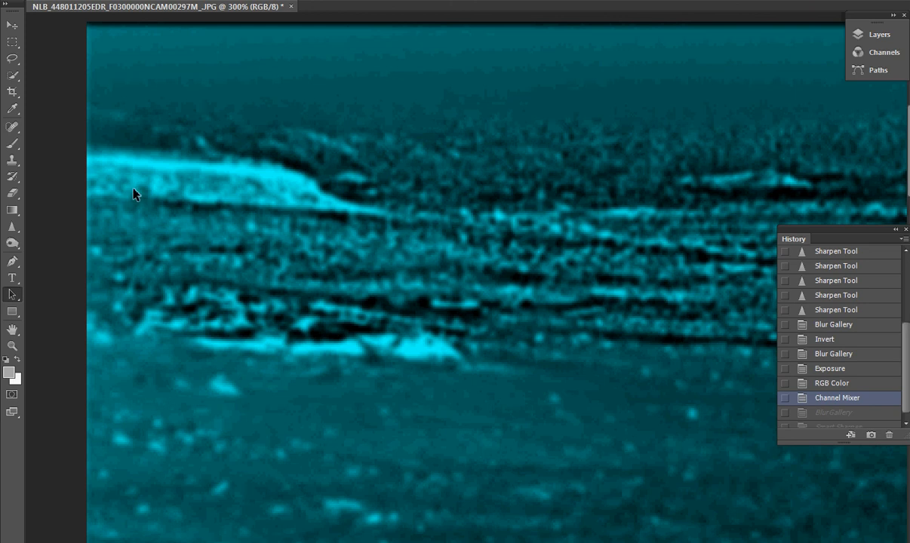
pyautogui.moveTo(447, 524)
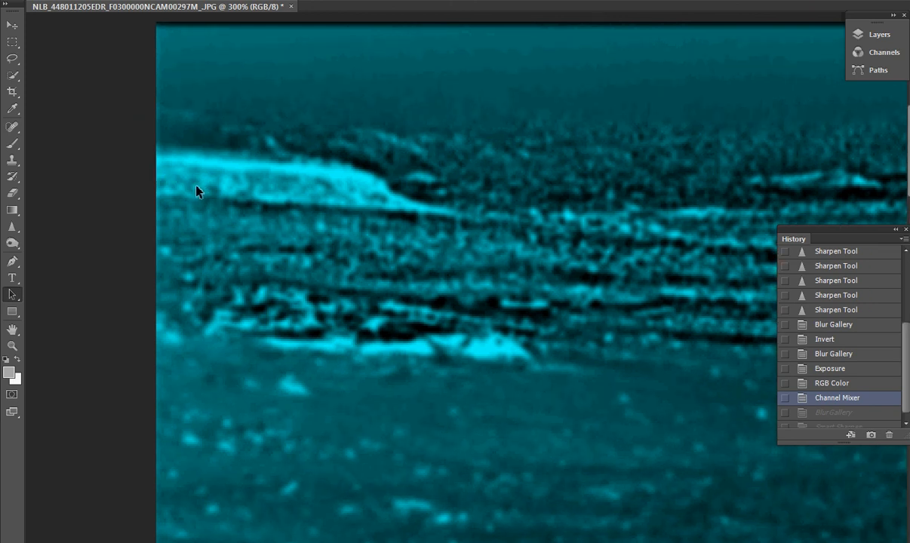
pyautogui.moveTo(230, 204)
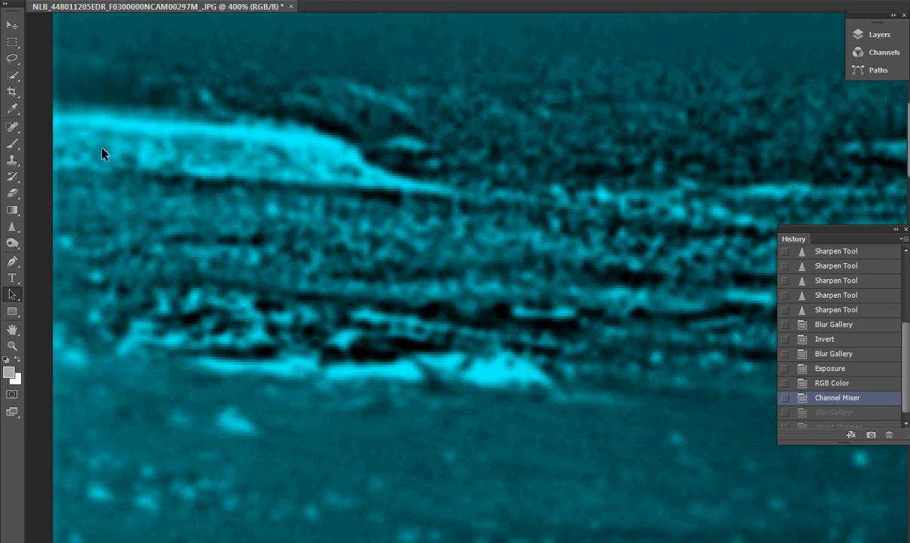
pyautogui.moveTo(123, 145)
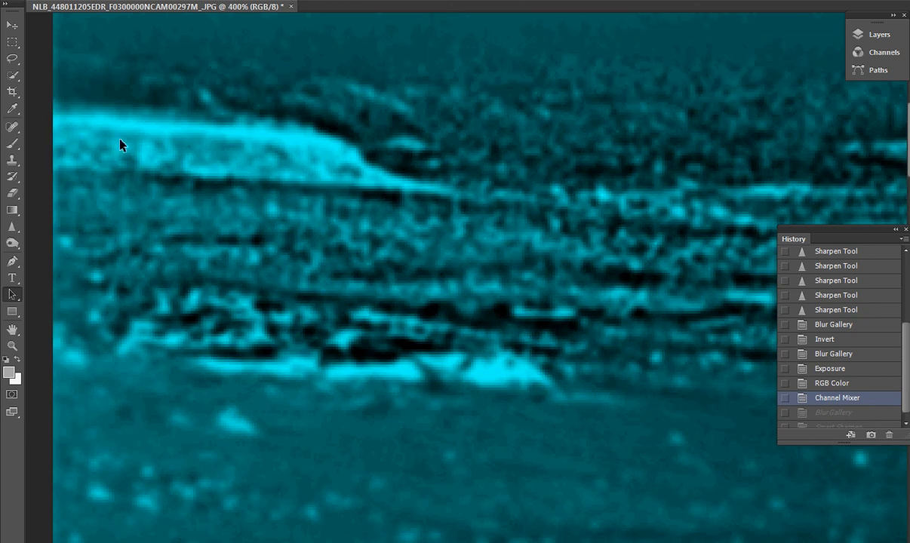
pyautogui.moveTo(168, 147)
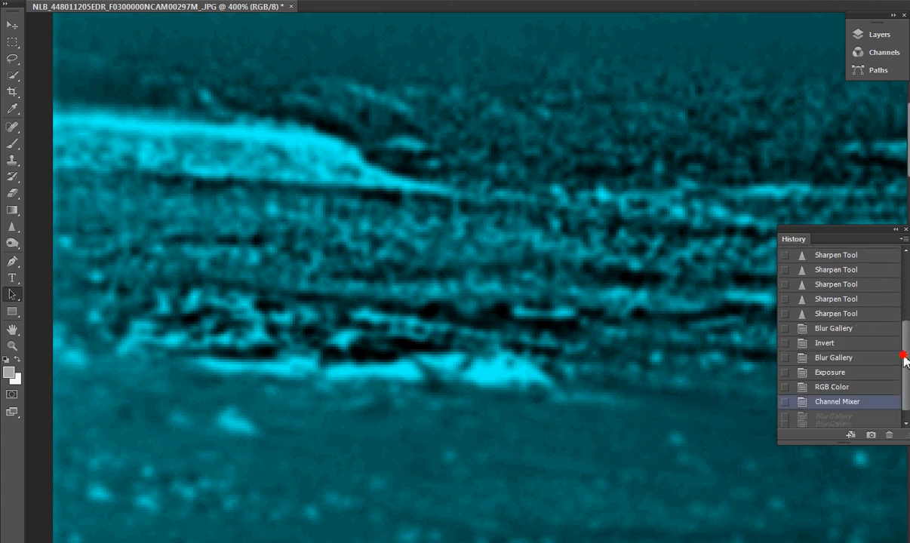
# - Step through the original snapshot, first Blur Gallery and Exposure states, ending on cyan Channel Mixer
pyautogui.click(853, 256)
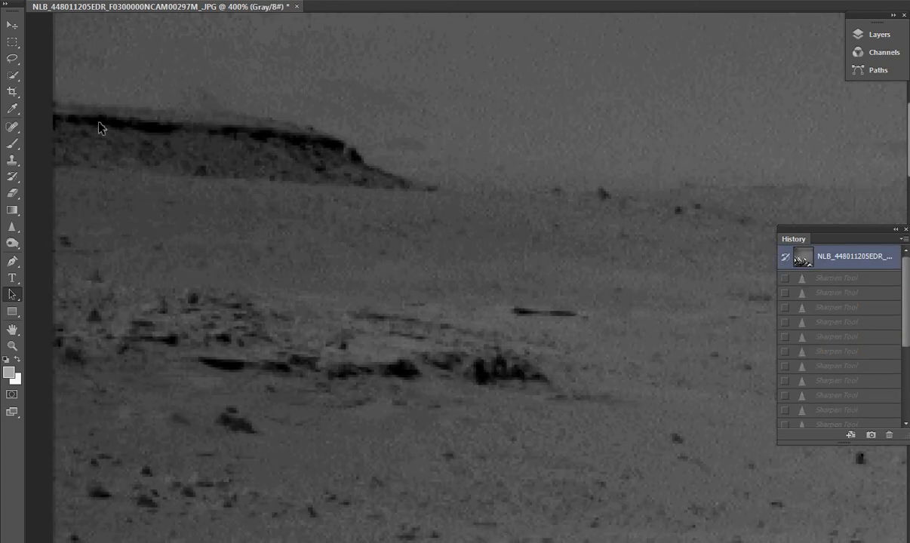
pyautogui.moveTo(192, 183)
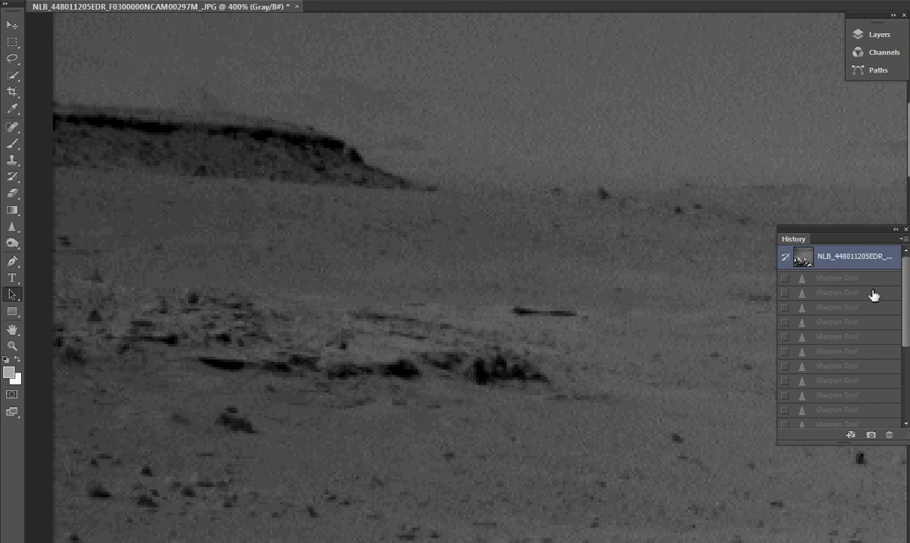
pyautogui.scroll(-3)
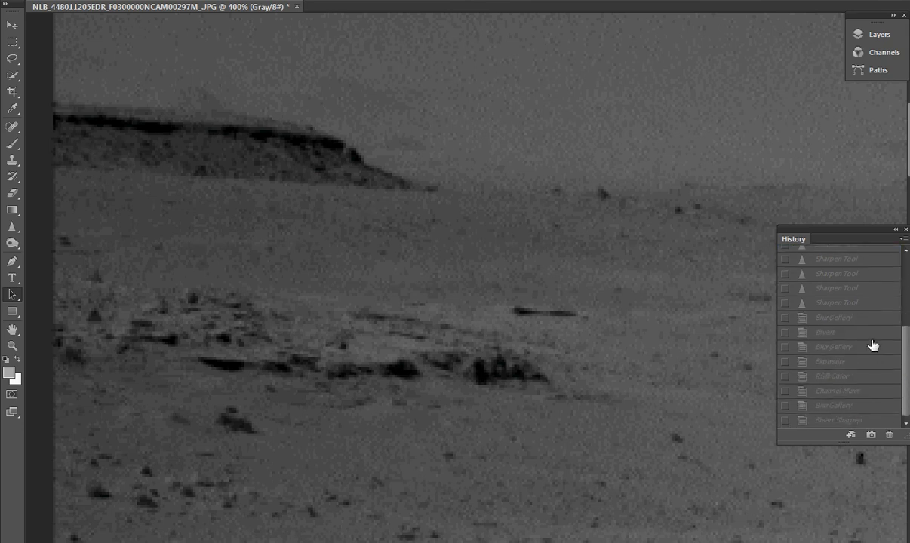
pyautogui.click(834, 317)
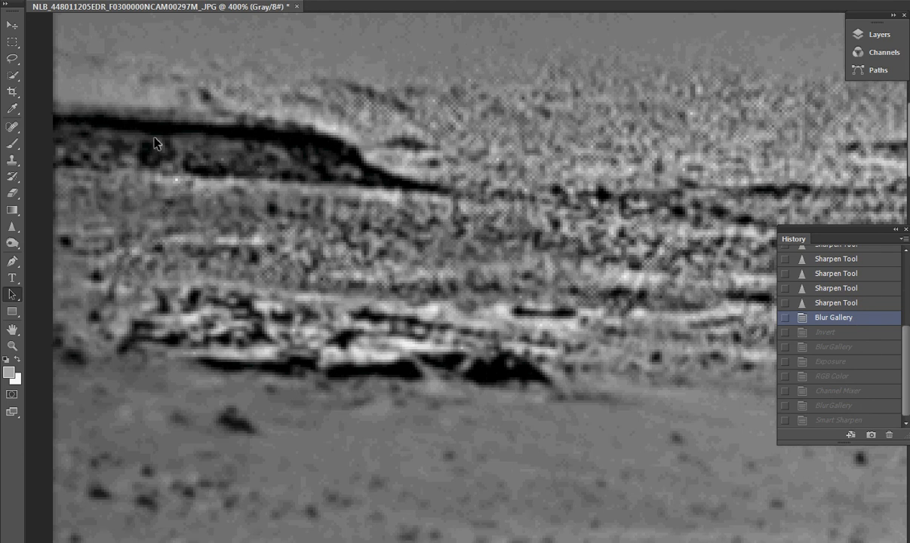
pyautogui.moveTo(105, 155)
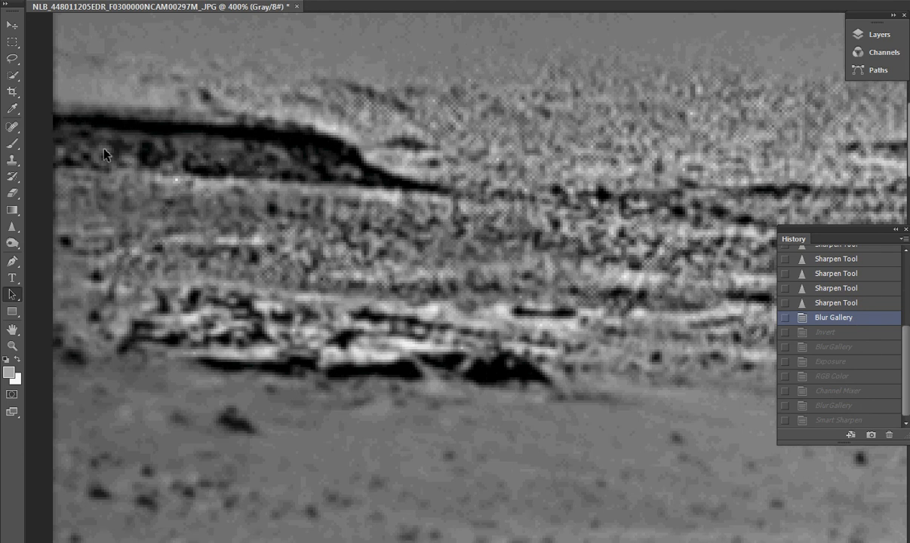
pyautogui.moveTo(872, 375)
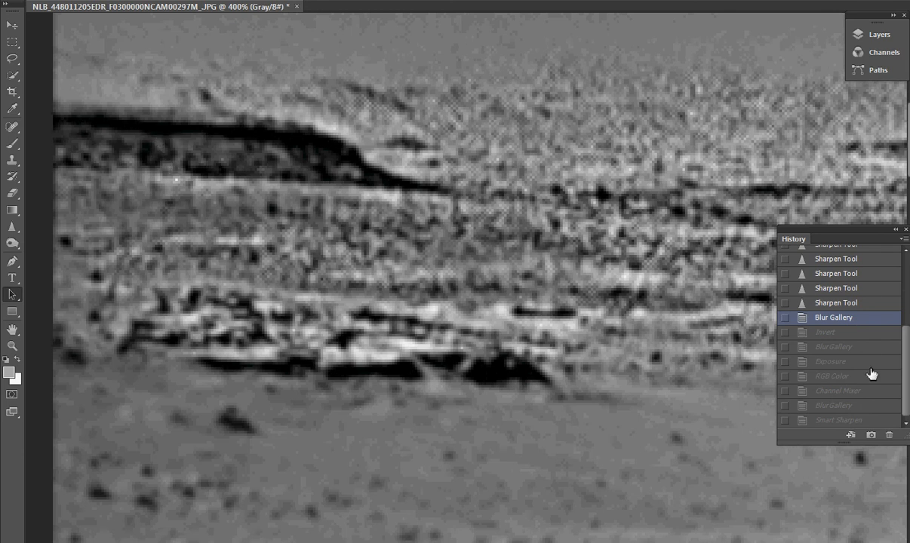
pyautogui.click(830, 361)
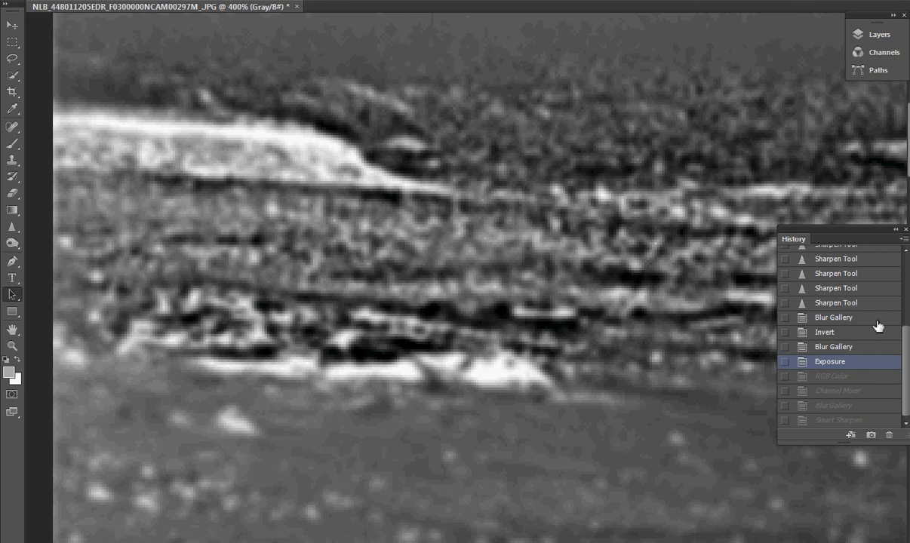
pyautogui.click(837, 391)
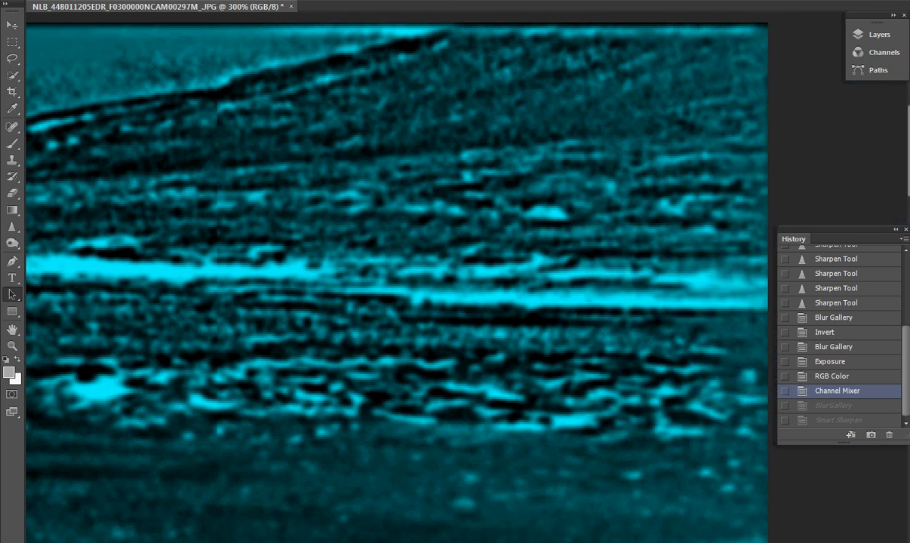
pyautogui.moveTo(663, 293)
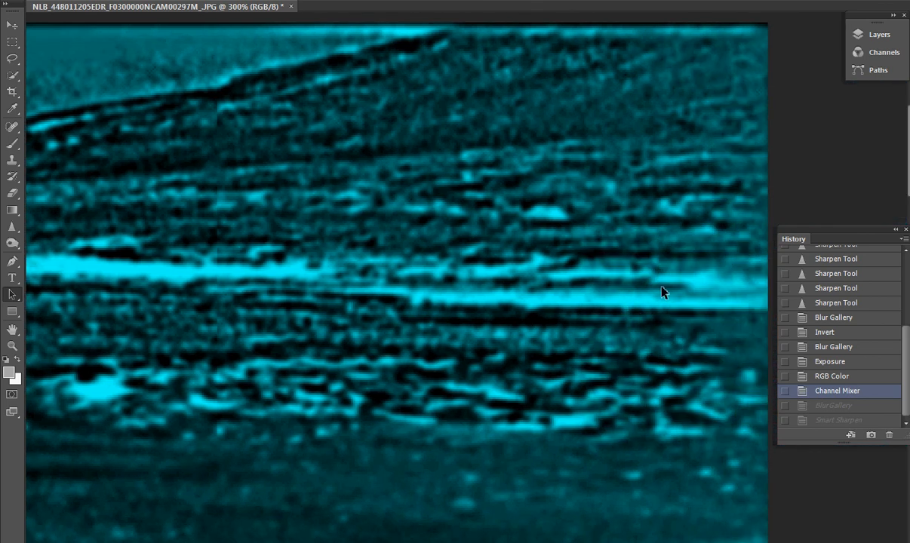
pyautogui.moveTo(641, 488)
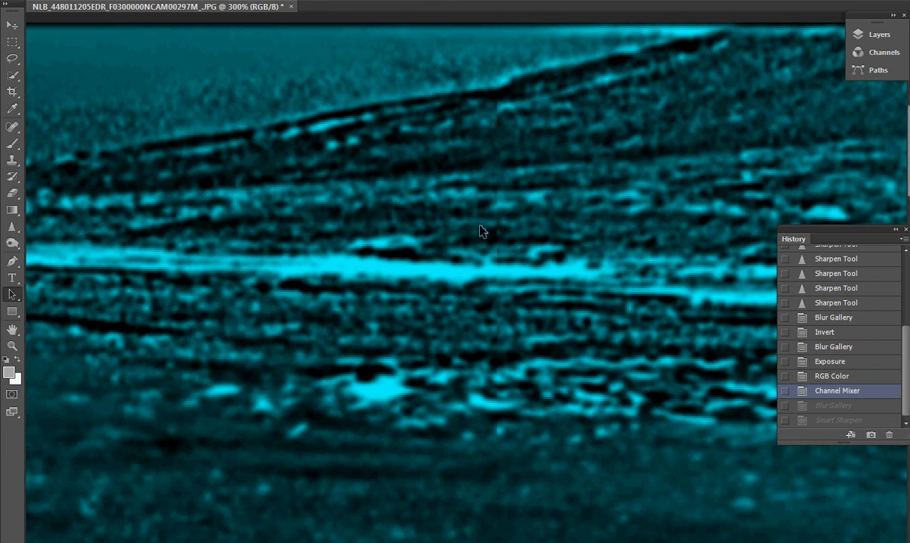
pyautogui.moveTo(139, 252)
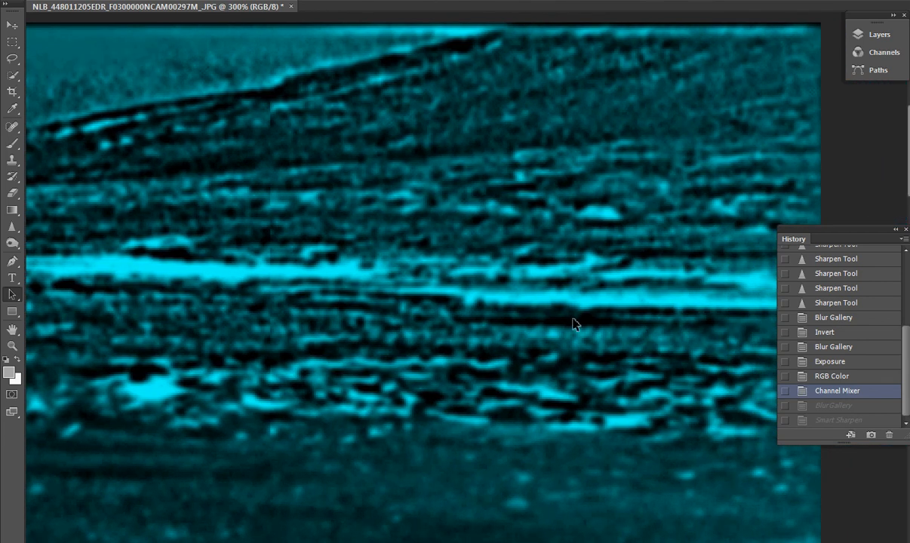
pyautogui.moveTo(740, 315)
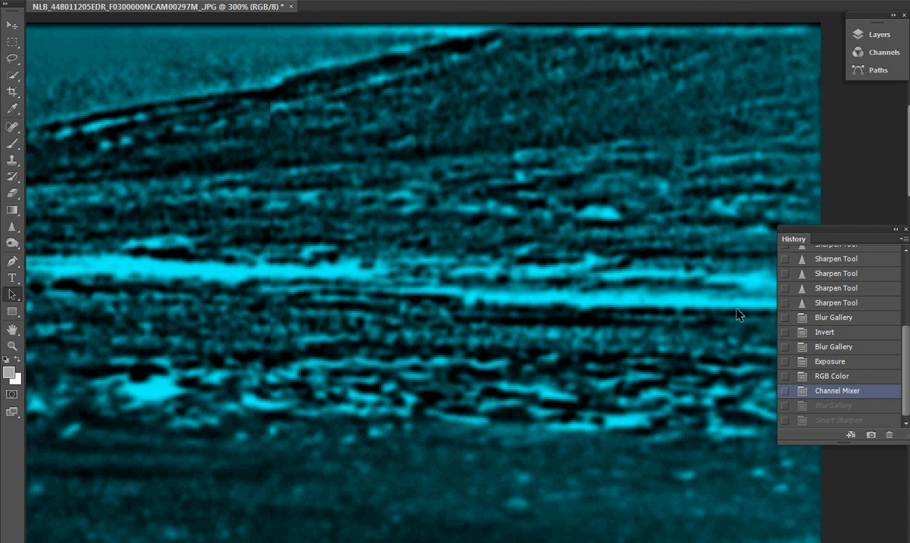
pyautogui.moveTo(423, 307)
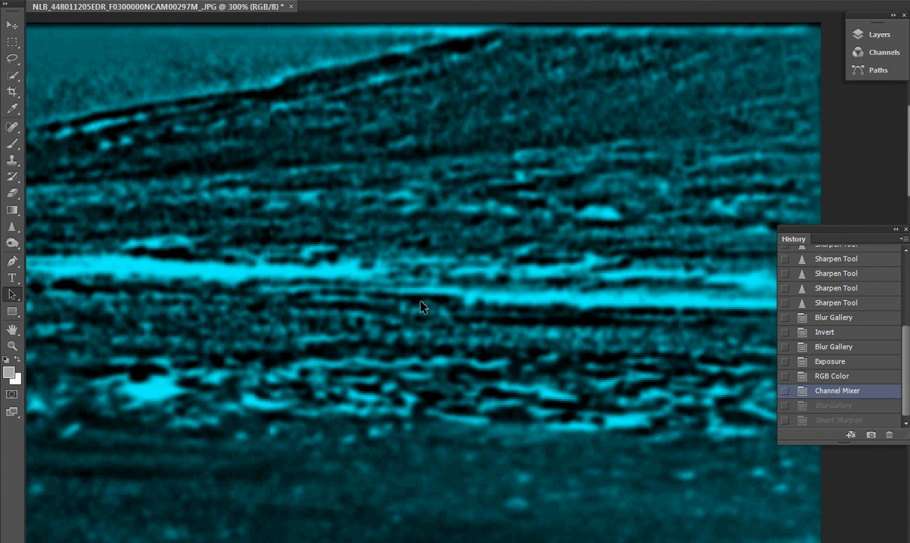
pyautogui.moveTo(460, 276)
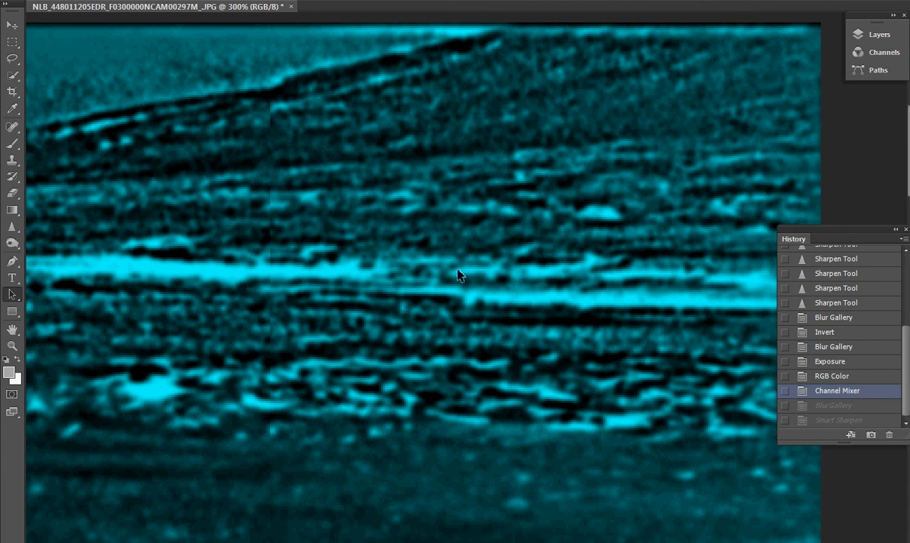
pyautogui.moveTo(323, 269)
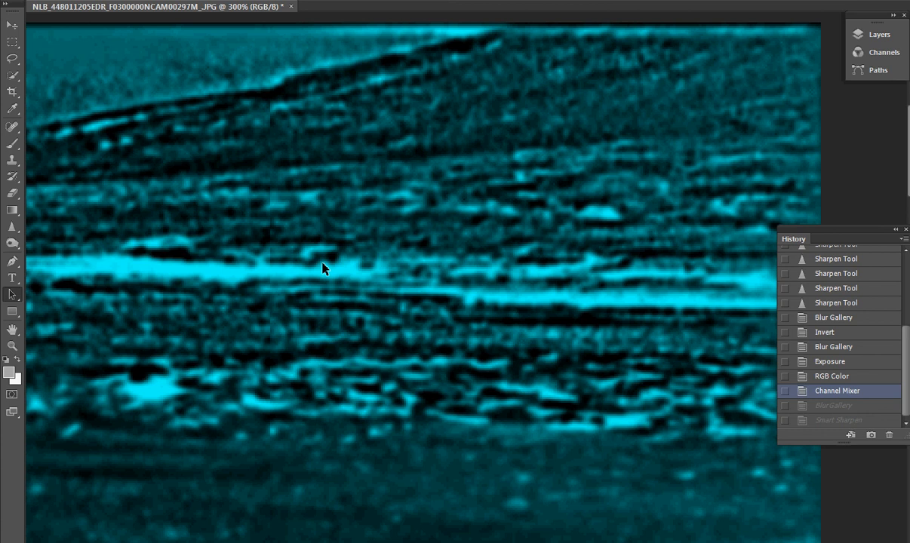
pyautogui.moveTo(277, 289)
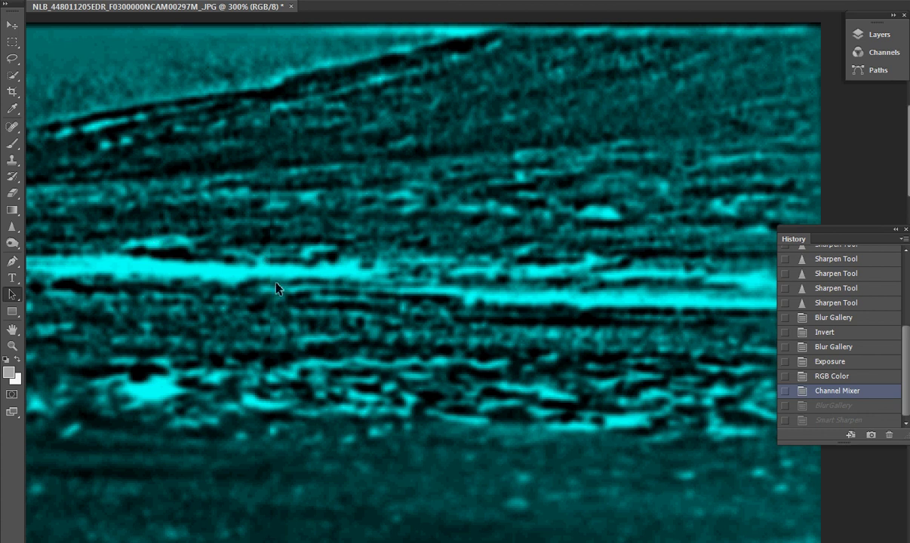
pyautogui.moveTo(188, 244)
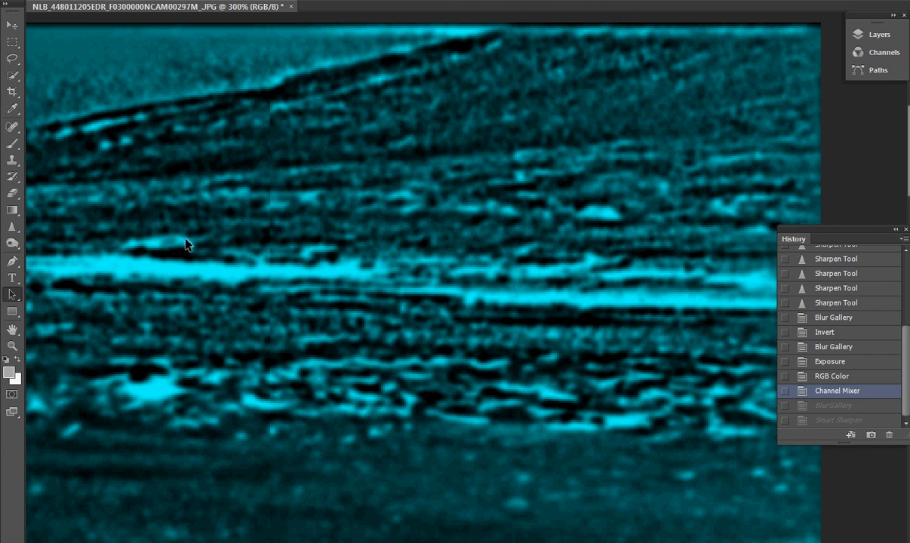
pyautogui.moveTo(317, 256)
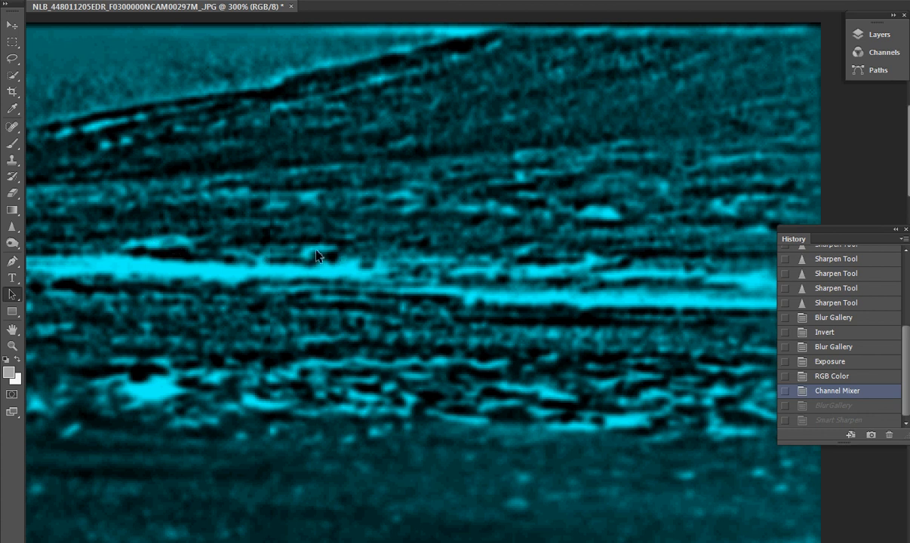
pyautogui.moveTo(340, 260)
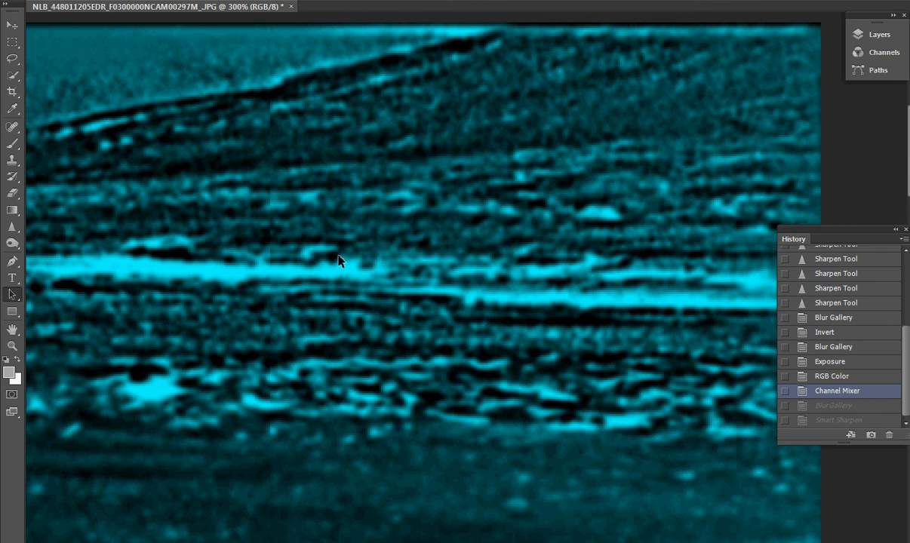
pyautogui.moveTo(164, 240)
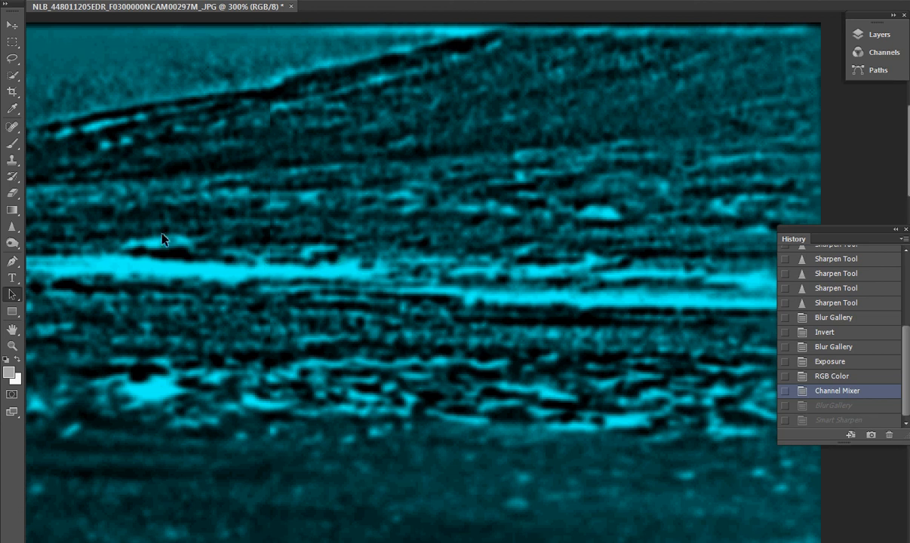
pyautogui.moveTo(537, 540)
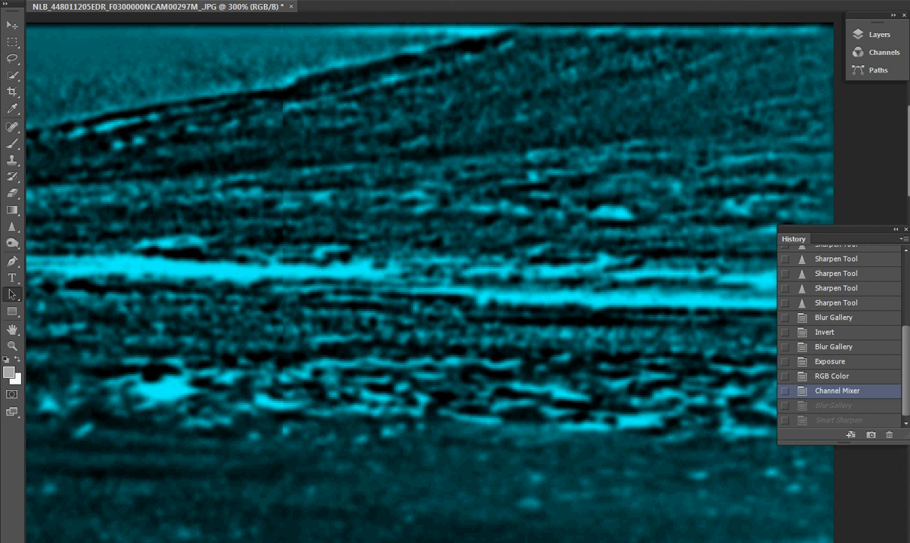
pyautogui.moveTo(595, 318)
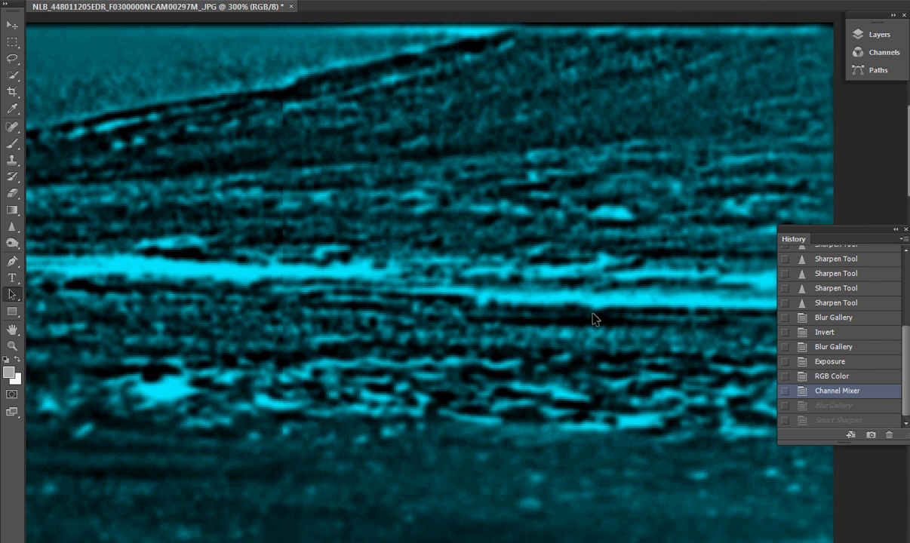
pyautogui.moveTo(607, 527)
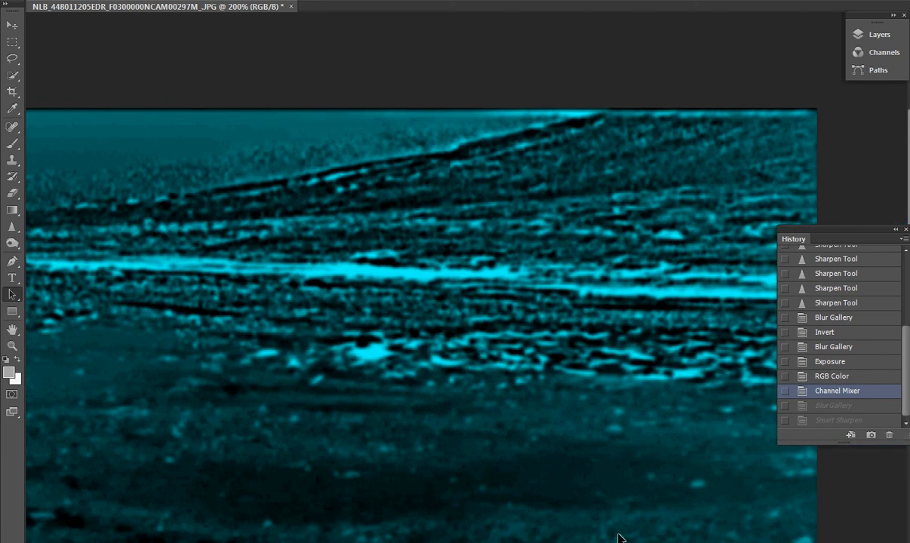
pyautogui.moveTo(676, 146)
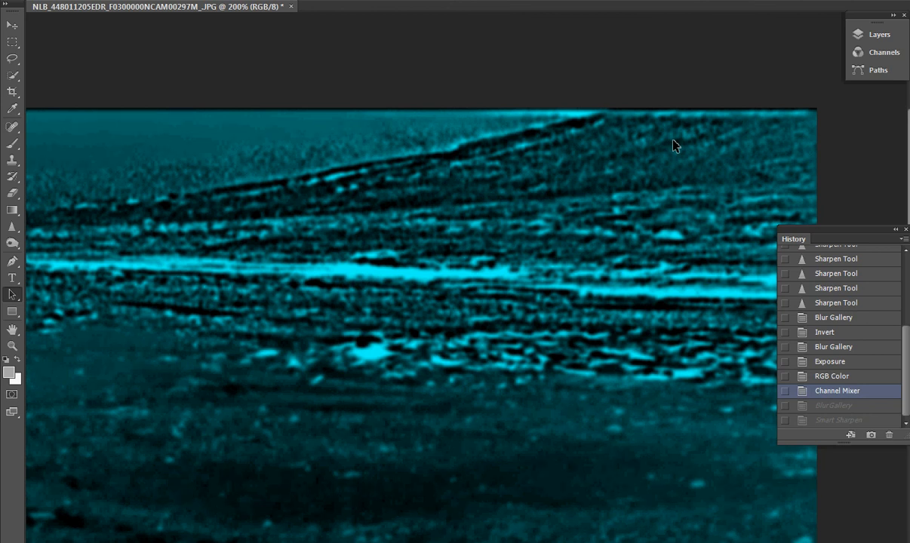
pyautogui.moveTo(369, 36)
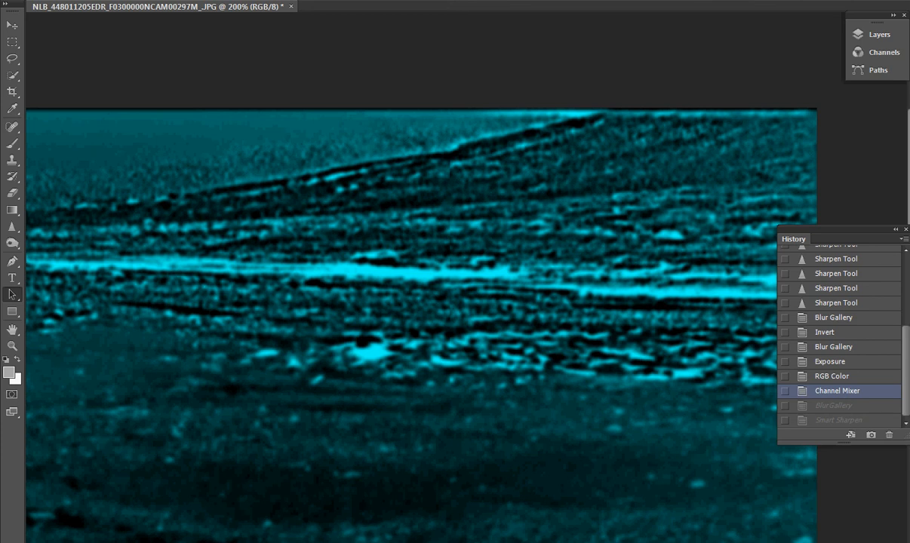
pyautogui.moveTo(593, 291)
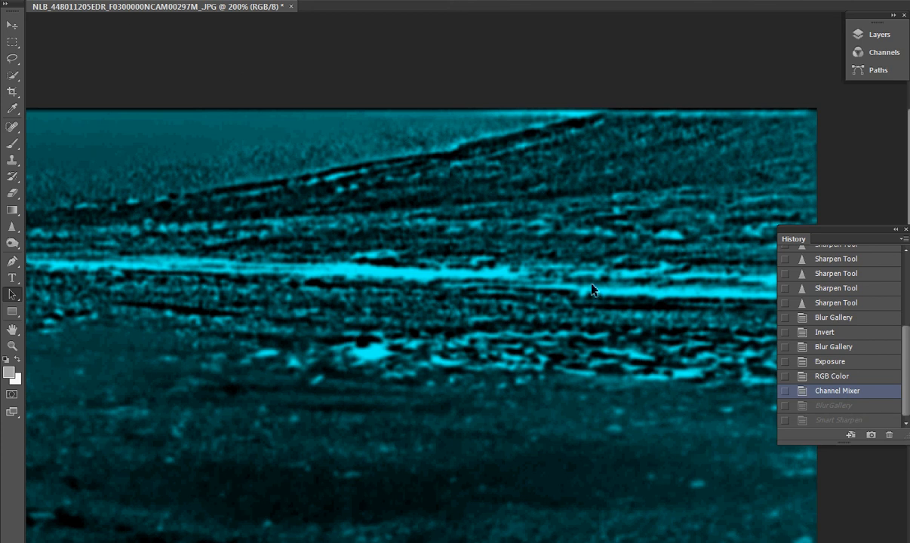
pyautogui.moveTo(601, 328)
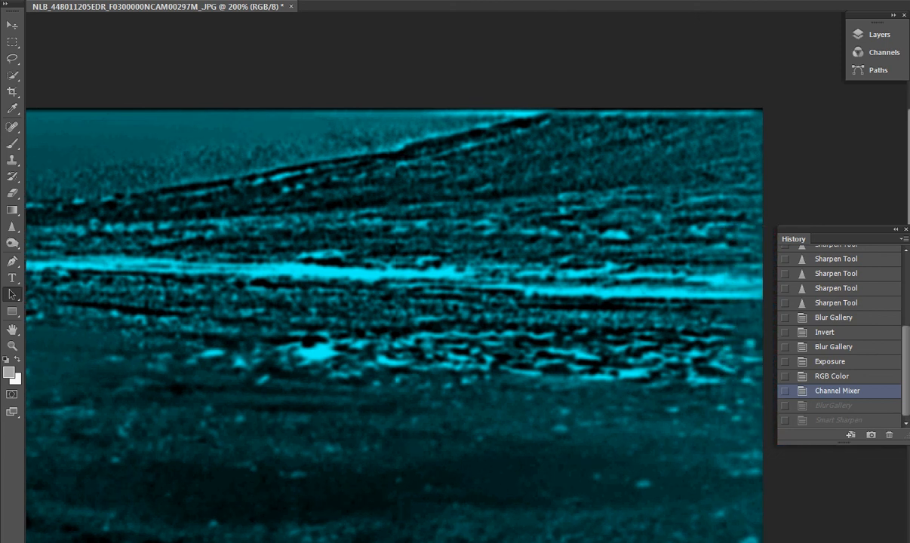
pyautogui.moveTo(420, 319)
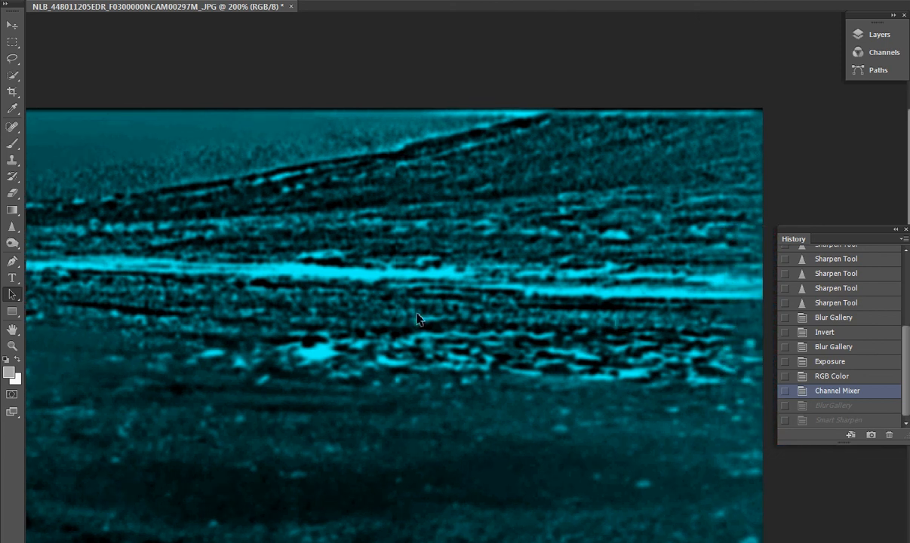
pyautogui.moveTo(591, 304)
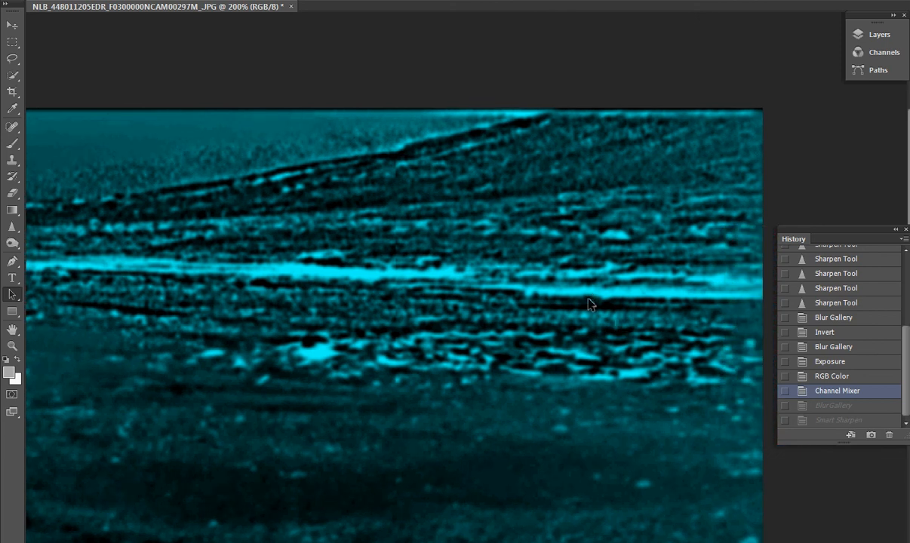
pyautogui.moveTo(598, 319)
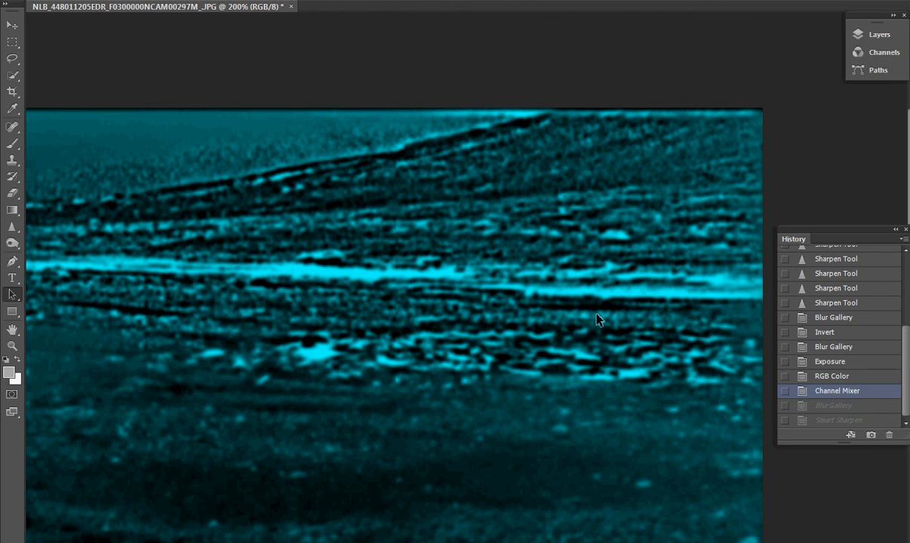
pyautogui.moveTo(173, 305)
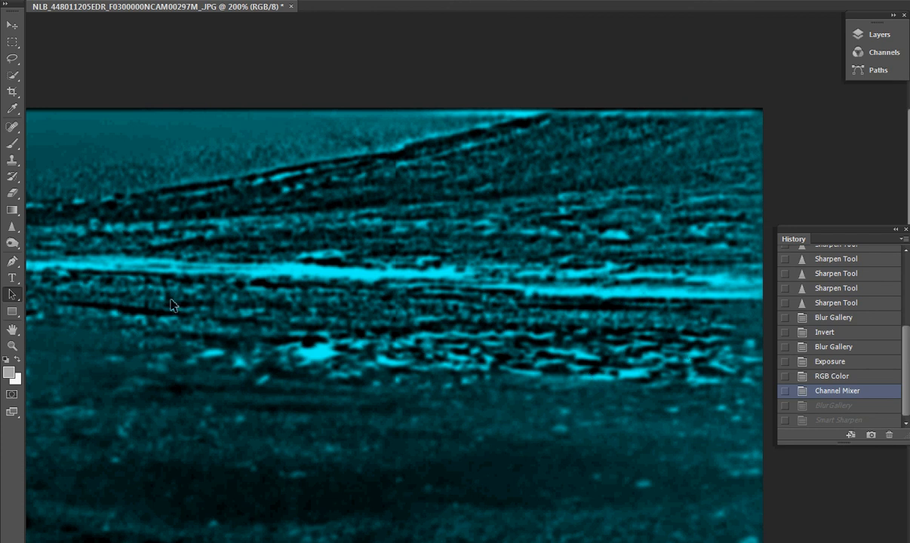
pyautogui.moveTo(295, 311)
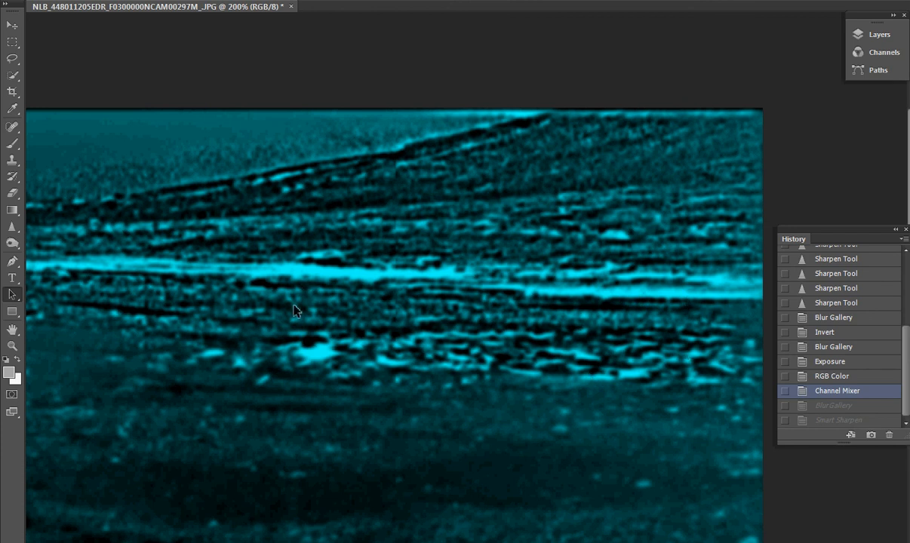
pyautogui.moveTo(744, 325)
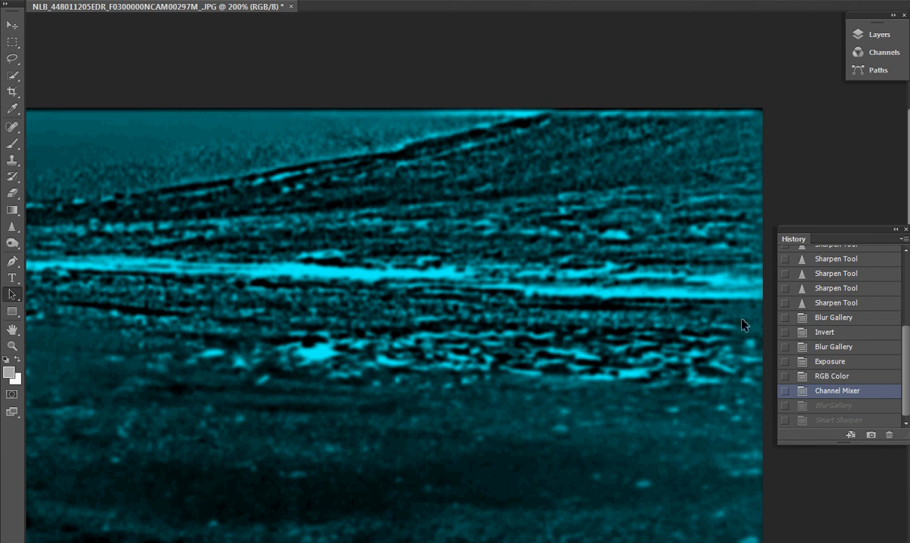
pyautogui.moveTo(146, 327)
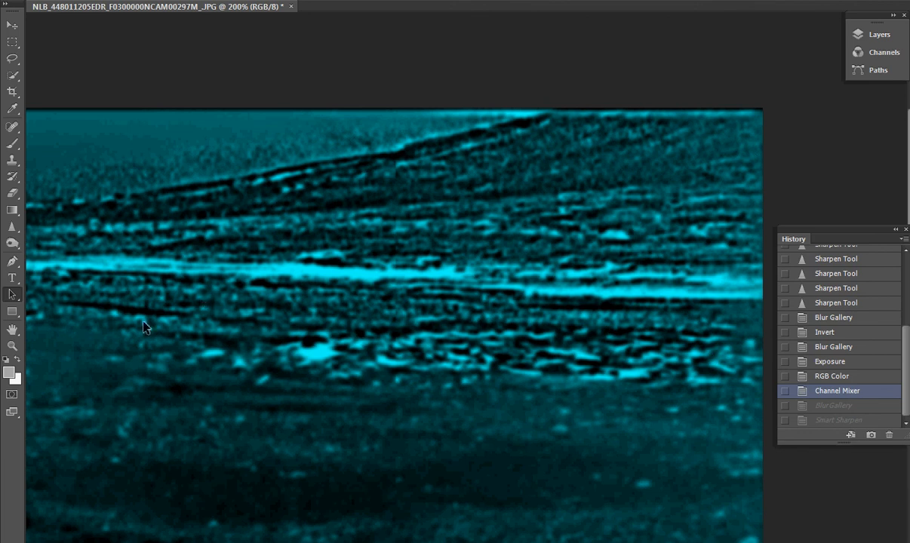
pyautogui.moveTo(581, 319)
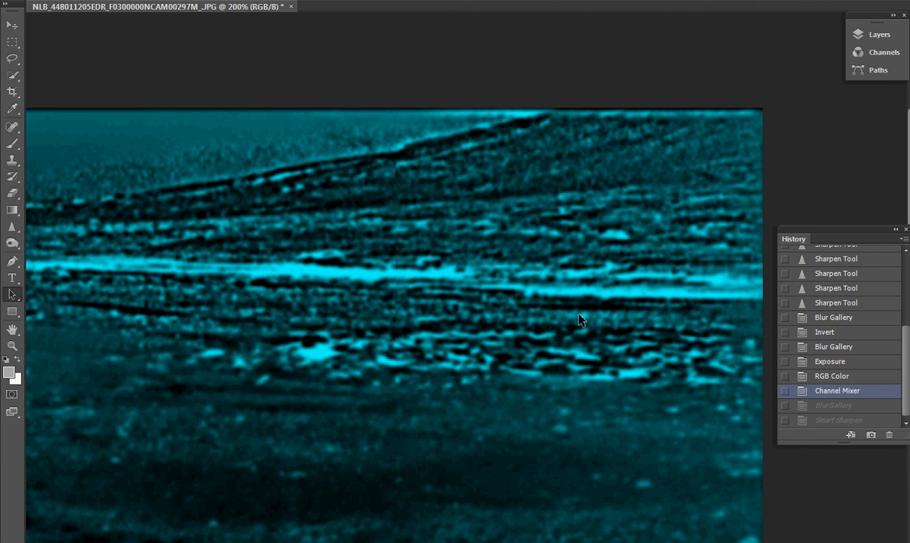
pyautogui.moveTo(600, 326)
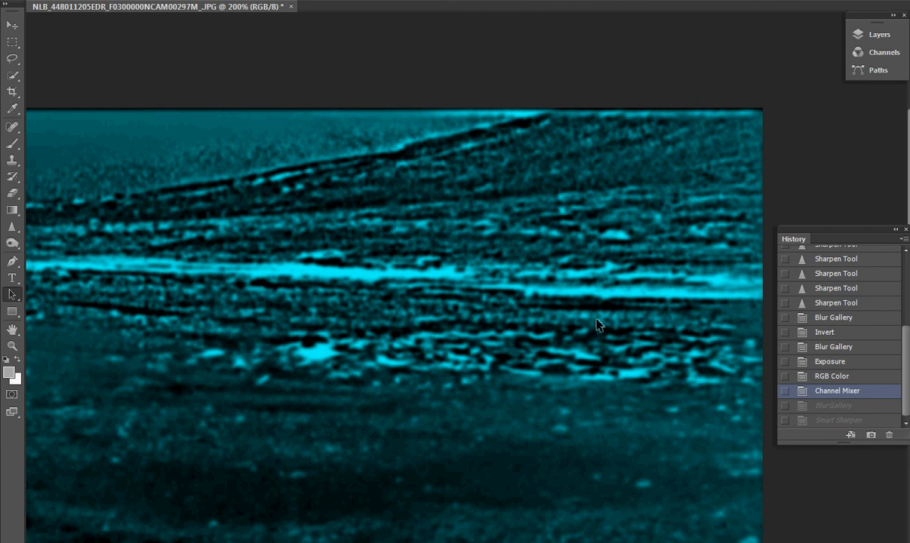
pyautogui.moveTo(392, 322)
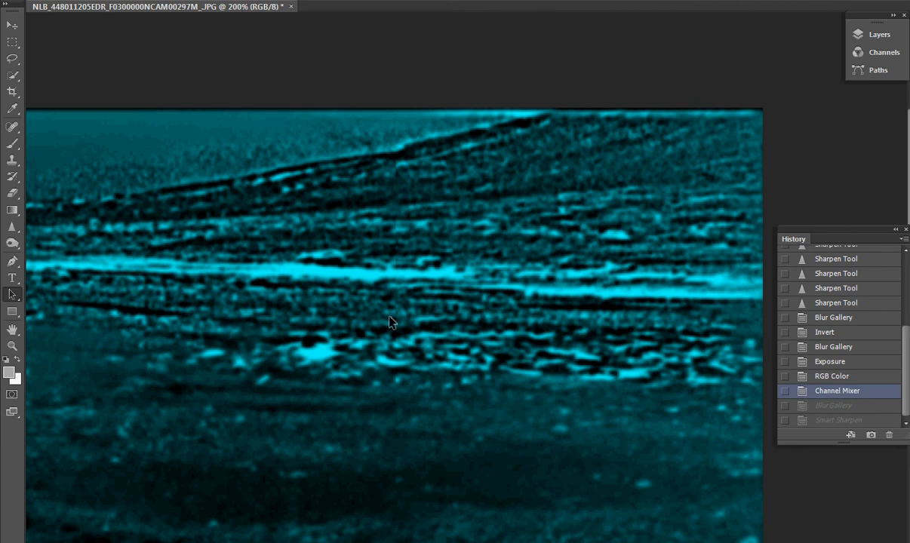
pyautogui.moveTo(560, 352)
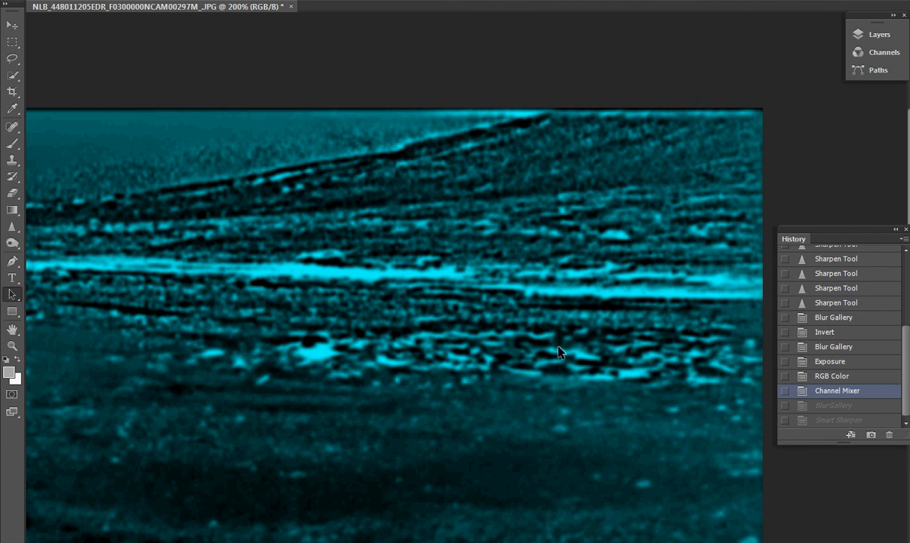
pyautogui.moveTo(843, 415)
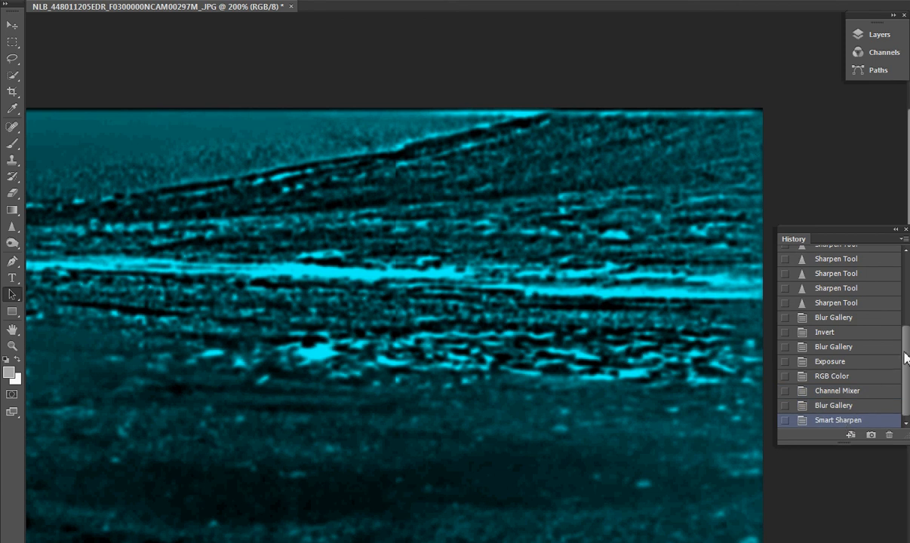
pyautogui.moveTo(542, 312)
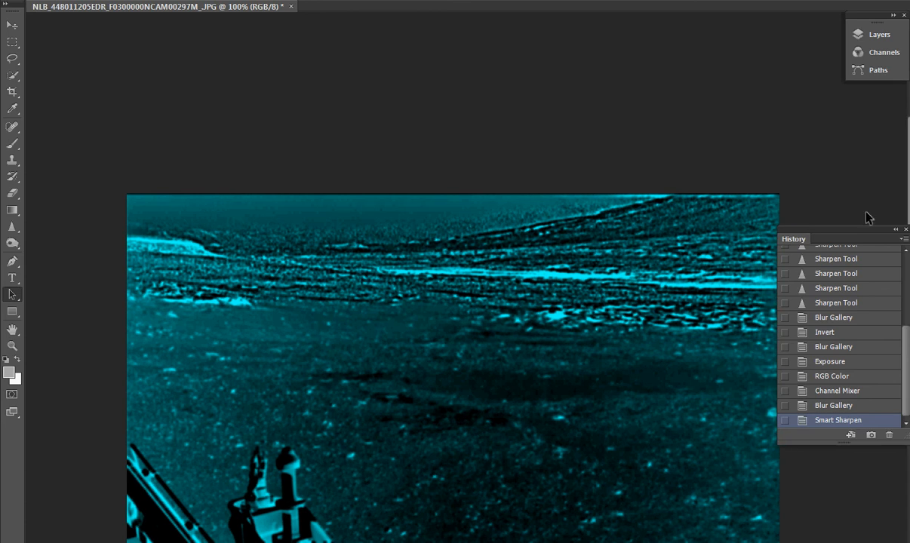
# - Scroll over the cyan Smart Sharpen version to inspect terrain and rover hardware
pyautogui.scroll(3)
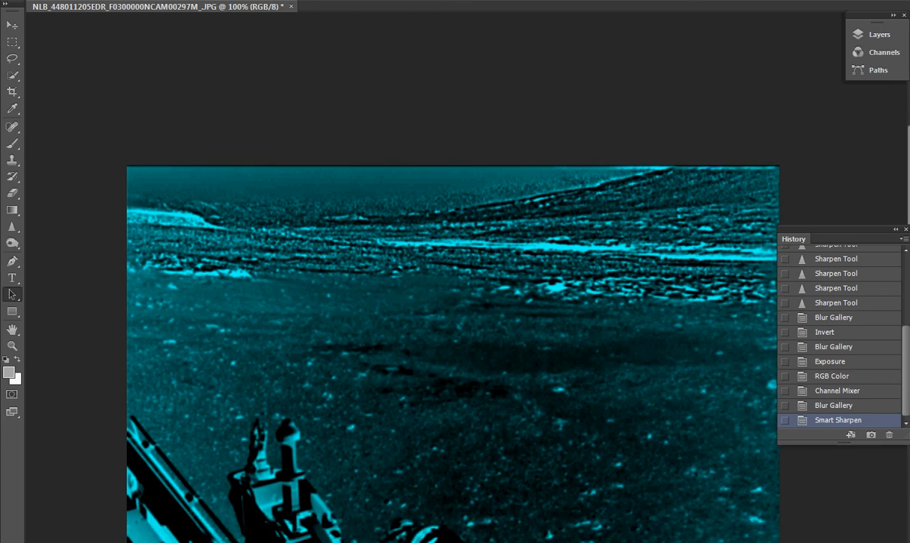
pyautogui.moveTo(716, 202)
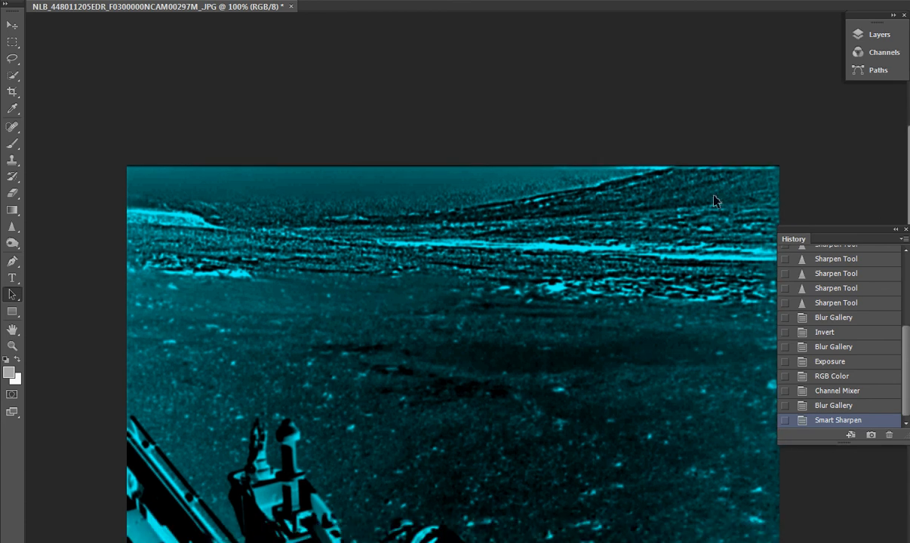
pyautogui.moveTo(635, 272)
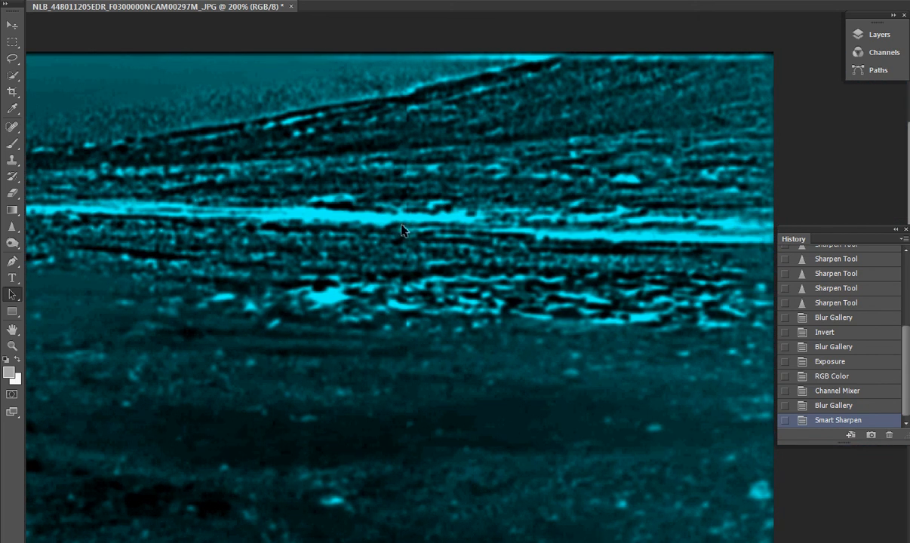
pyautogui.moveTo(639, 243)
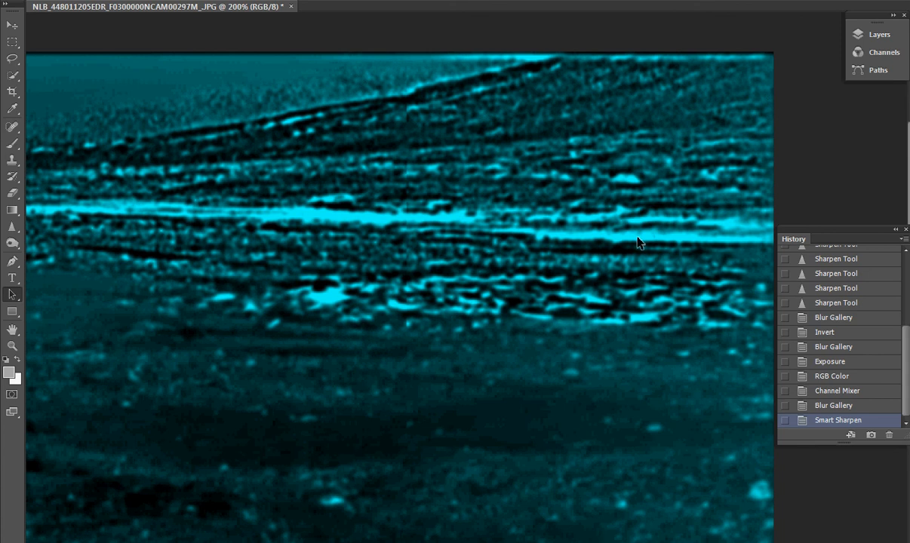
pyautogui.moveTo(635, 249)
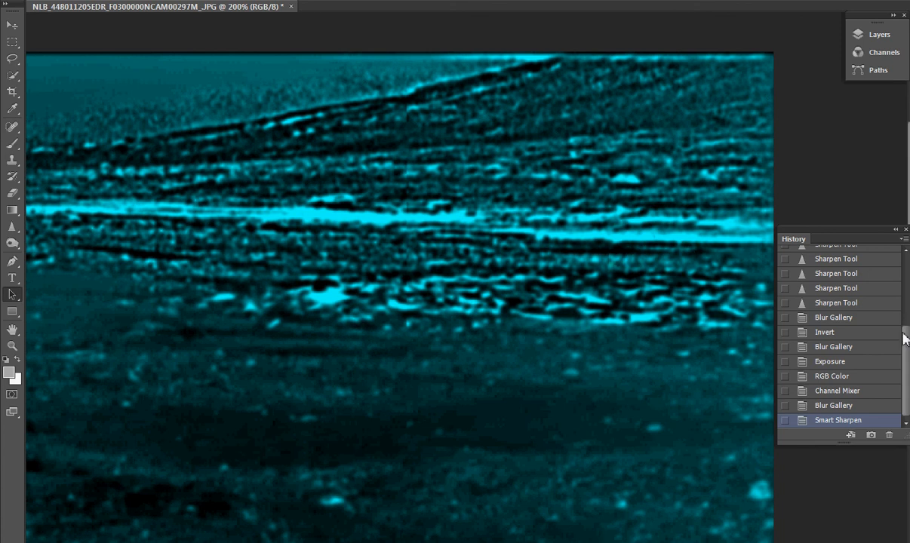
# - Select the original file snapshot in History to bring back the unedited grayscale Navcam image
pyautogui.click(852, 257)
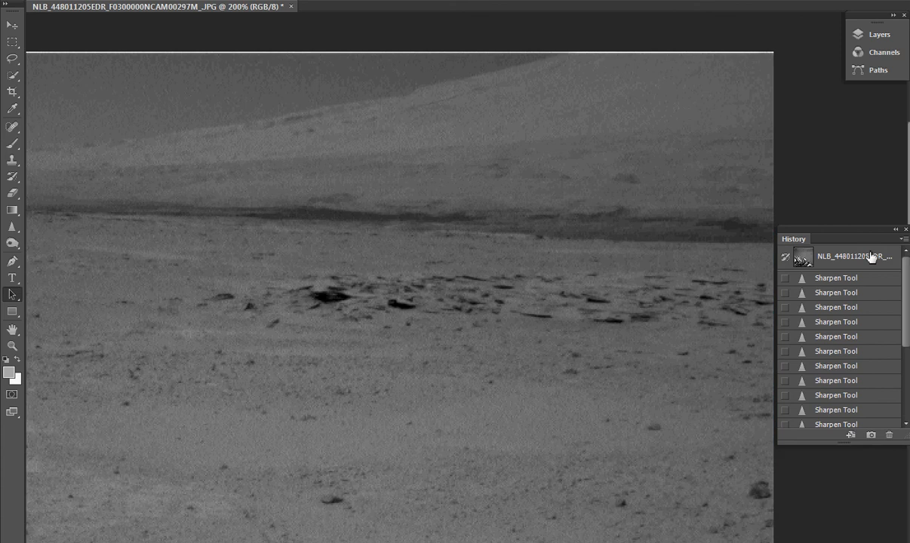
pyautogui.click(853, 255)
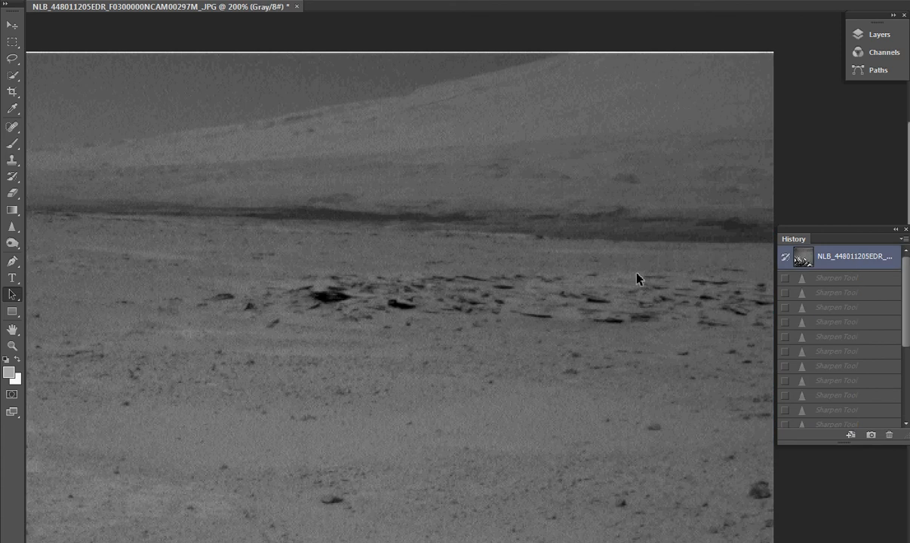
pyautogui.moveTo(447, 237)
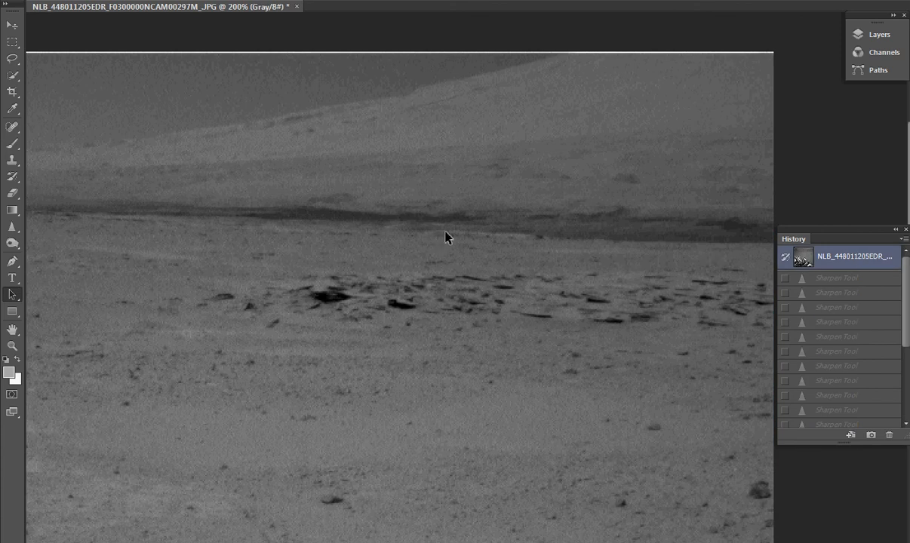
pyautogui.moveTo(350, 209)
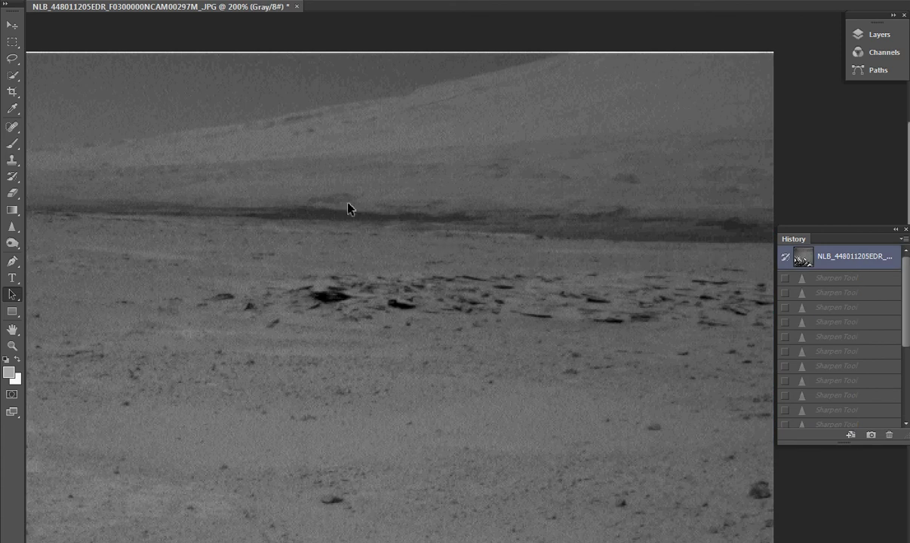
pyautogui.moveTo(505, 173)
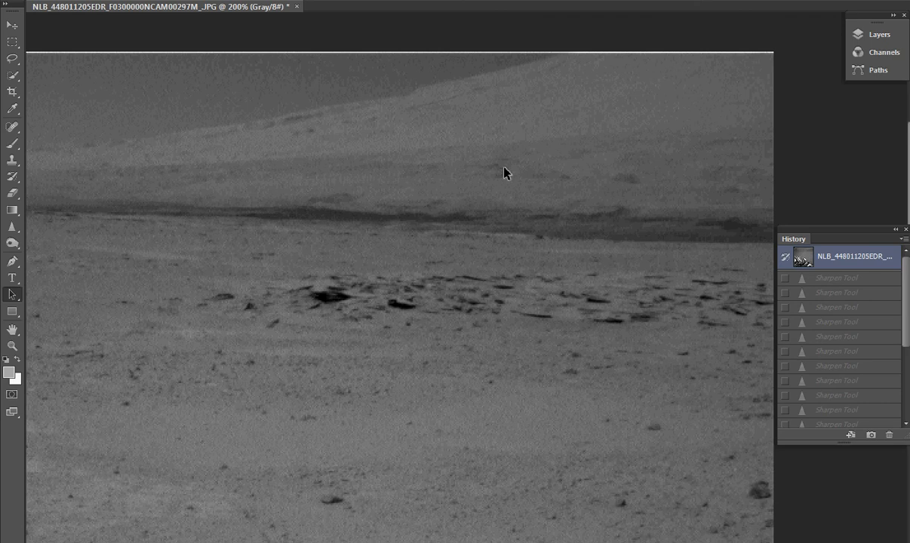
pyautogui.moveTo(800, 139)
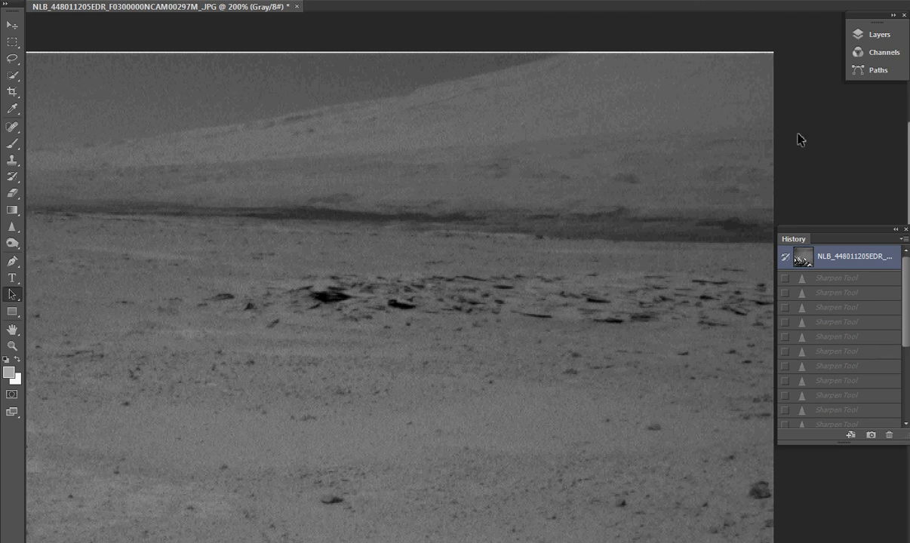
pyautogui.moveTo(810, 135)
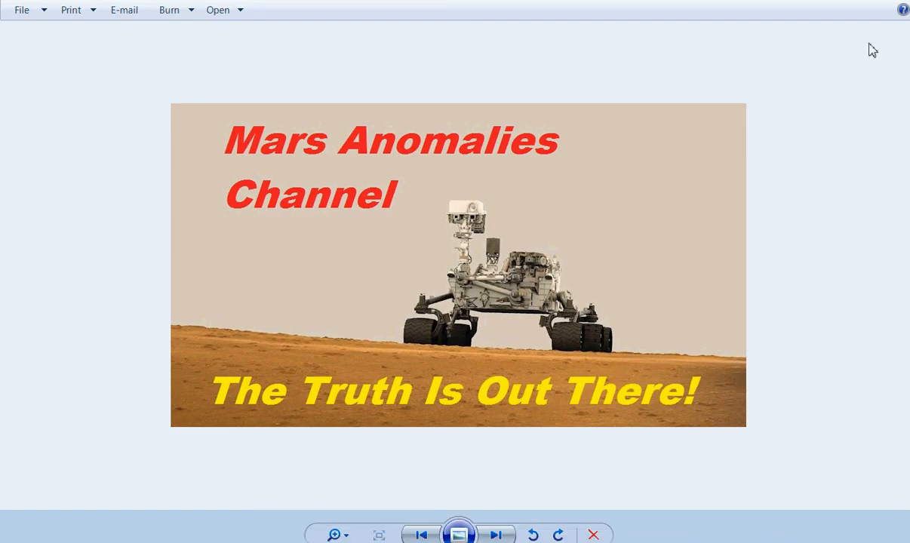
pyautogui.moveTo(828, 106)
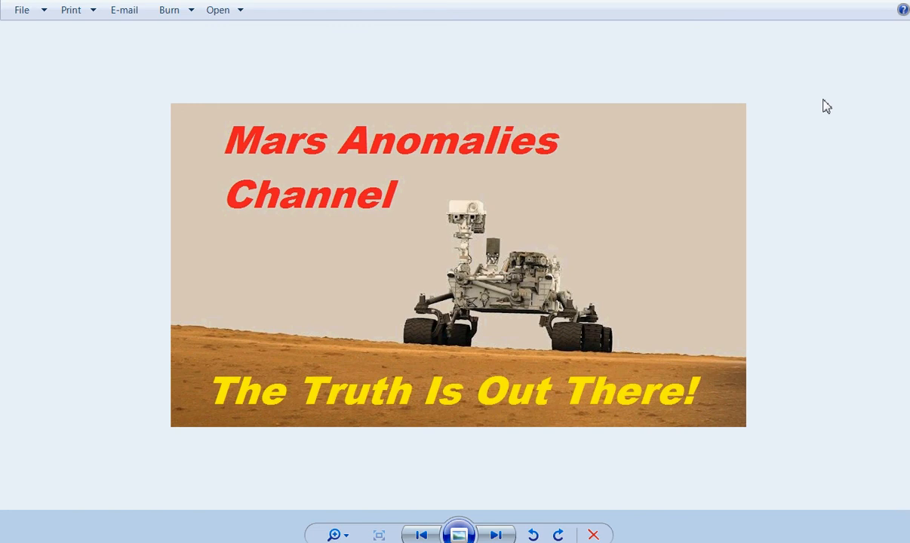